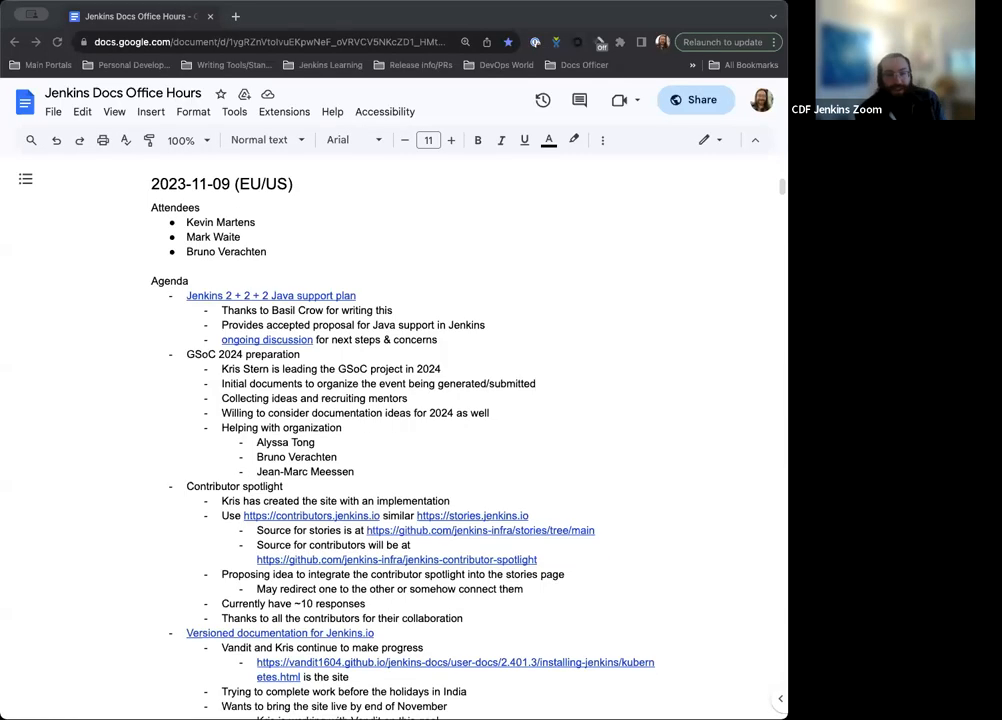
pyautogui.moveTo(636, 315)
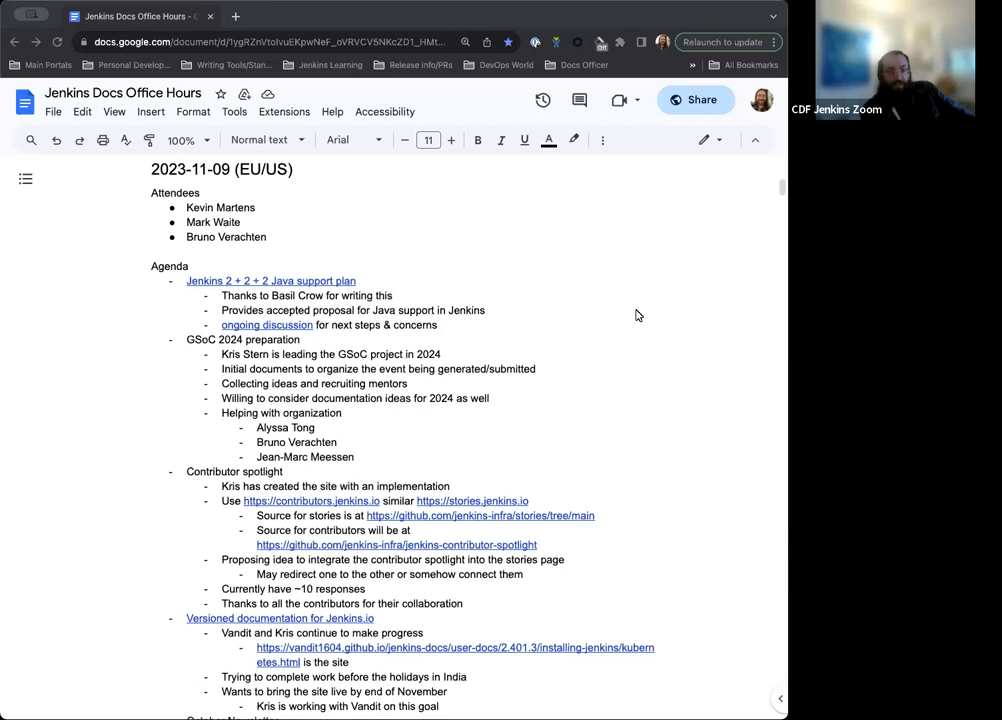
# Step: Scroll the blog post to the rejected one-Java-LTS-at-a-time proposal and its timeline chart
pyautogui.scroll(-3)
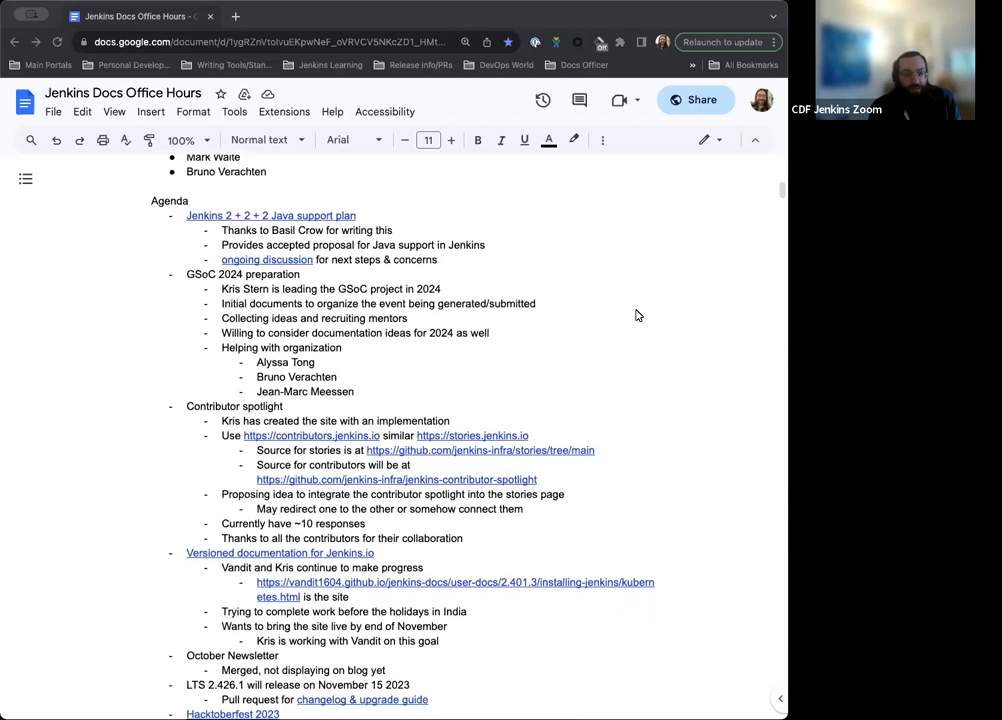
pyautogui.scroll(-3)
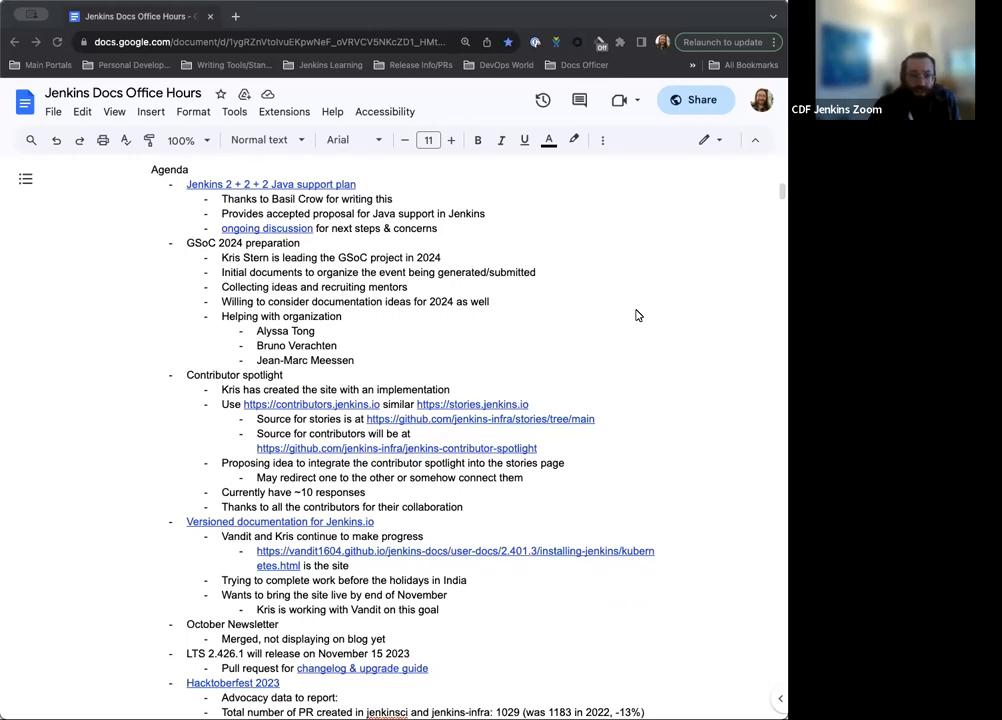
pyautogui.scroll(-3)
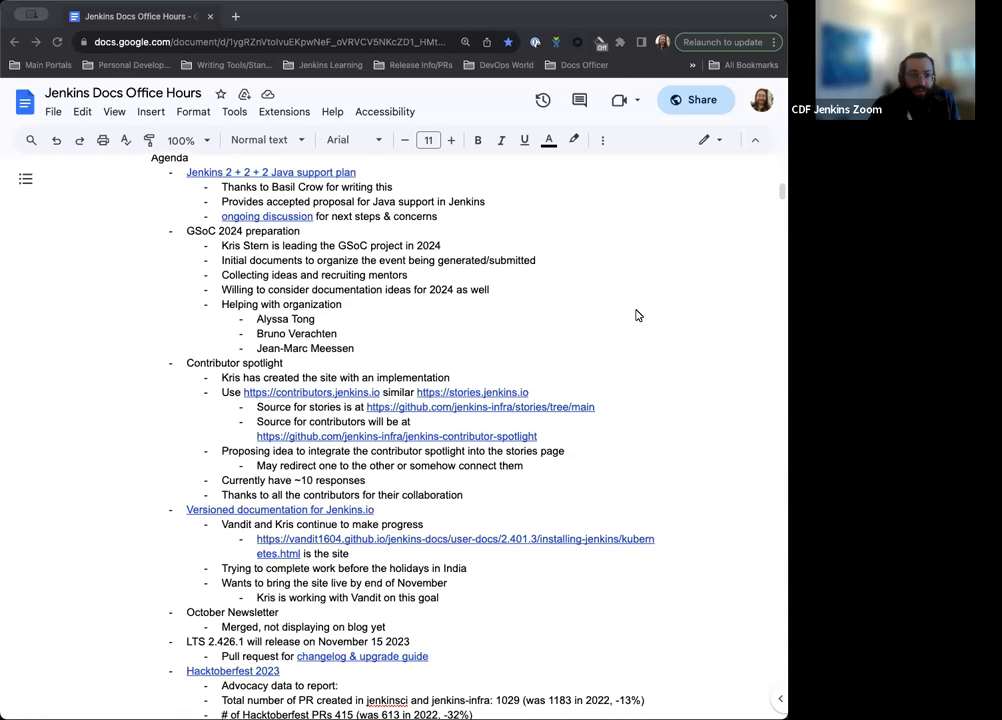
pyautogui.scroll(-3)
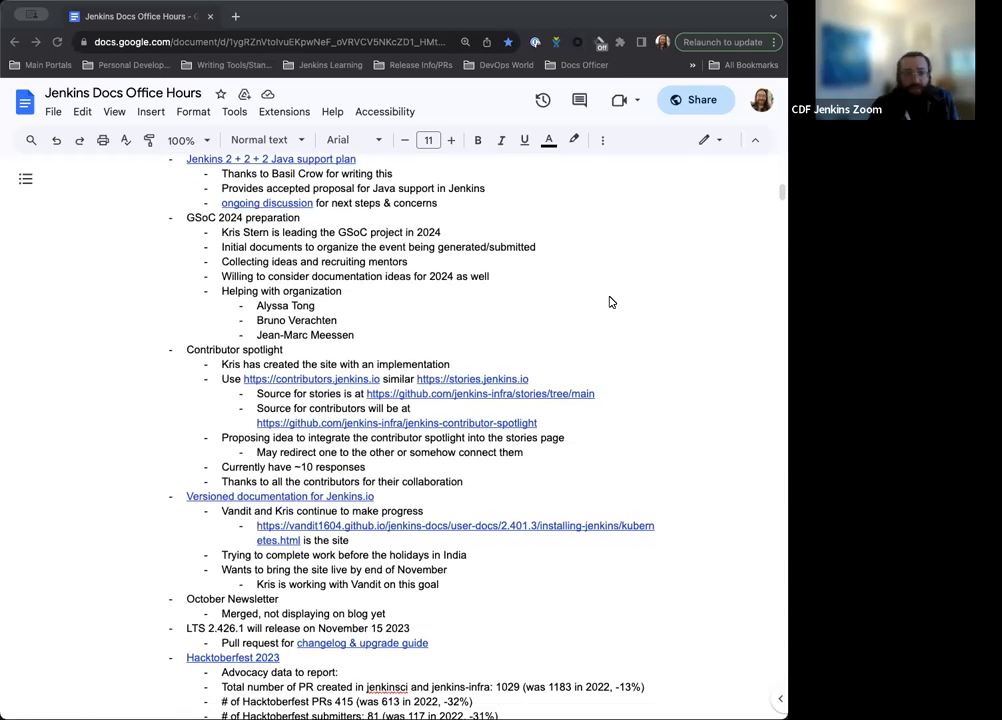
pyautogui.scroll(-3)
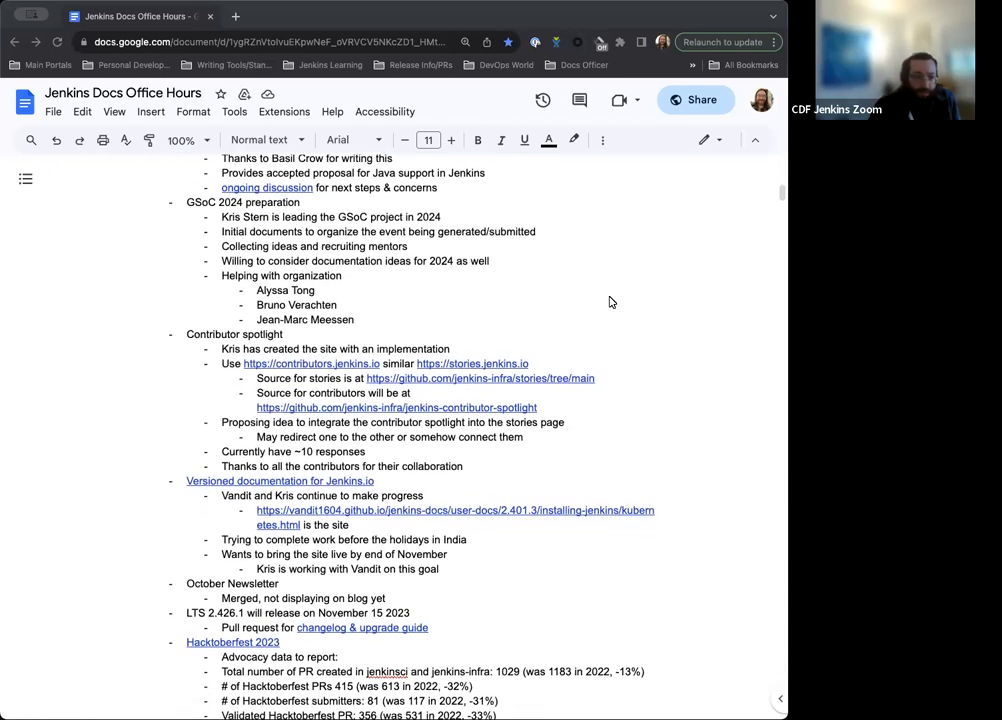
pyautogui.scroll(-3)
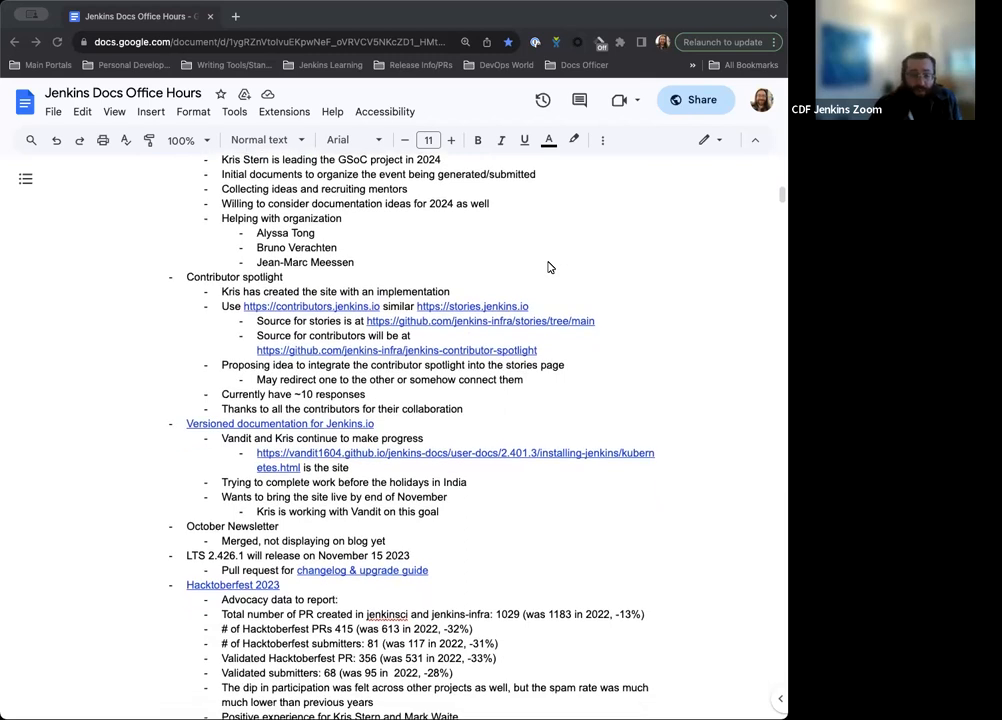
pyautogui.scroll(-3)
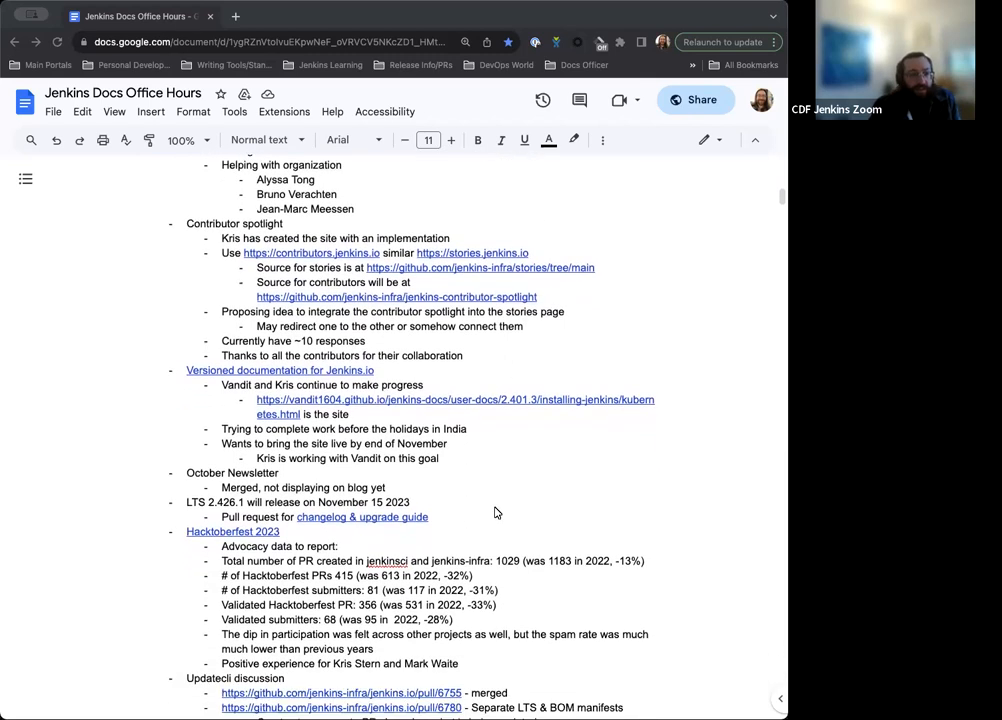
pyautogui.scroll(-3)
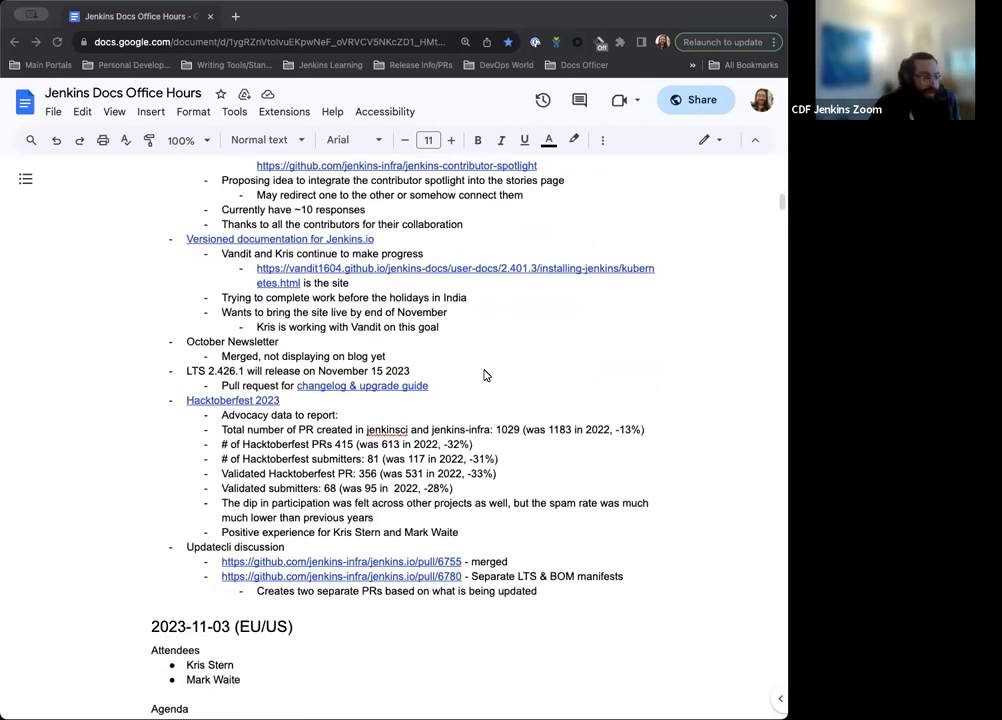
pyautogui.scroll(-3)
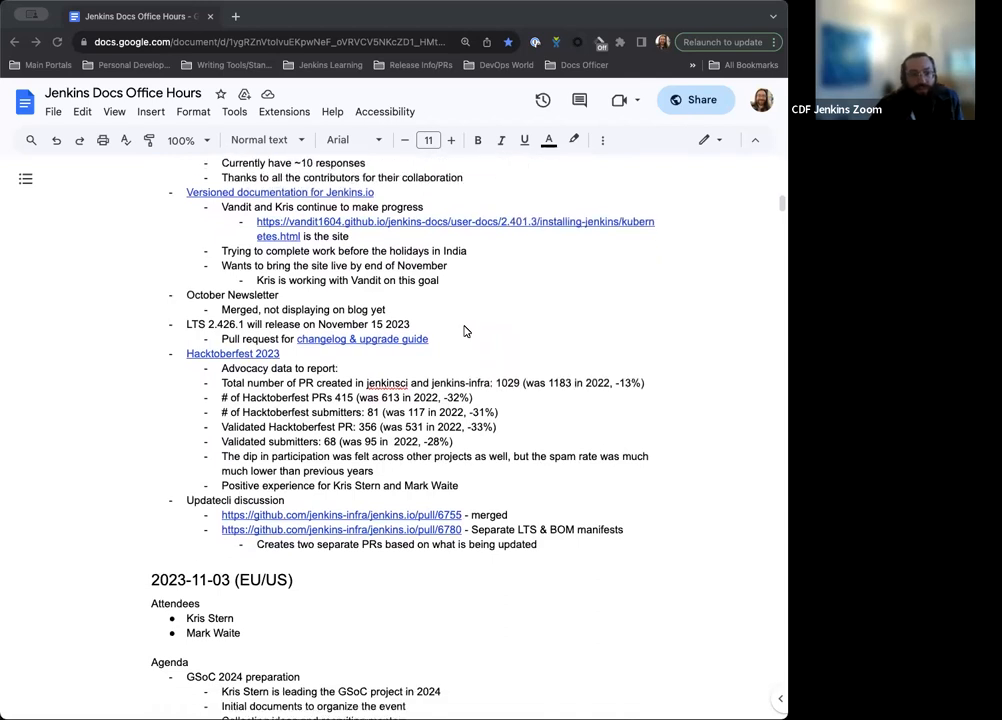
pyautogui.scroll(-3)
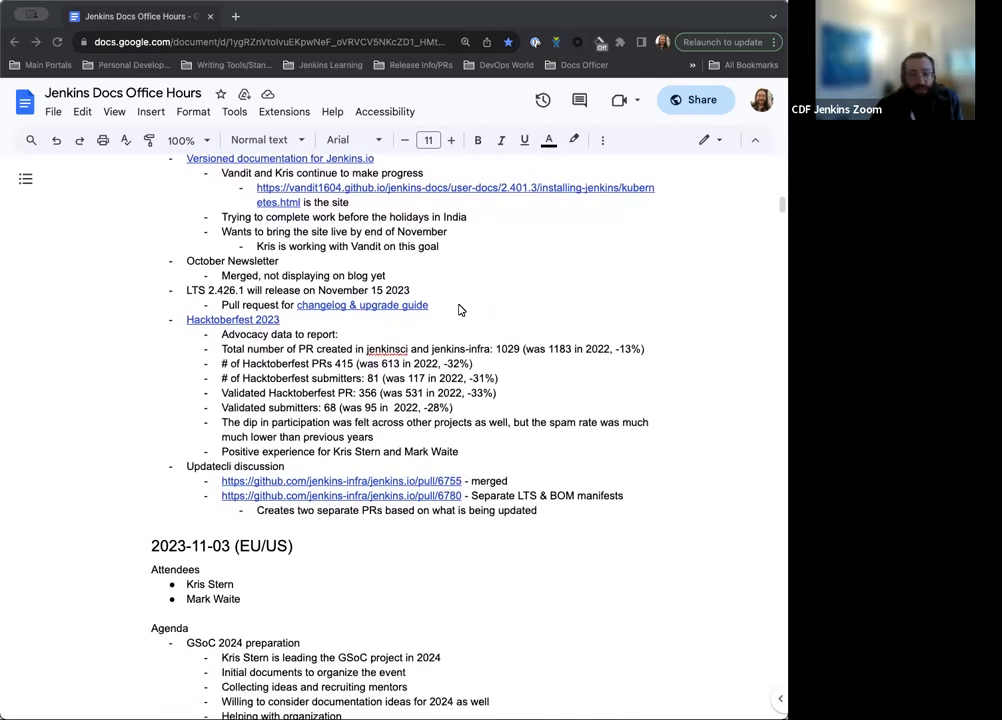
pyautogui.moveTo(428, 306)
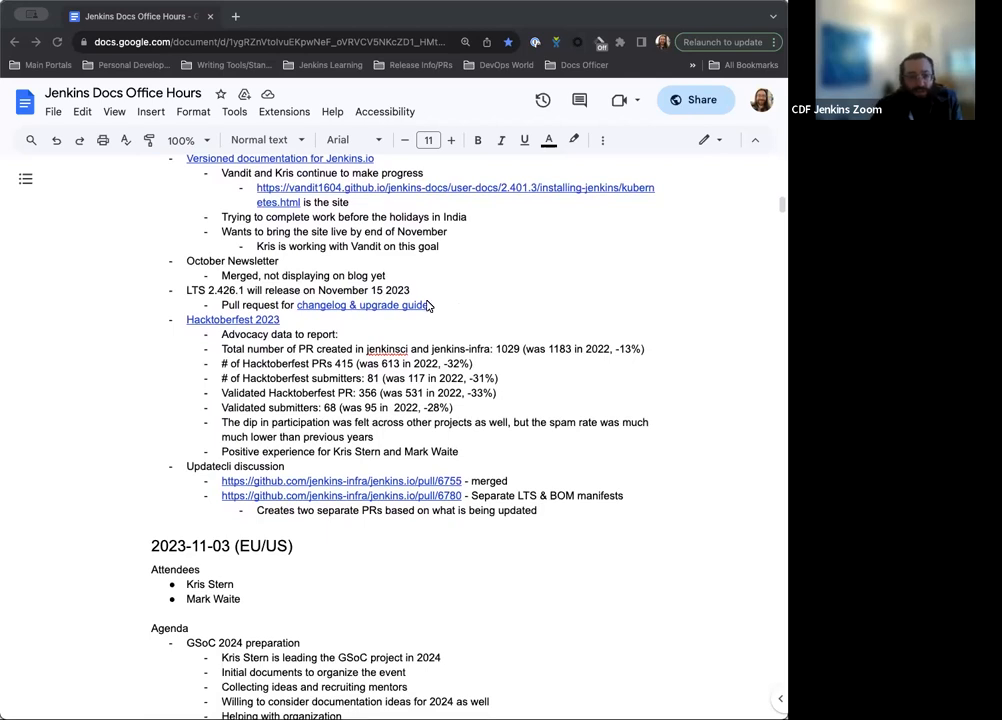
pyautogui.scroll(-3)
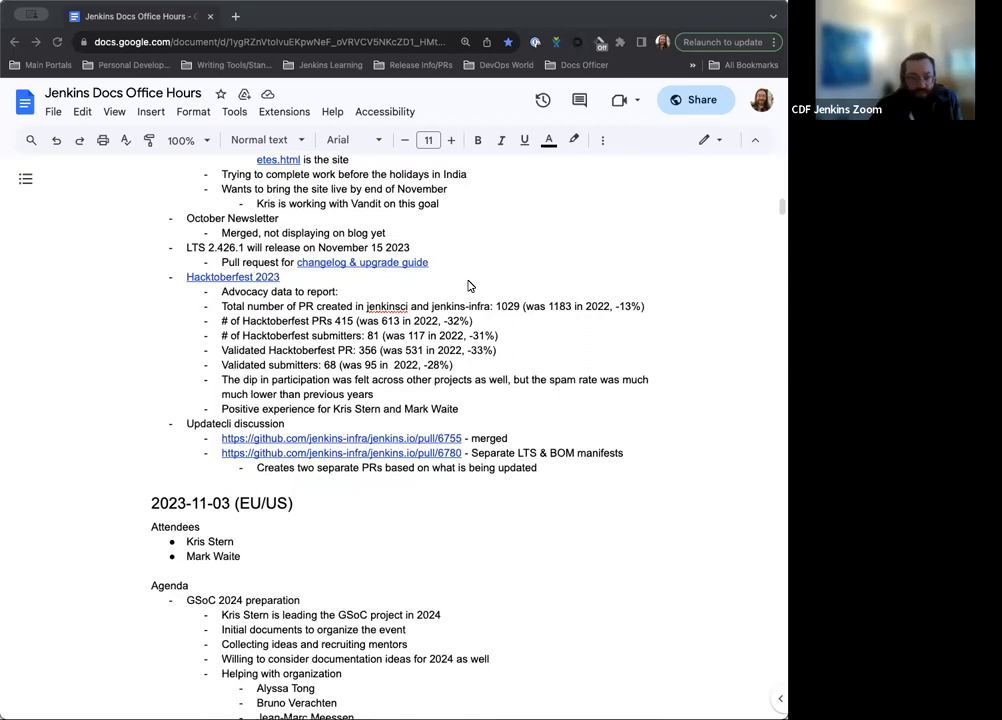
pyautogui.scroll(-3)
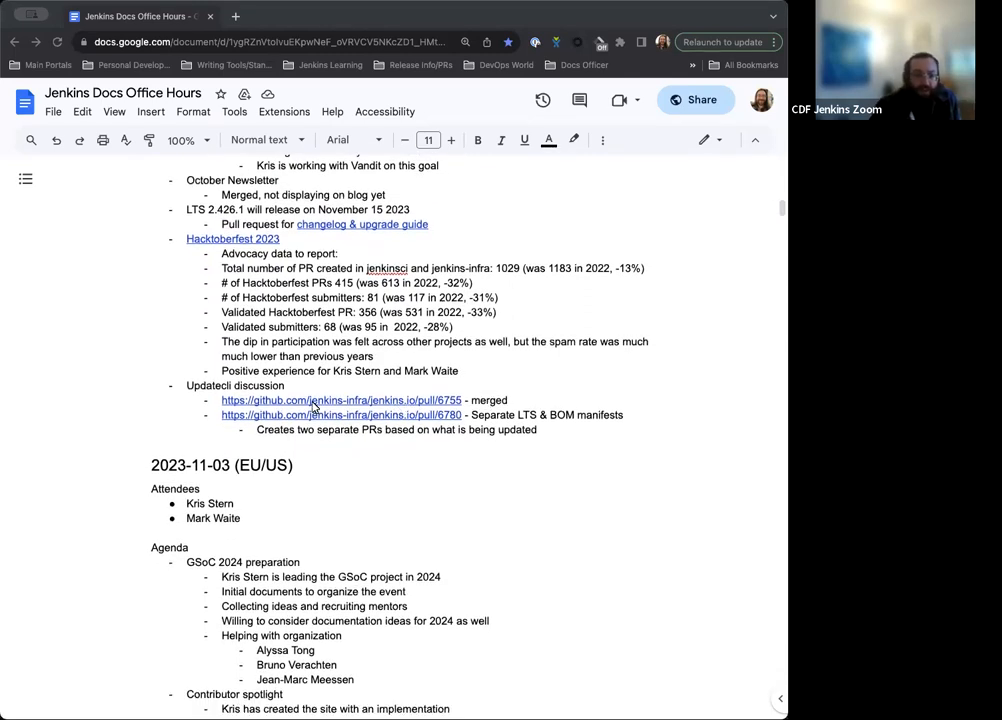
pyautogui.moveTo(441, 411)
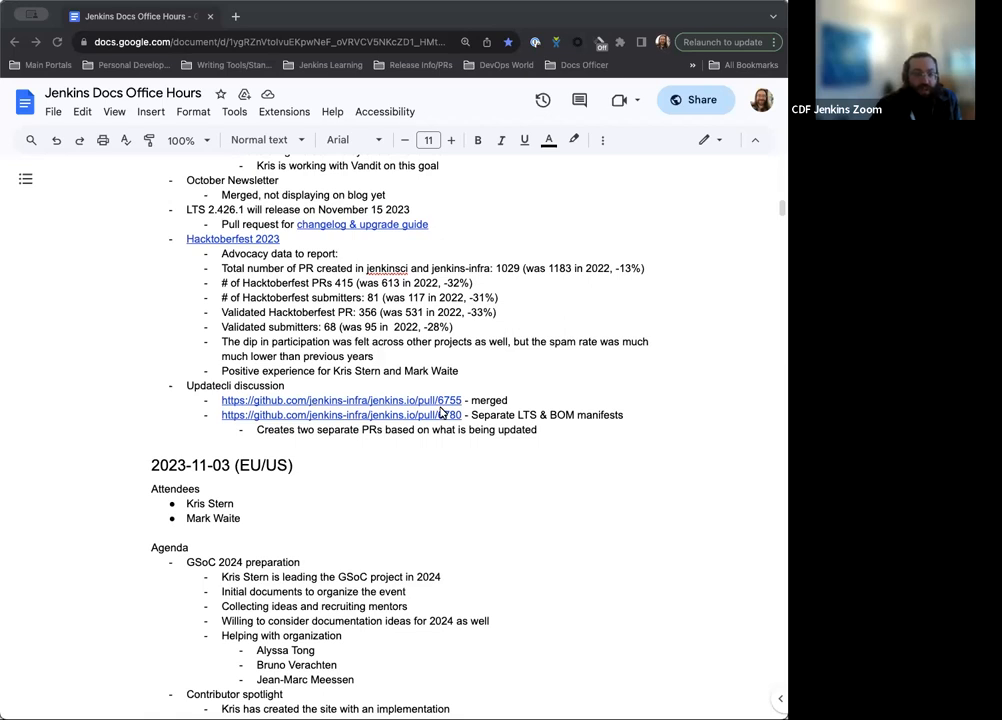
pyautogui.moveTo(508, 411)
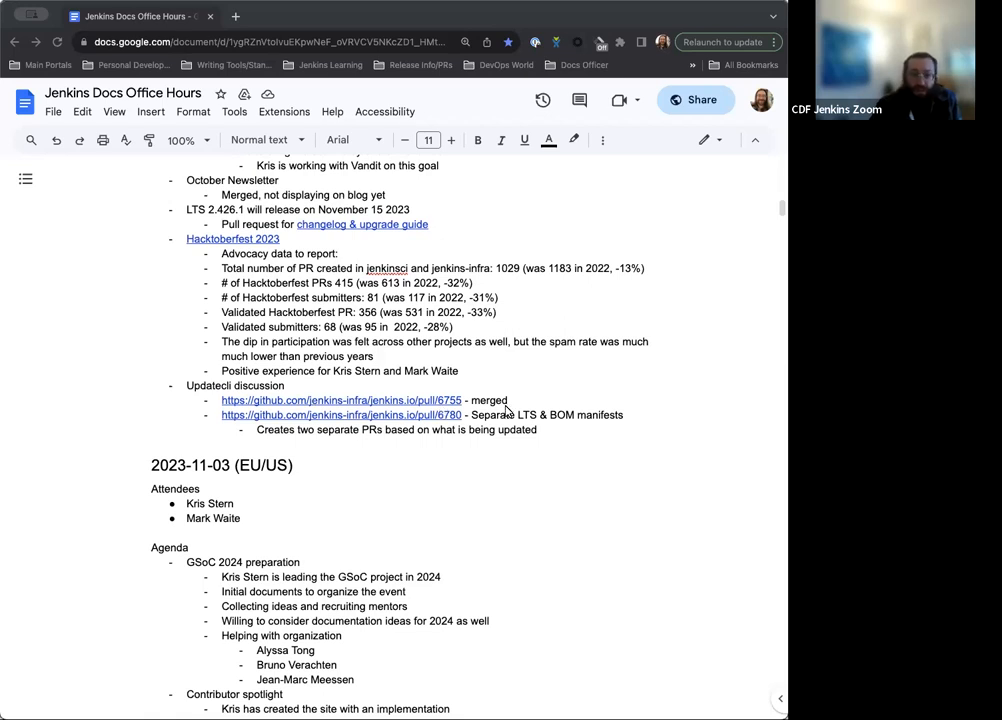
pyautogui.scroll(-3)
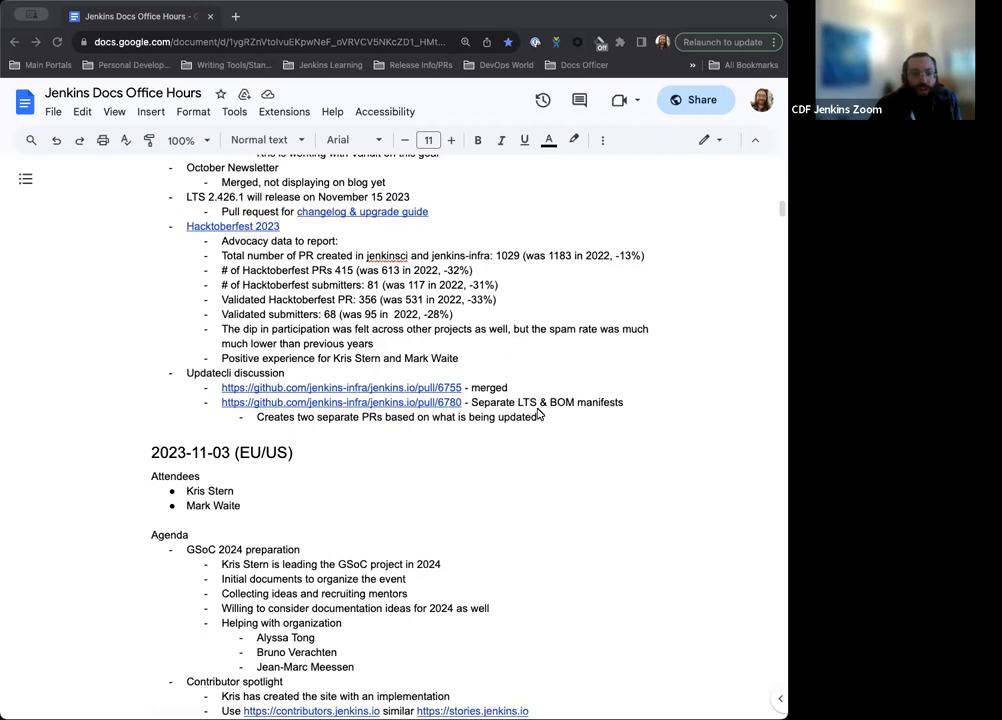
pyautogui.scroll(-3)
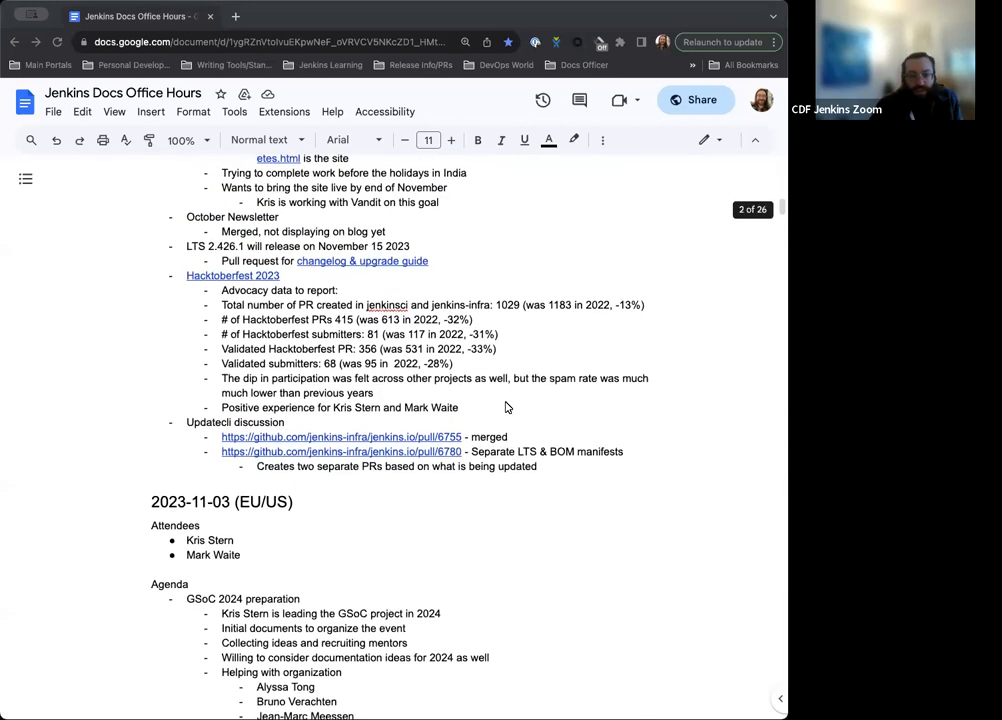
pyautogui.scroll(-3)
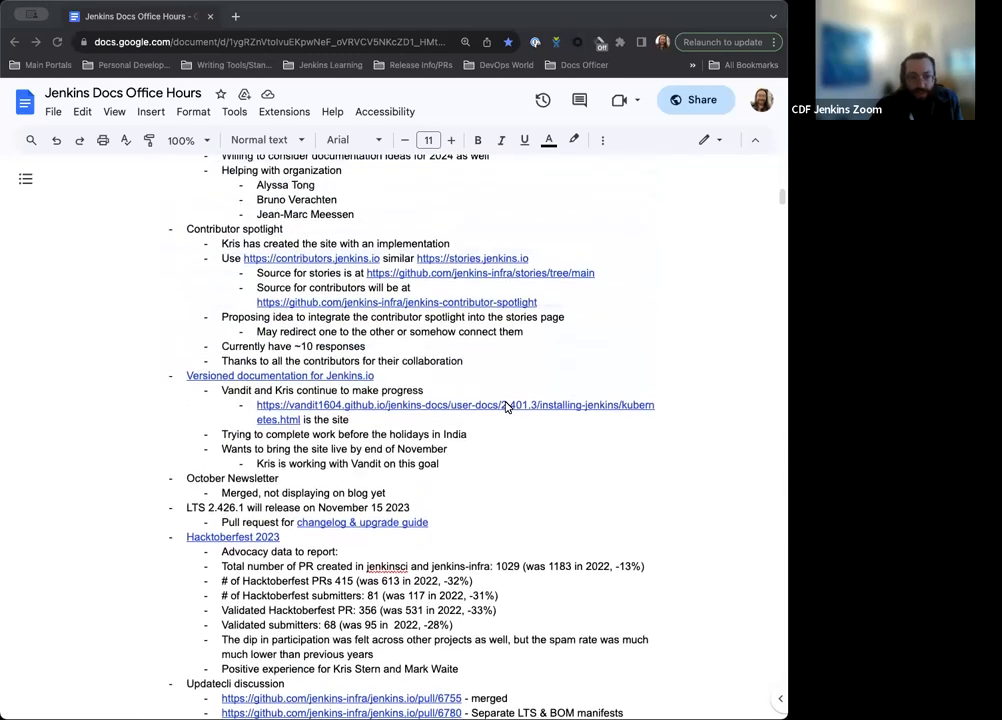
pyautogui.scroll(3)
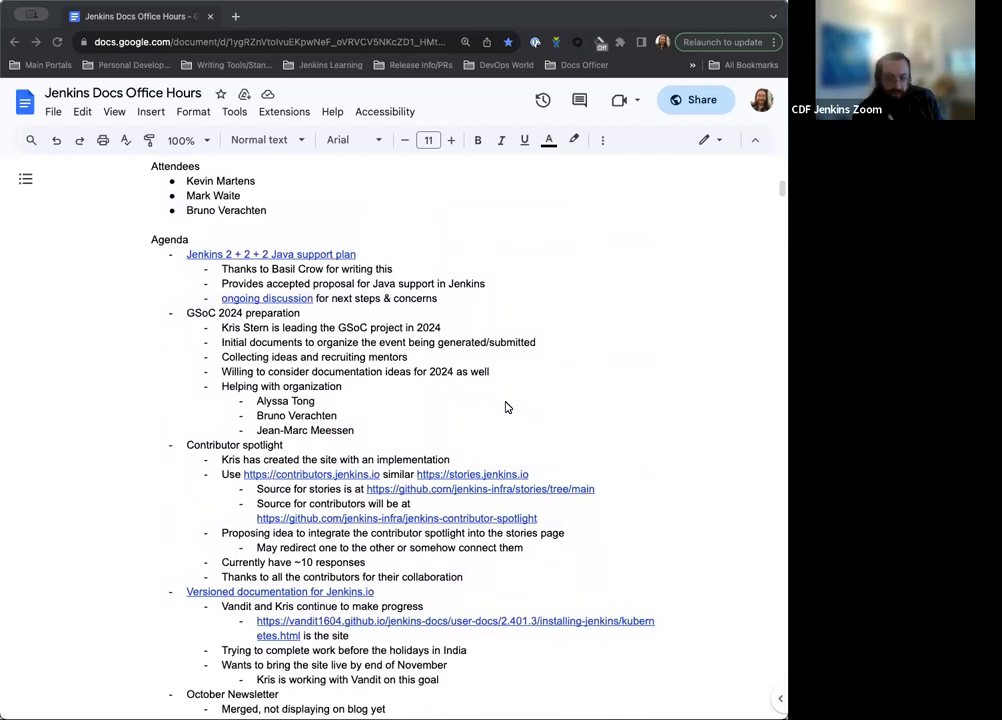
pyautogui.scroll(-3)
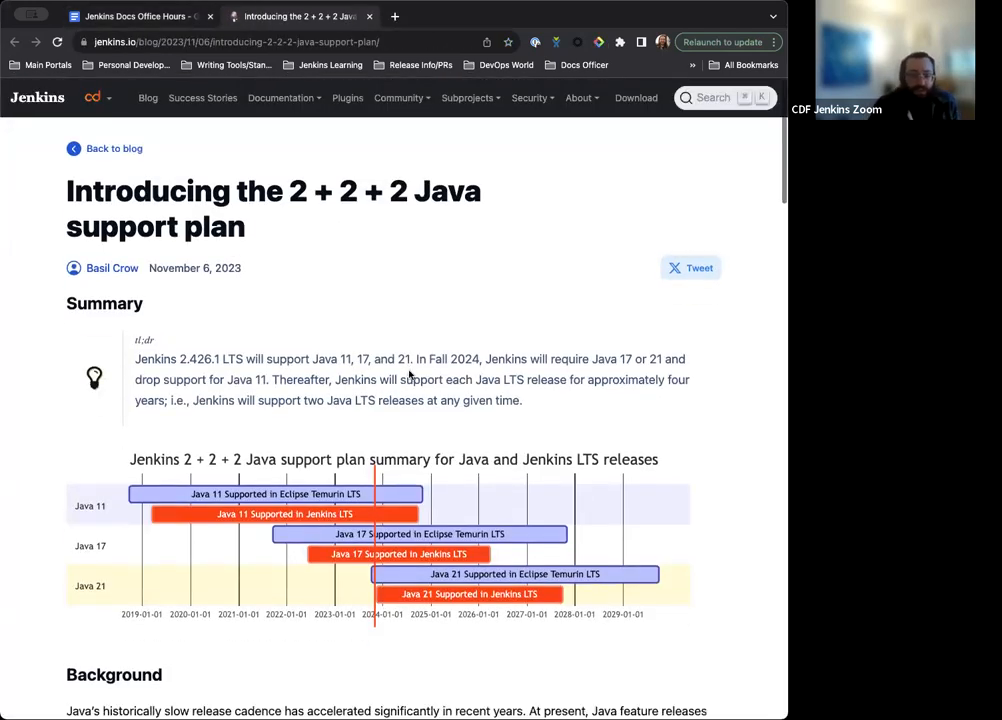
pyautogui.scroll(-3)
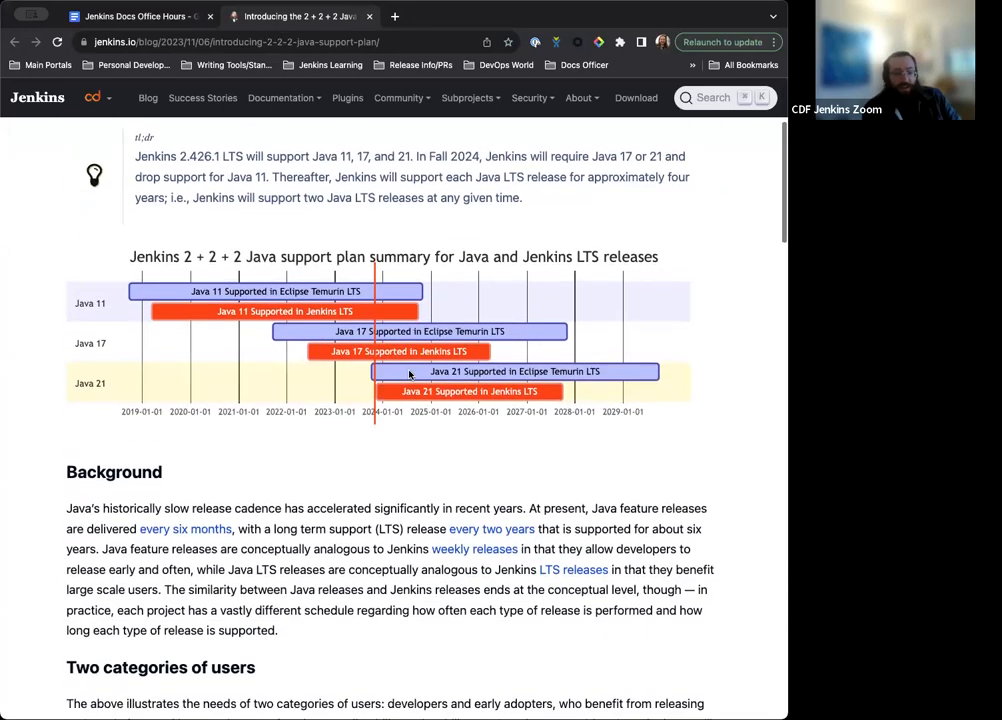
pyautogui.scroll(-3)
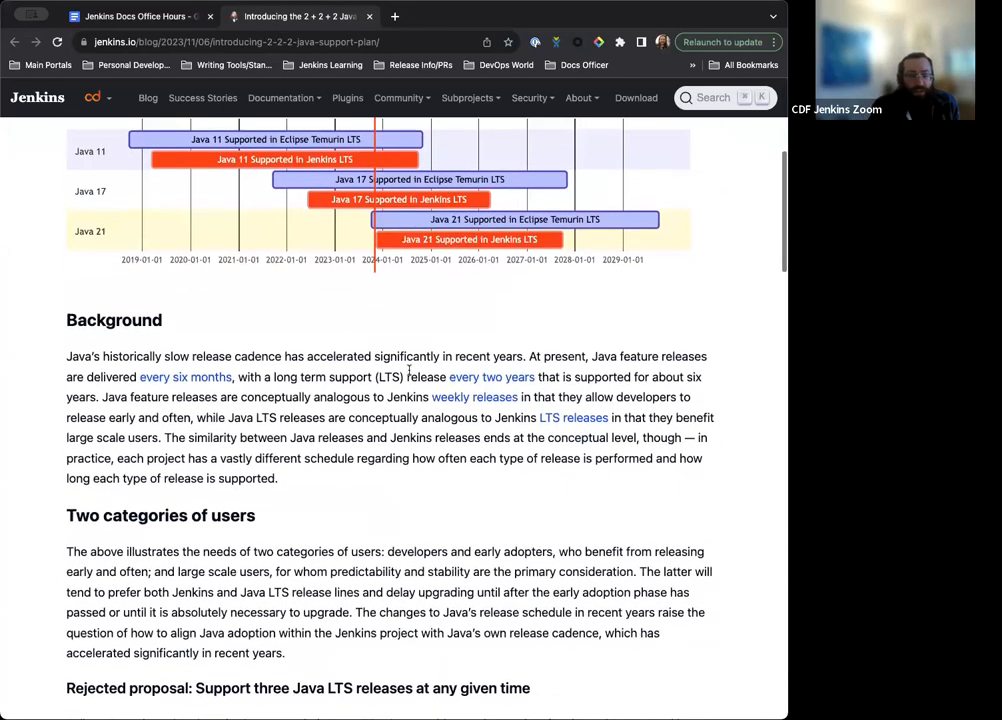
pyautogui.scroll(-3)
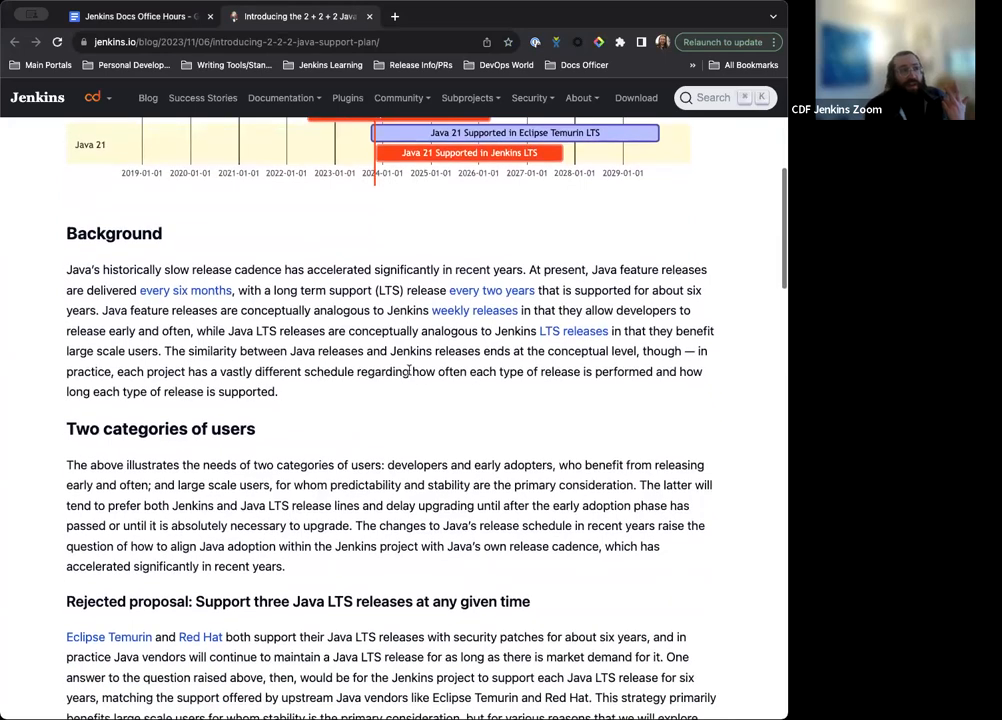
pyautogui.scroll(-3)
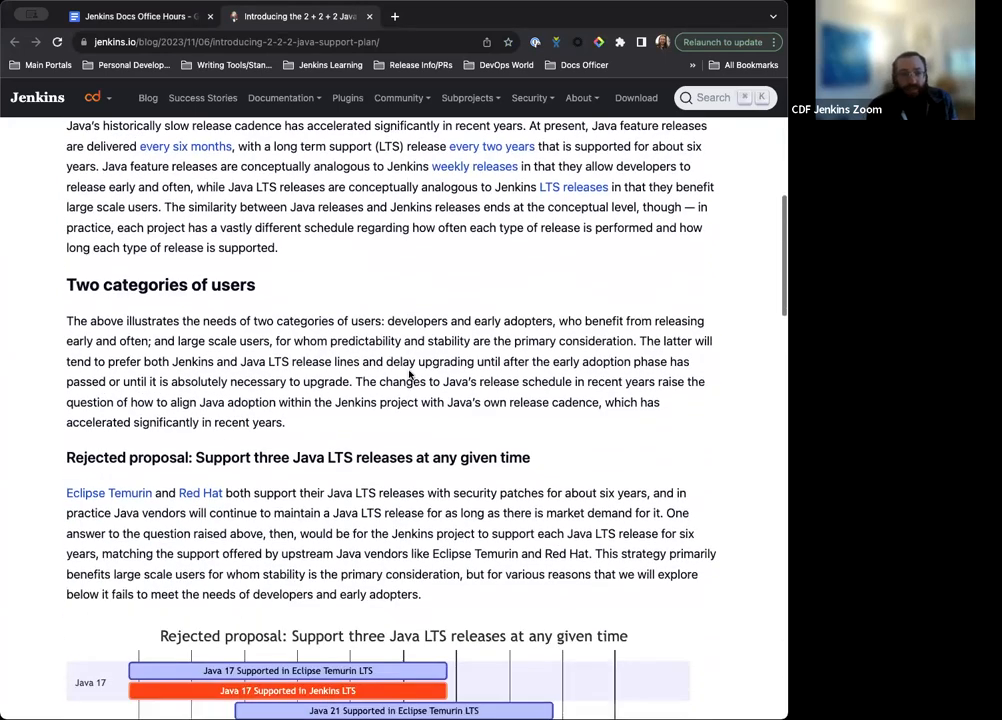
pyautogui.scroll(-3)
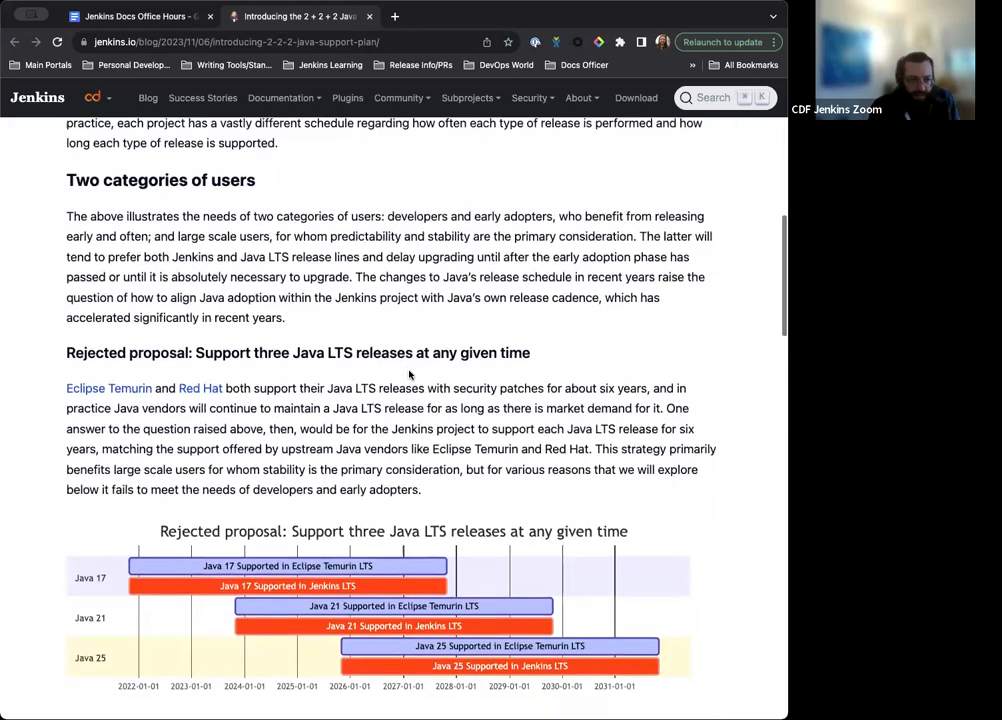
pyautogui.scroll(-3)
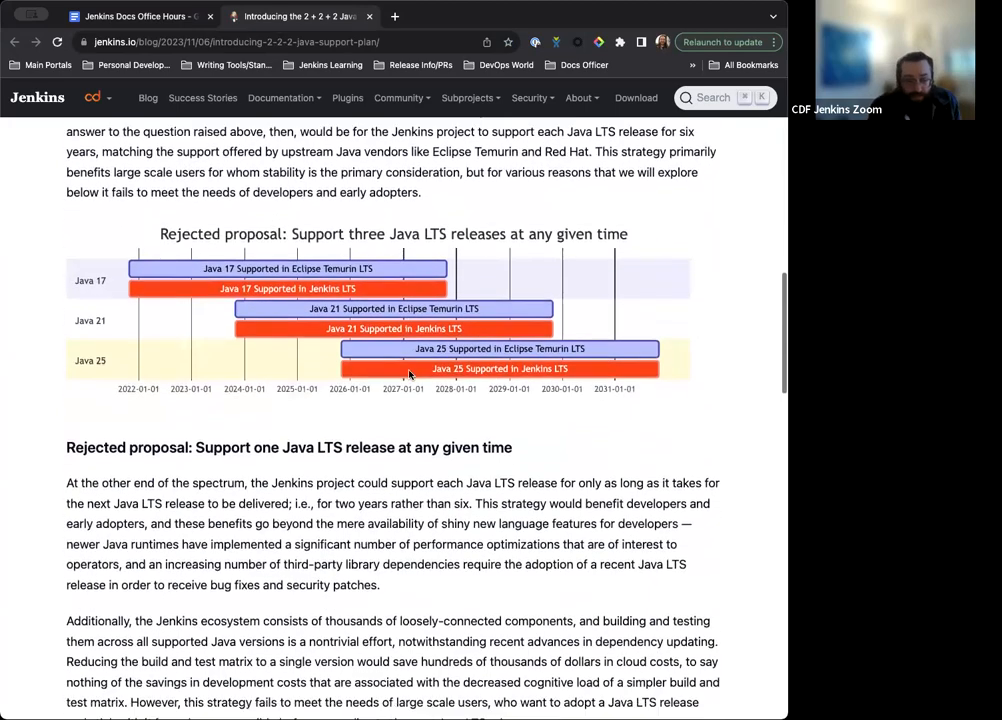
pyautogui.scroll(-3)
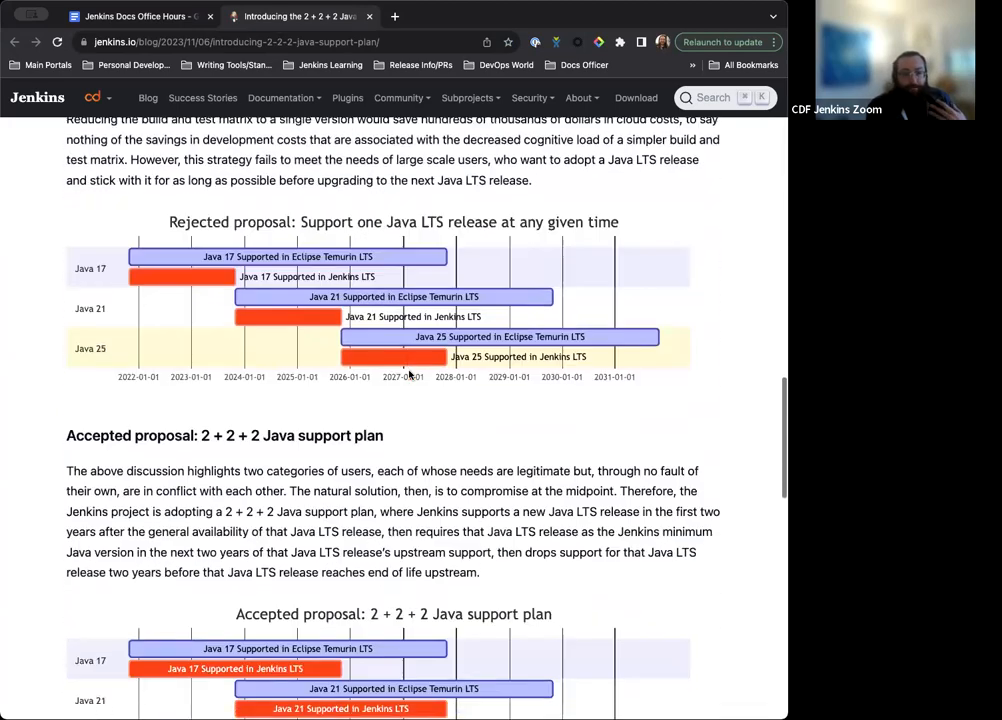
pyautogui.scroll(-3)
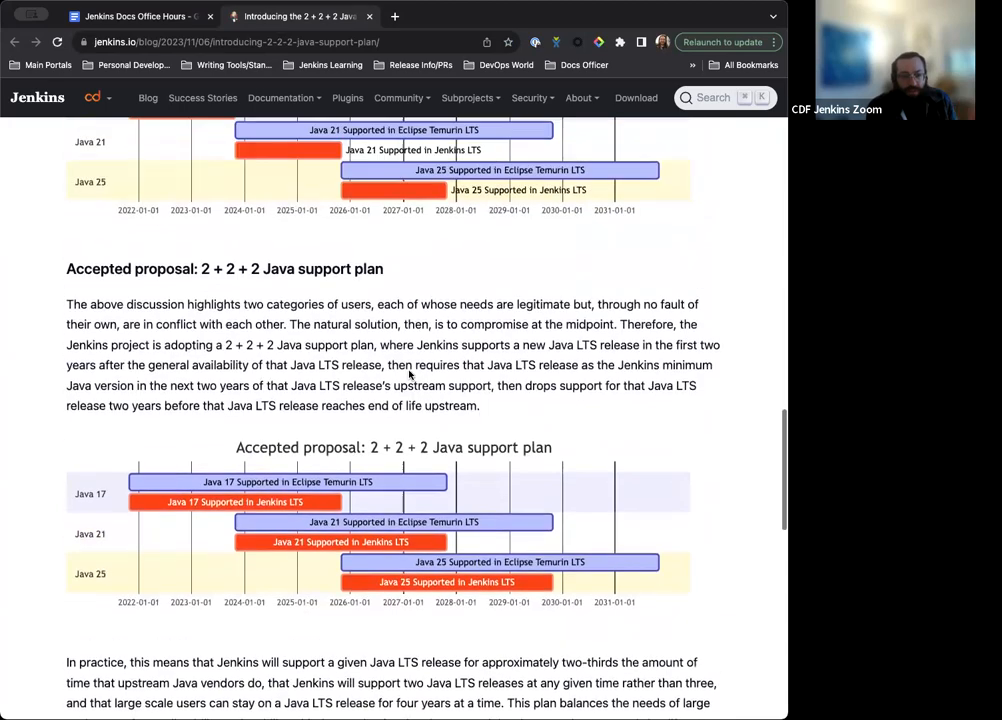
pyautogui.scroll(-3)
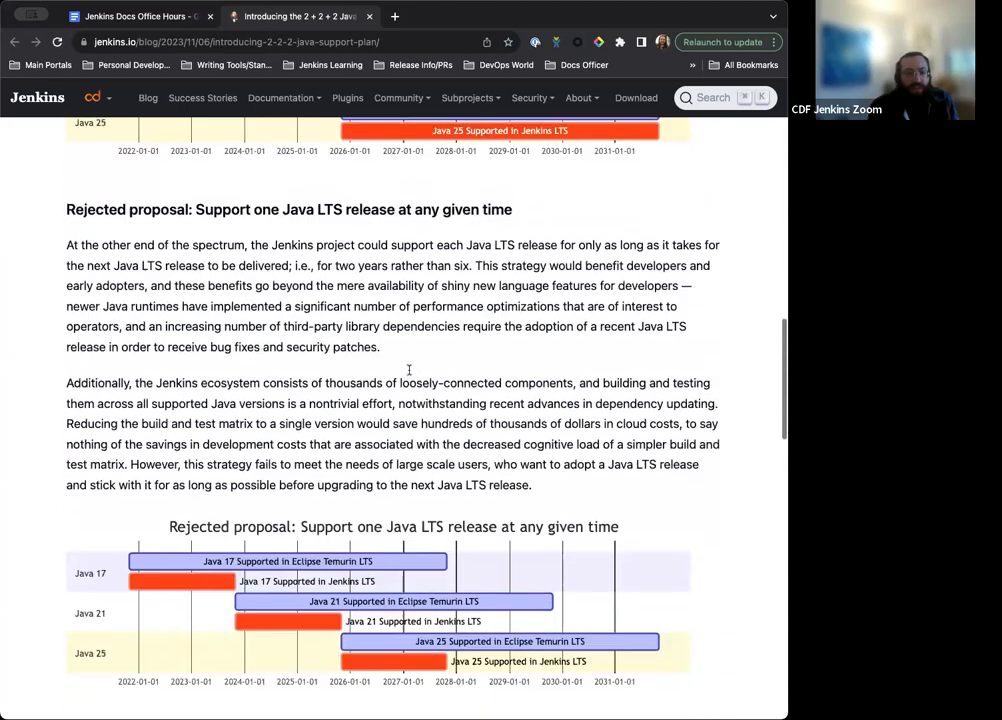
pyautogui.scroll(-3)
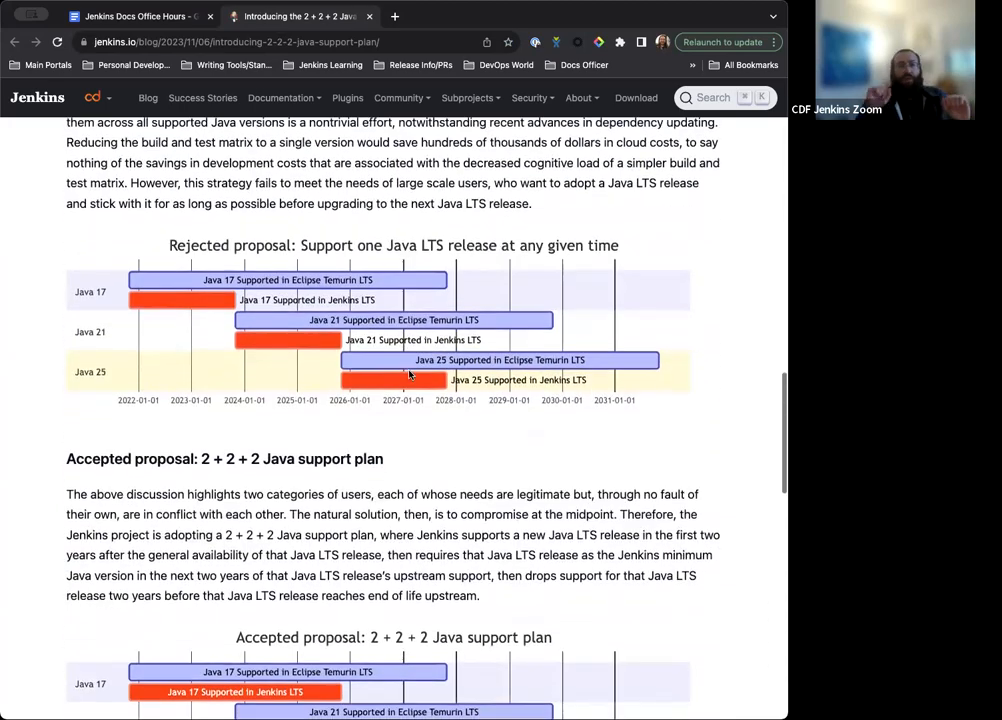
pyautogui.moveTo(408, 375)
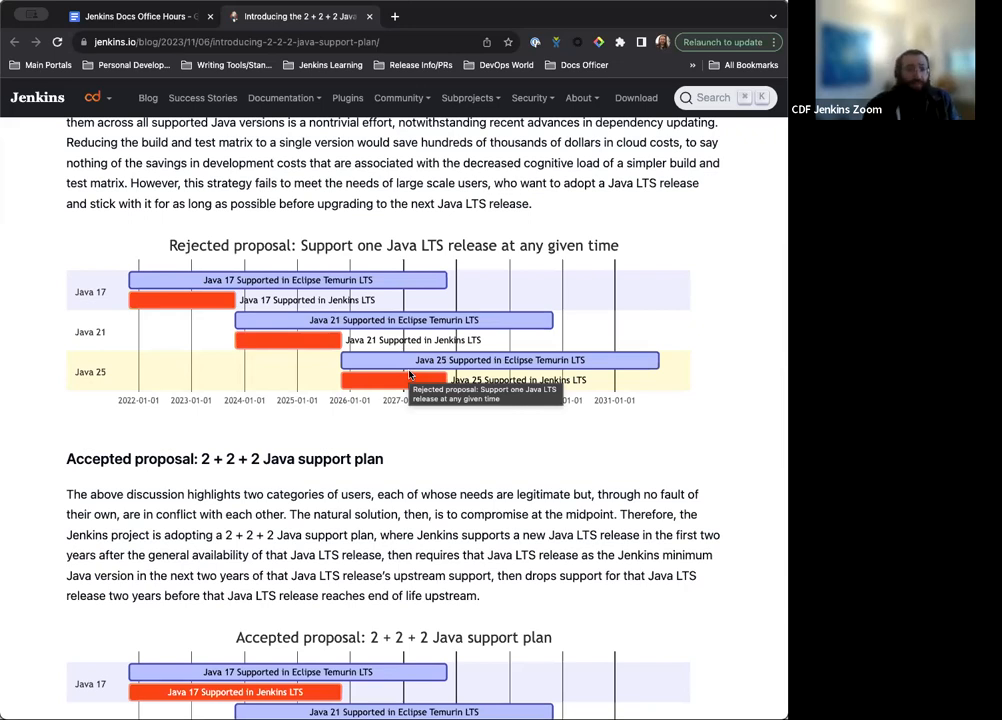
# Step: Read down through the accepted 2+2+2 plan, Upcoming dates and Conclusion sections
pyautogui.scroll(-3)
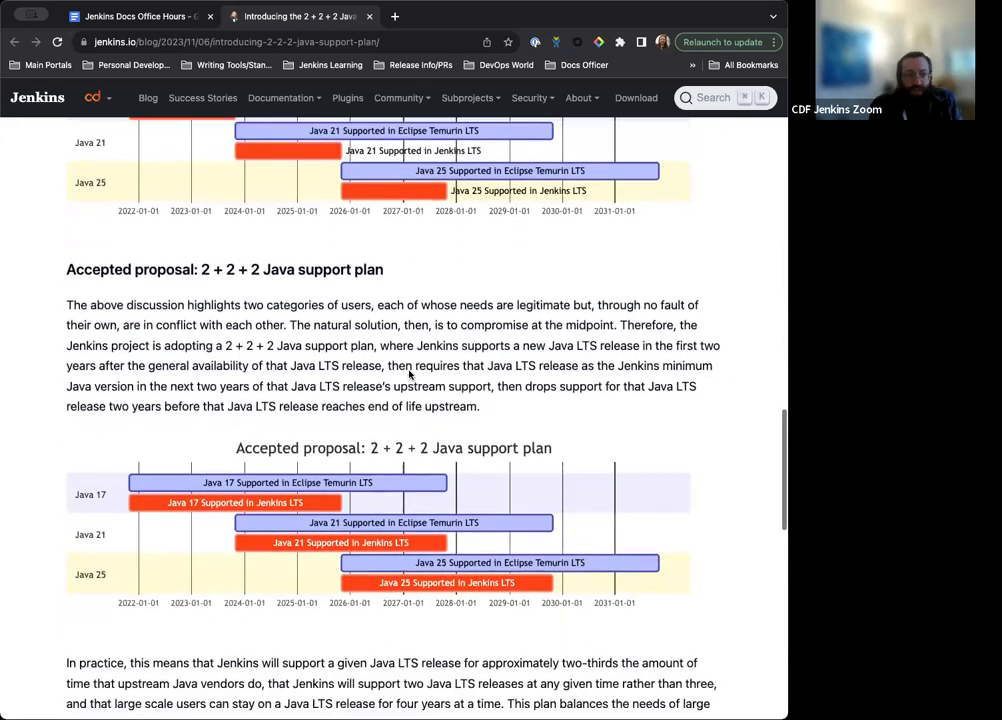
pyautogui.scroll(-3)
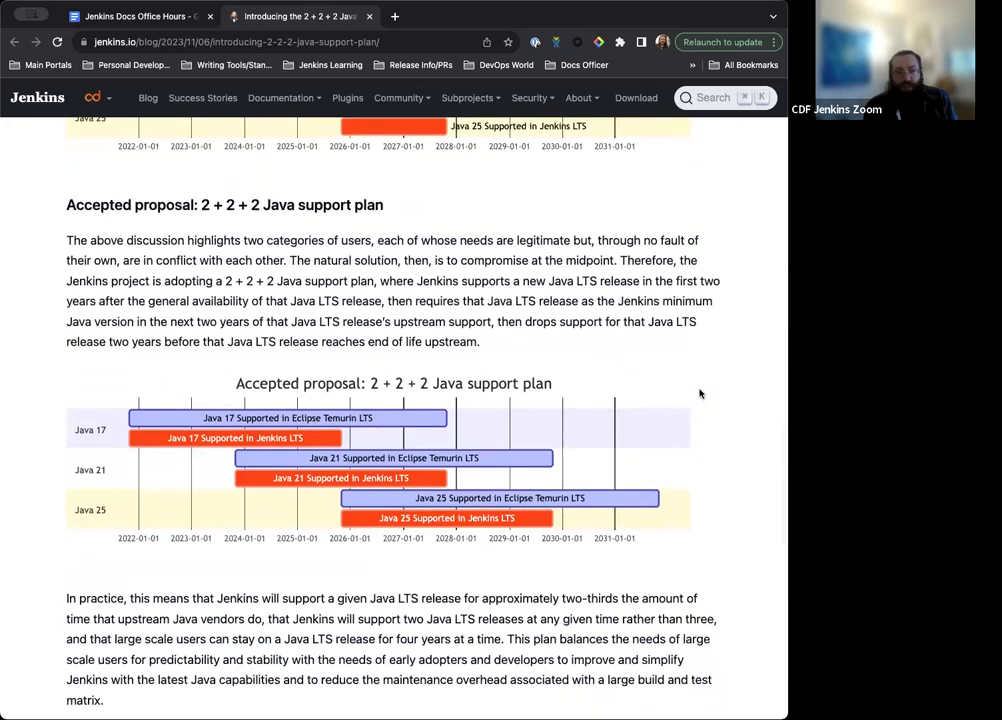
pyautogui.moveTo(700, 393)
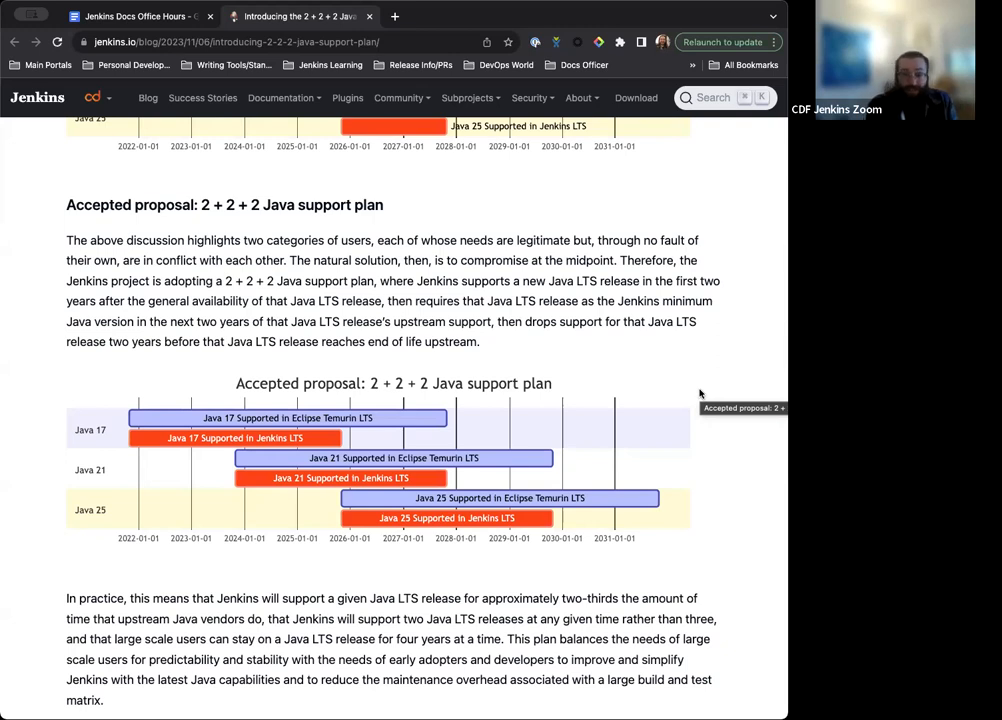
pyautogui.scroll(-3)
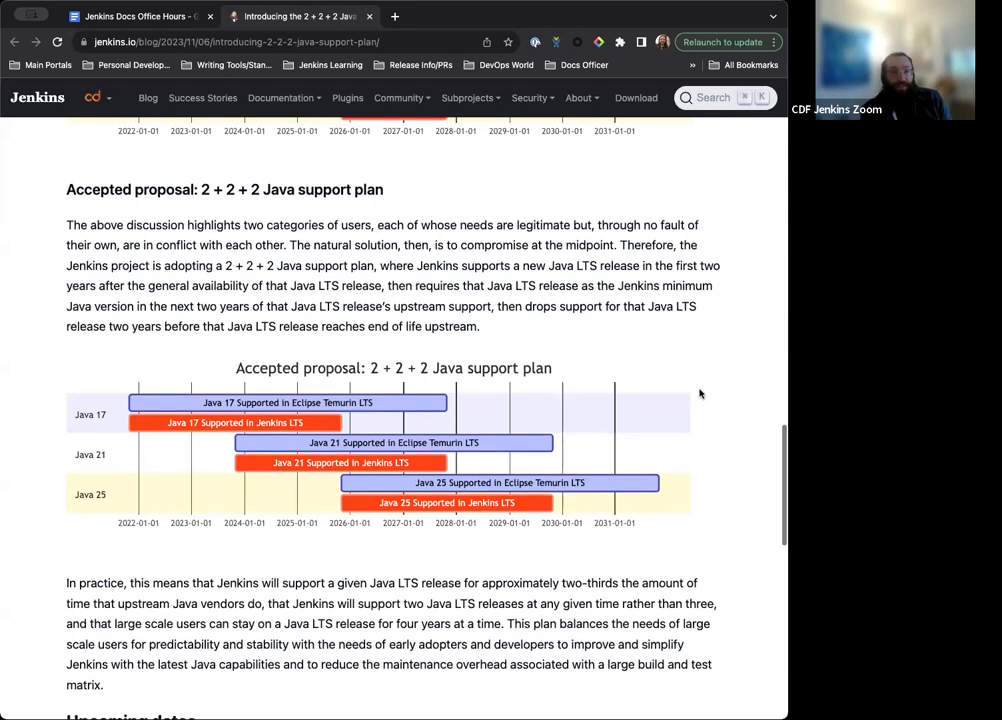
pyautogui.scroll(-3)
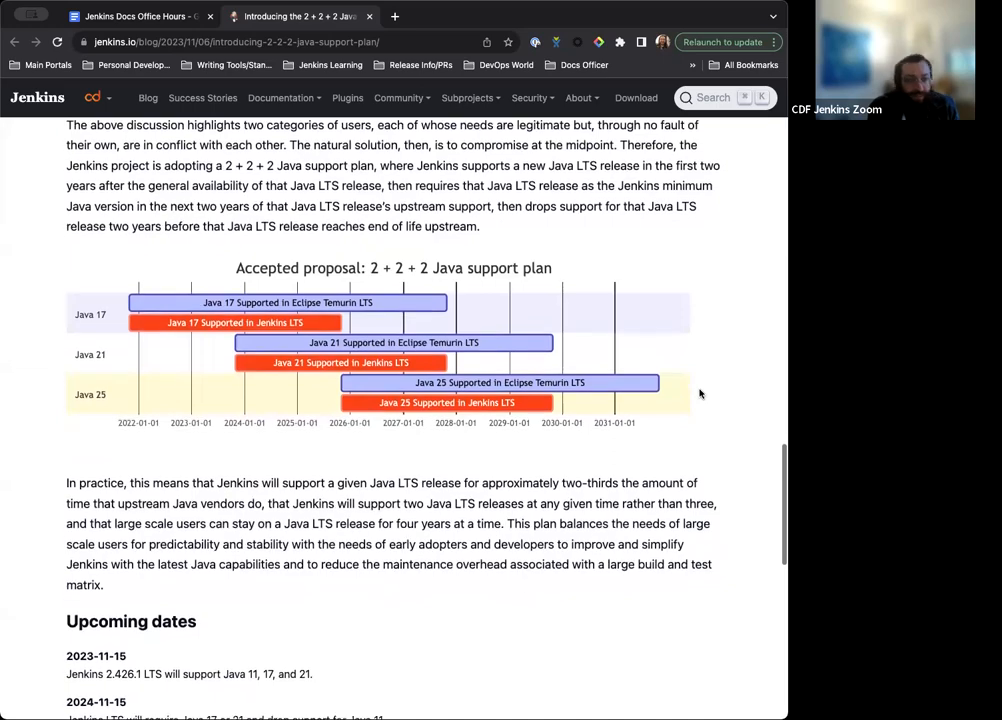
pyautogui.scroll(-3)
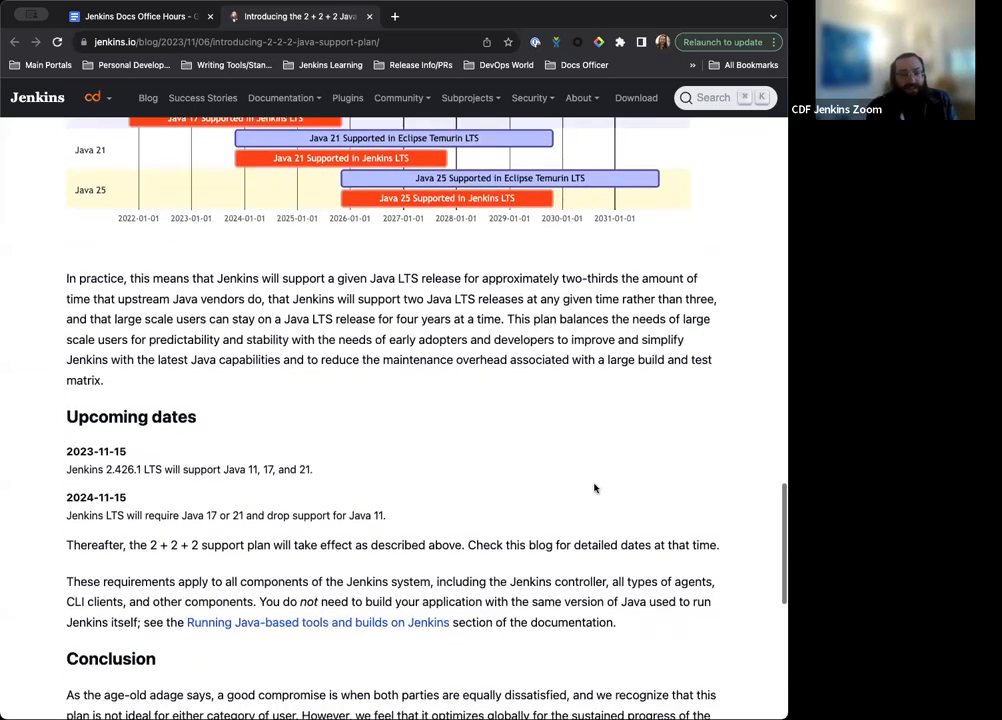
pyautogui.scroll(-3)
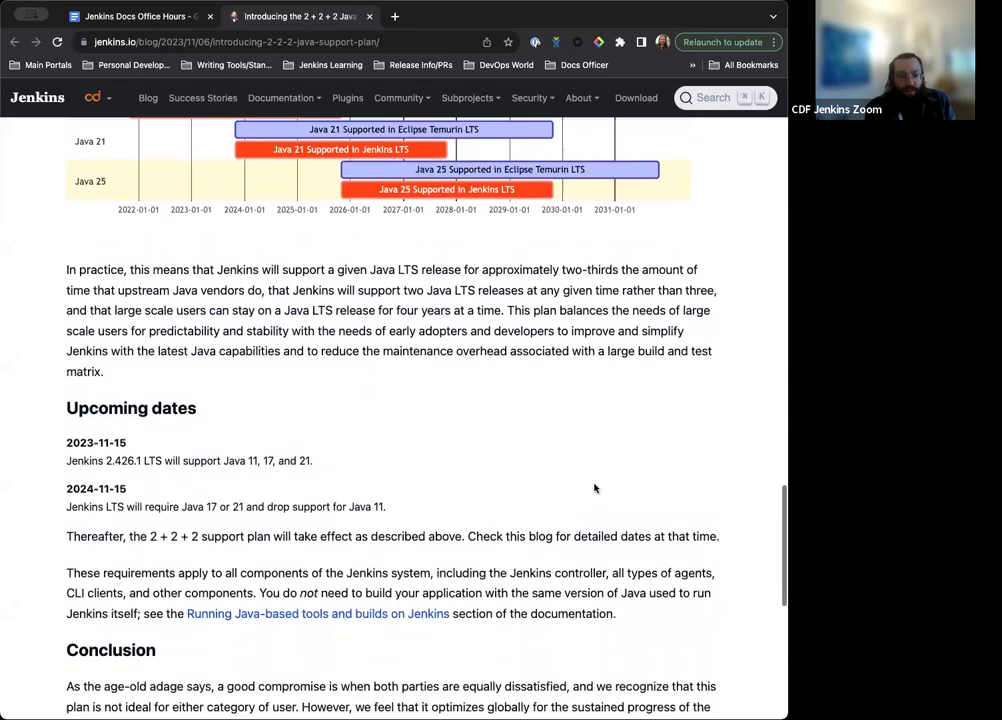
# Step: Scroll back up to the opening summary chart and Background section
pyautogui.scroll(3)
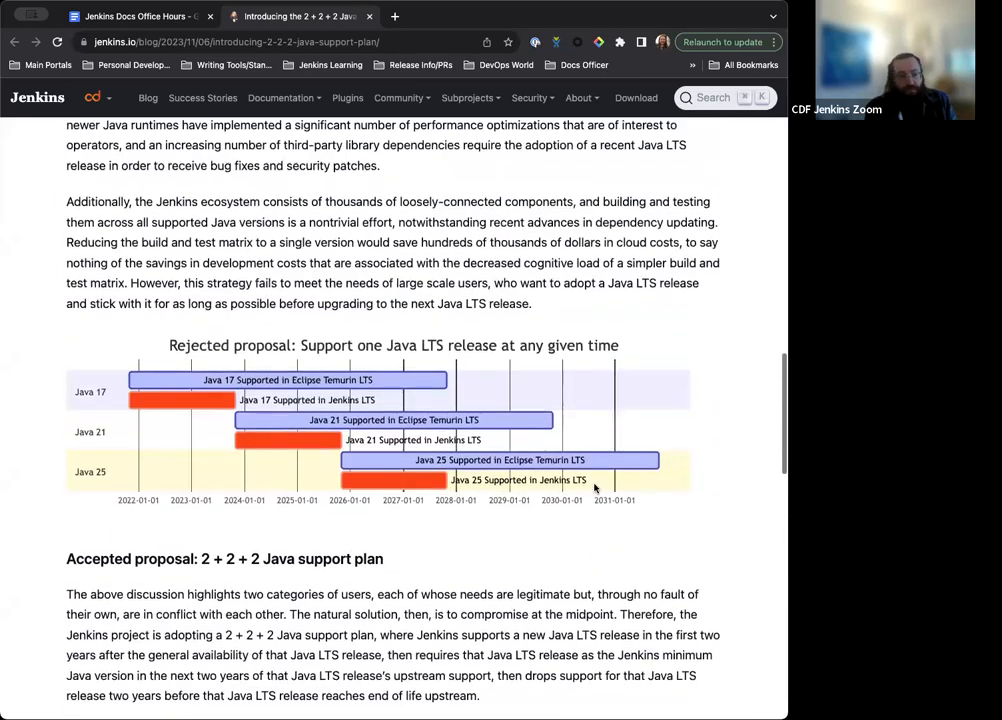
pyautogui.scroll(3)
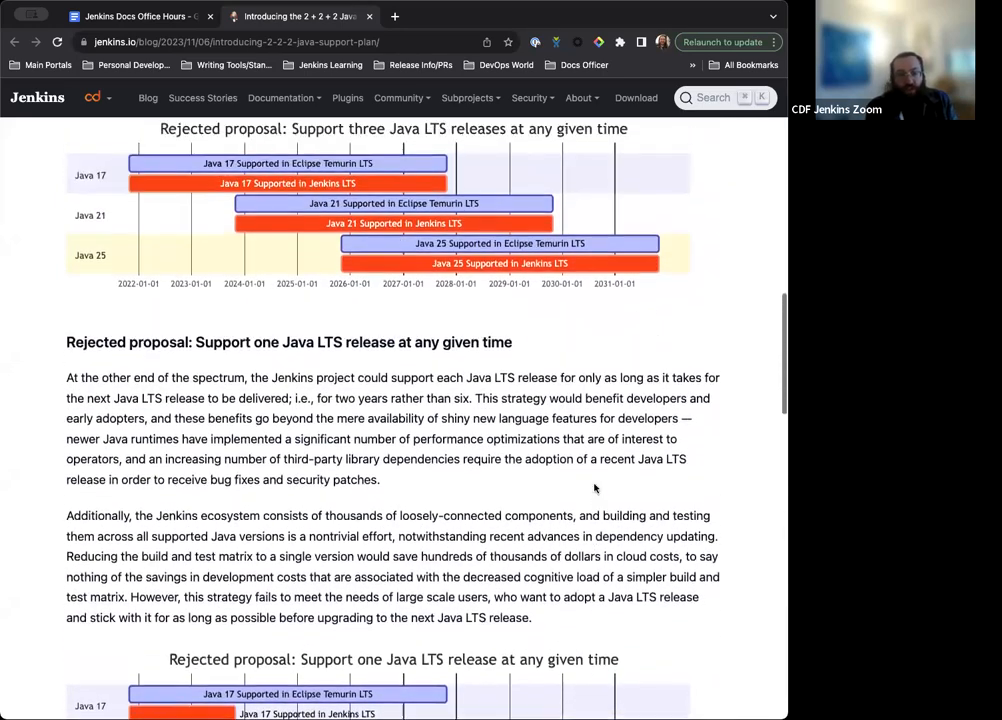
pyautogui.scroll(-3)
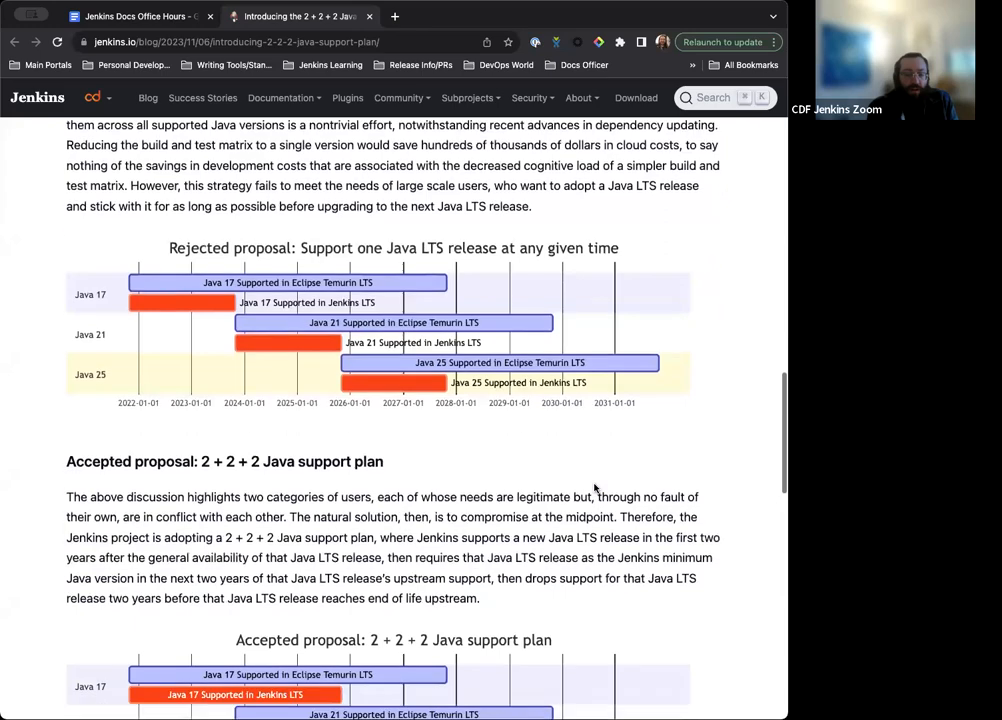
pyautogui.scroll(-3)
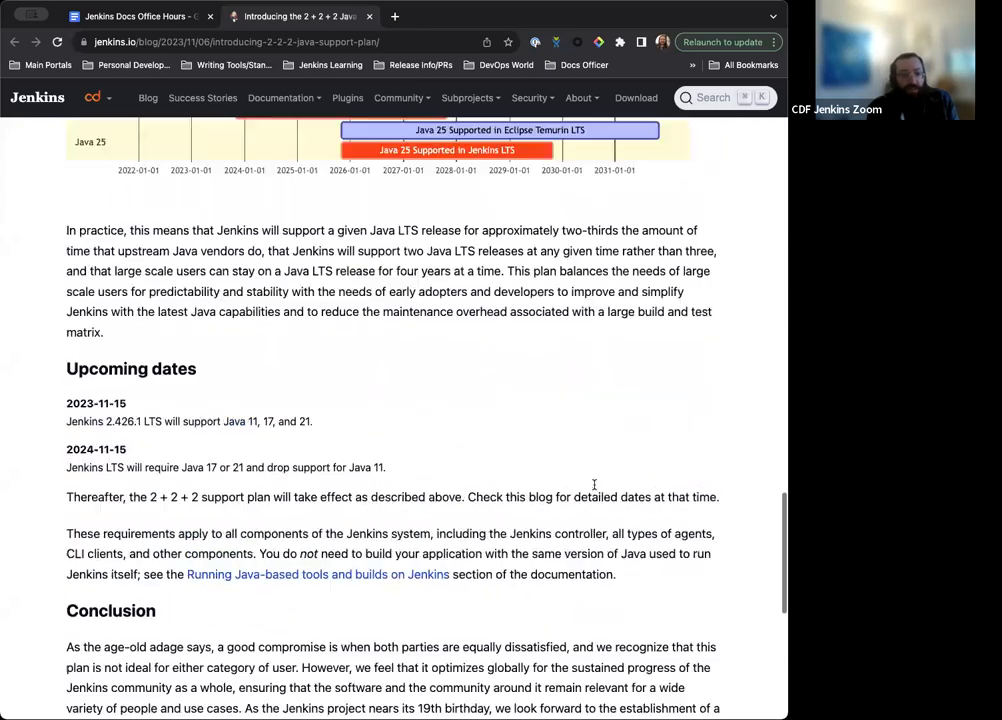
pyautogui.scroll(3)
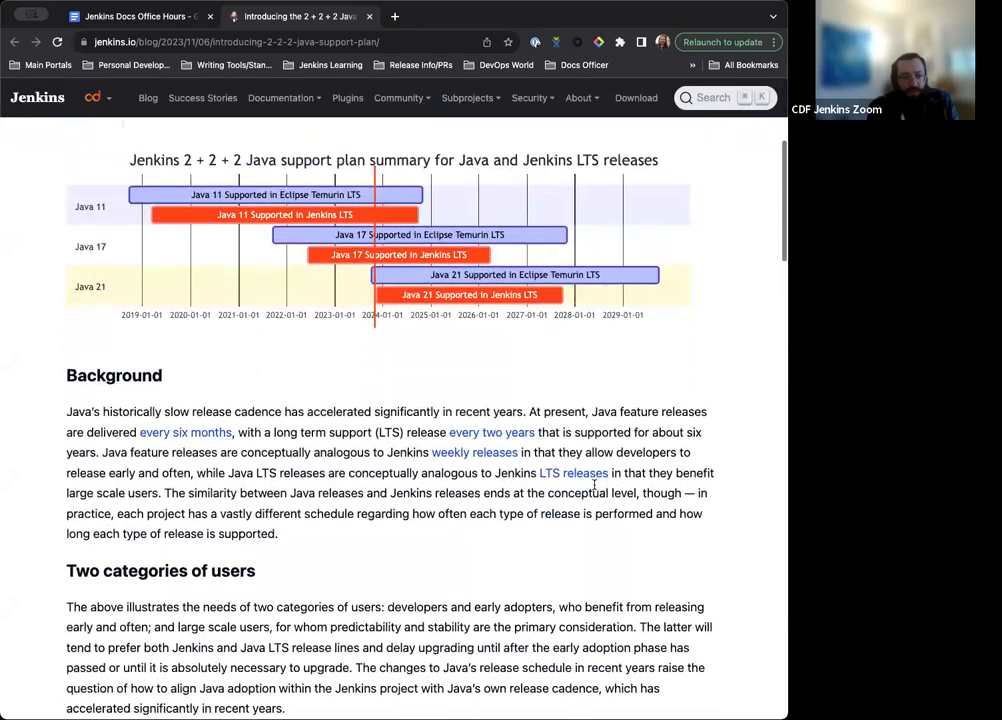
# Step: Open PR #400 and read its review comments down to the warning-period alternatives
pyautogui.click(140, 16)
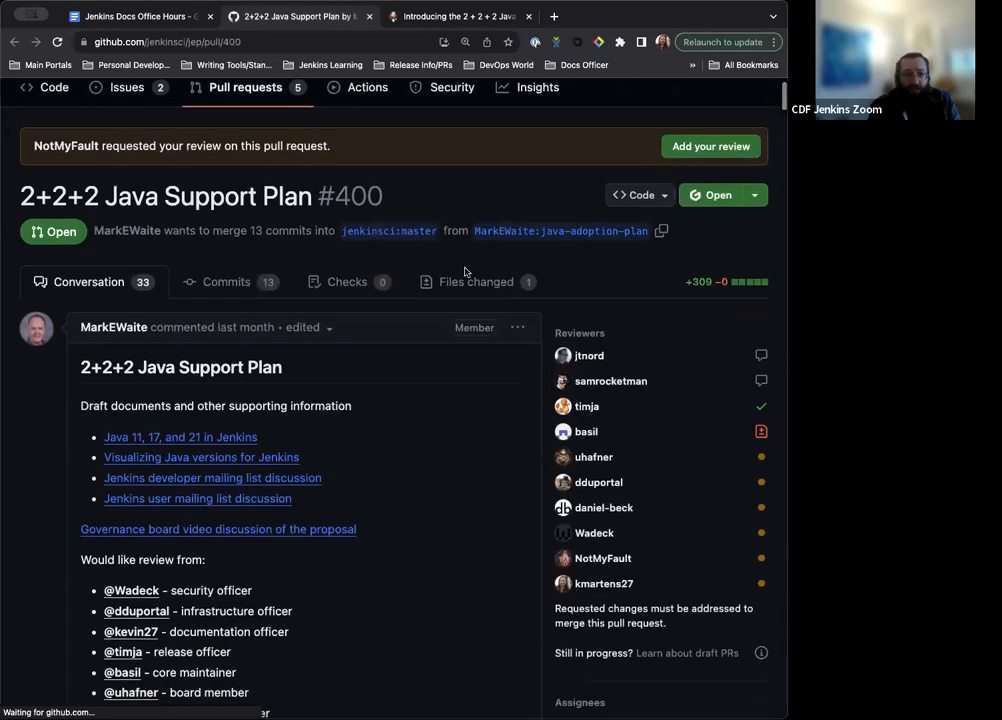
pyautogui.scroll(-3)
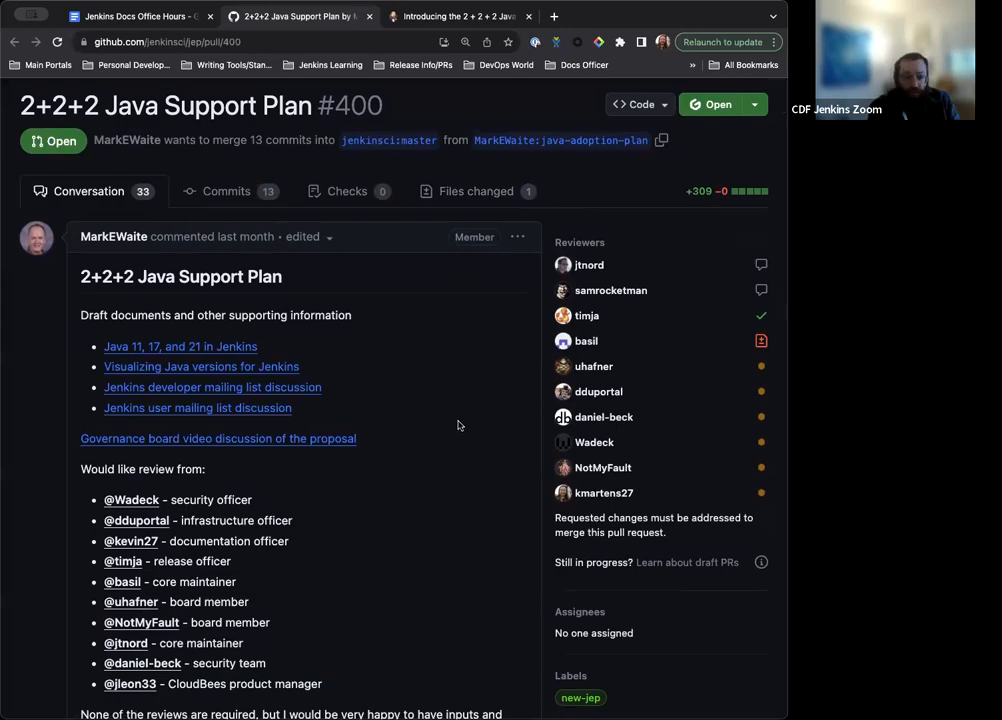
pyautogui.scroll(-3)
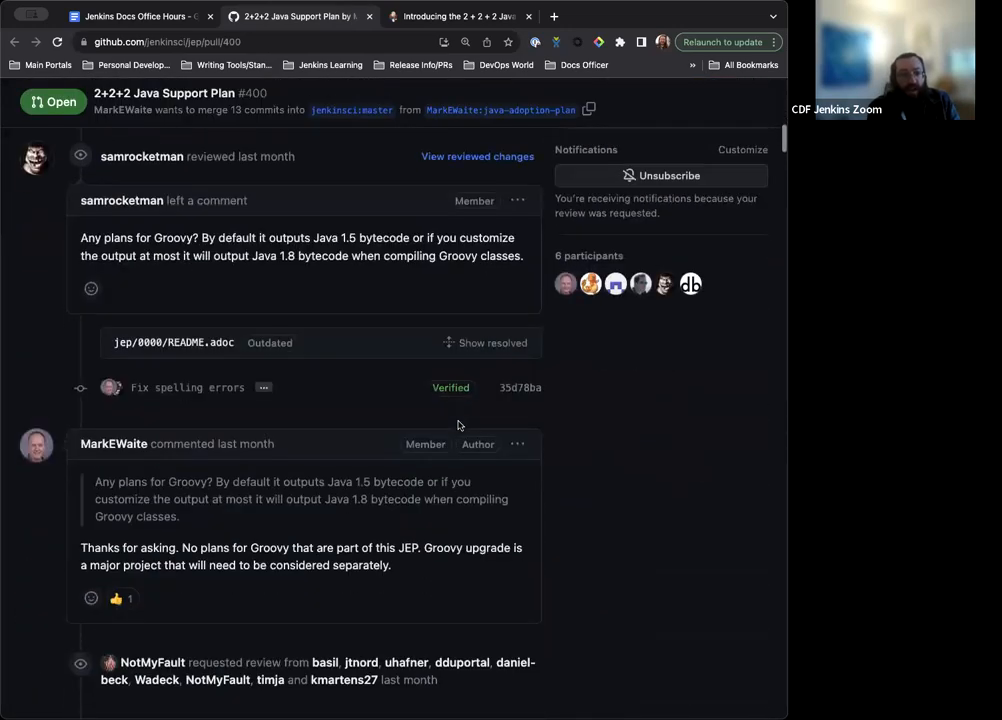
pyautogui.scroll(-3)
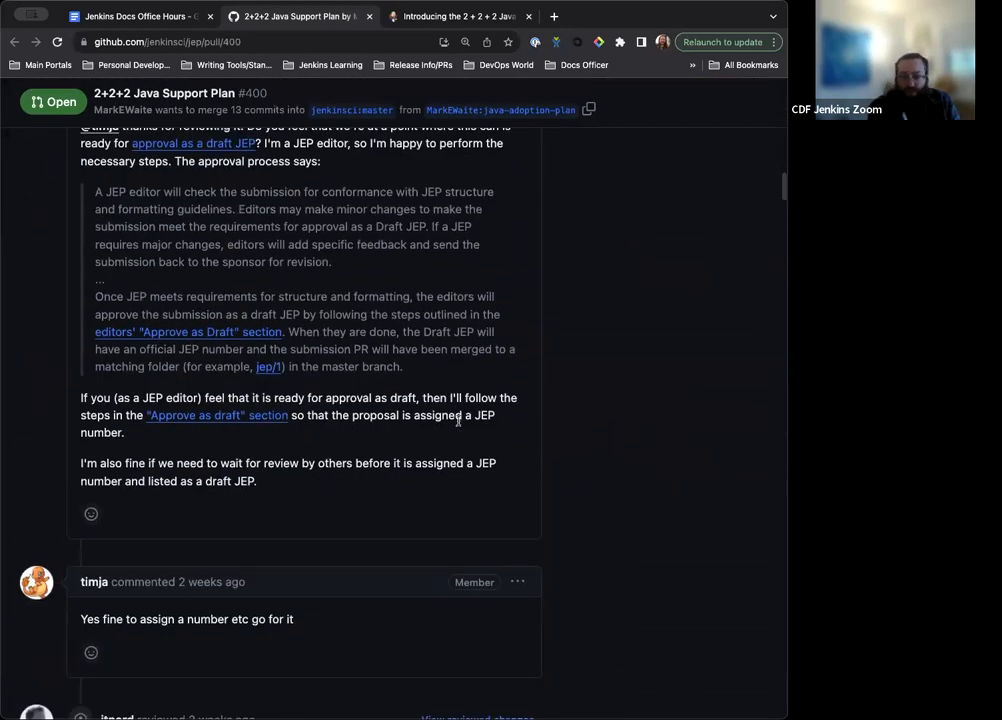
pyautogui.scroll(-3)
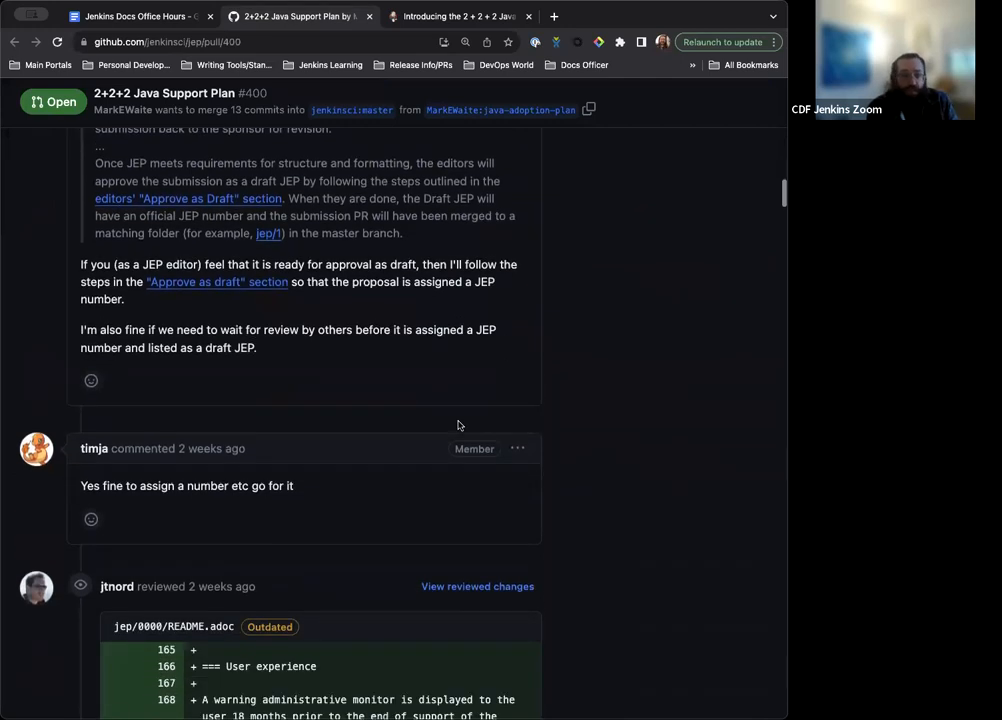
pyautogui.scroll(-3)
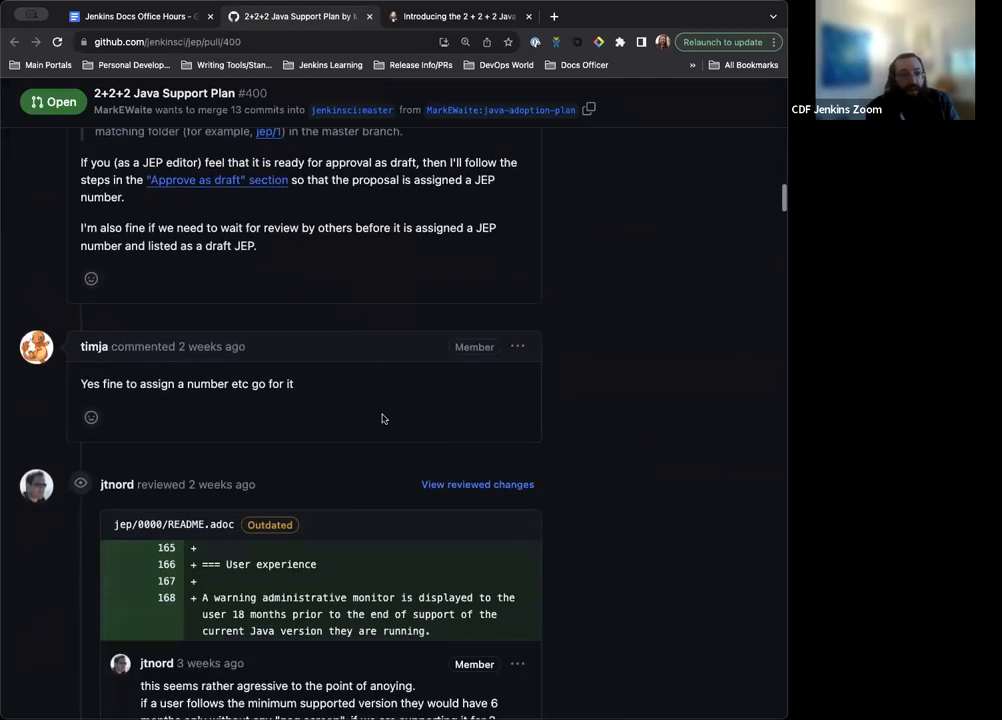
pyautogui.scroll(-3)
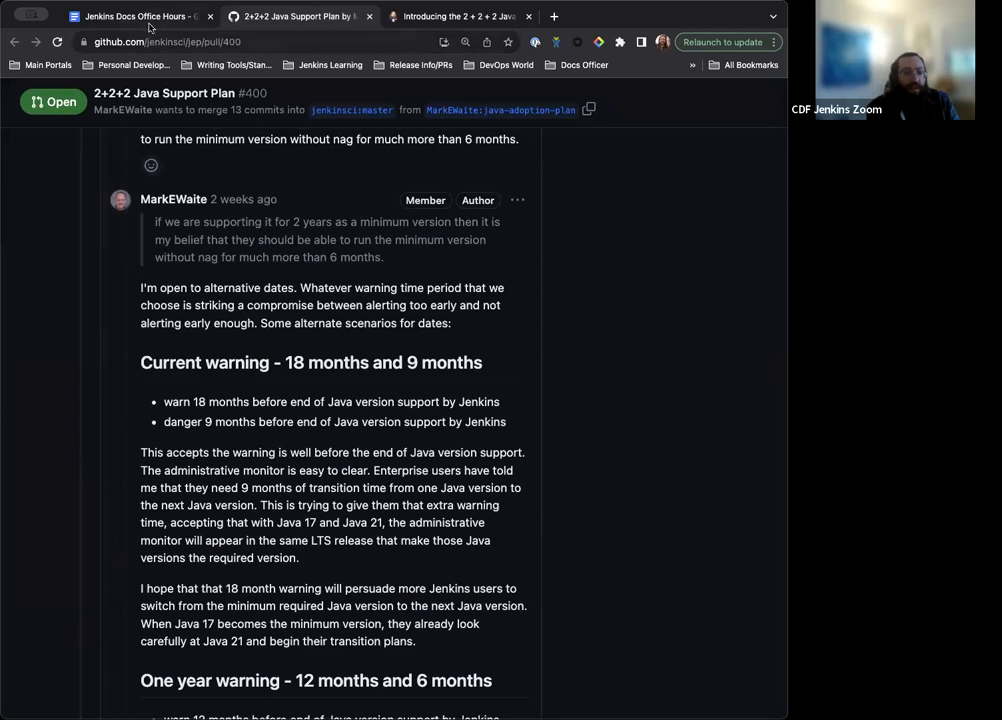
pyautogui.click(140, 16)
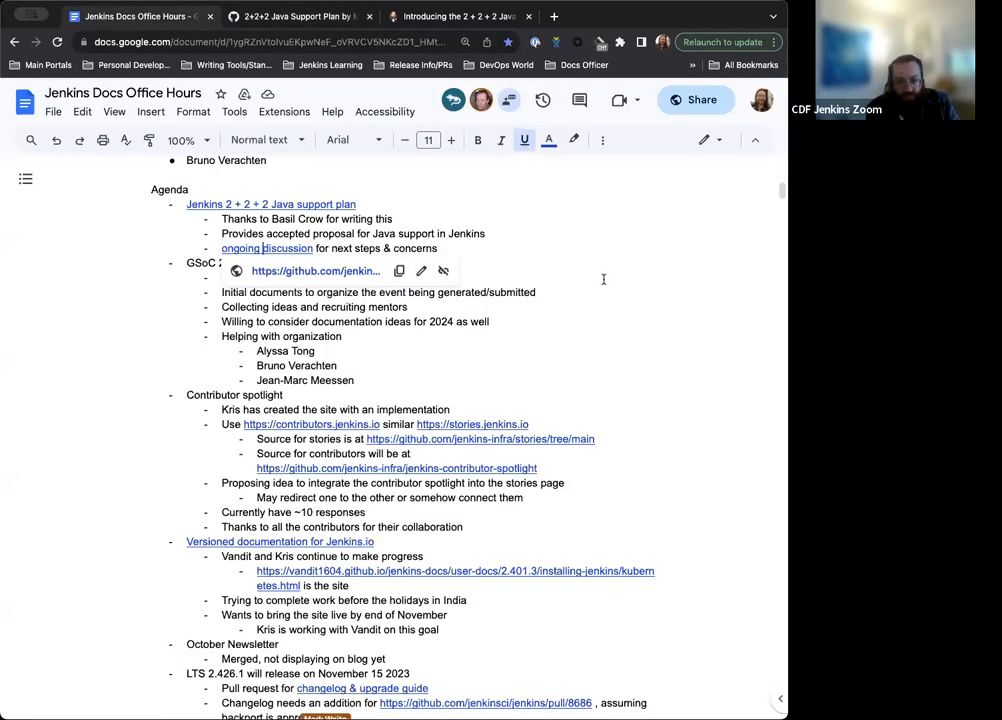
pyautogui.write('Kris Stern is leading the GSoC project in 2024')
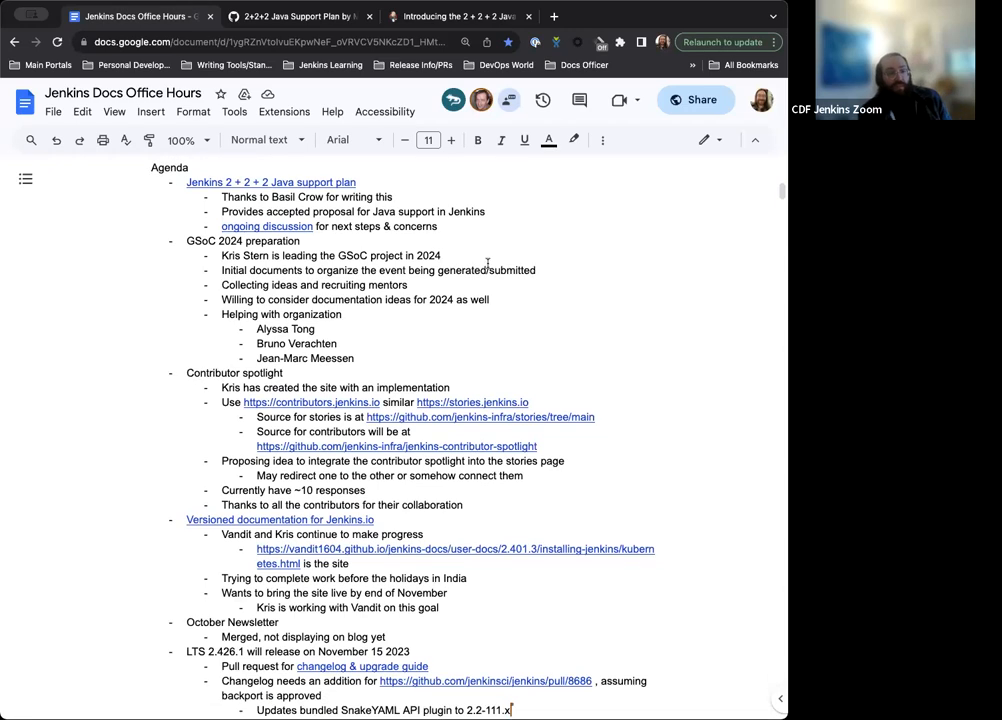
pyautogui.scroll(-3)
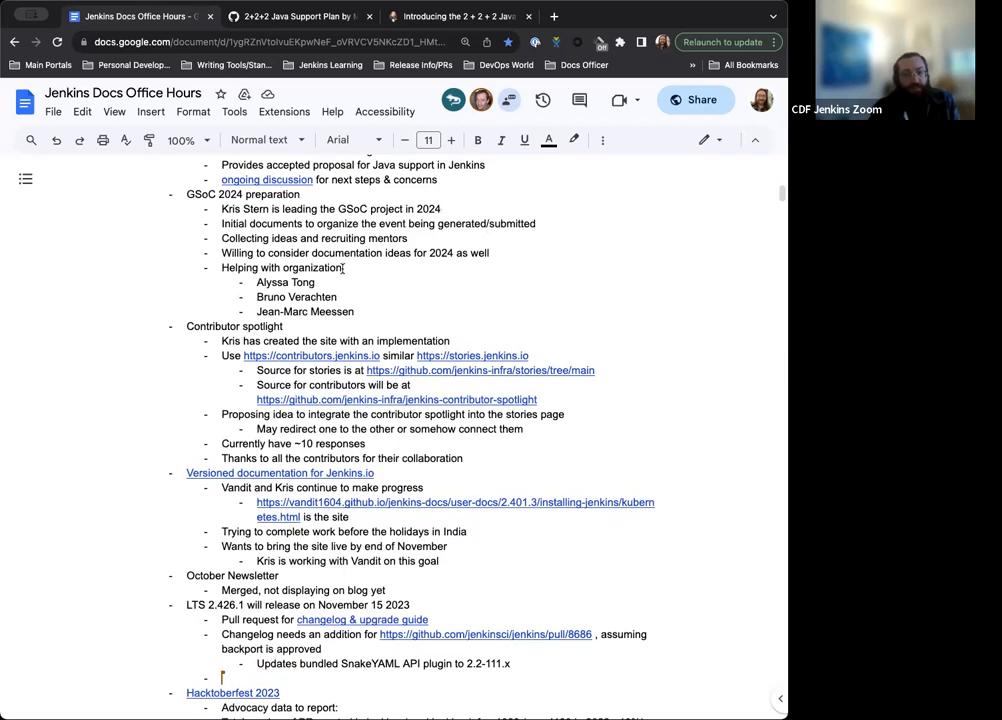
# Step: Add a linked 'Release checklist is in progress' bullet under LTS 2.426.1
pyautogui.write('rEL')
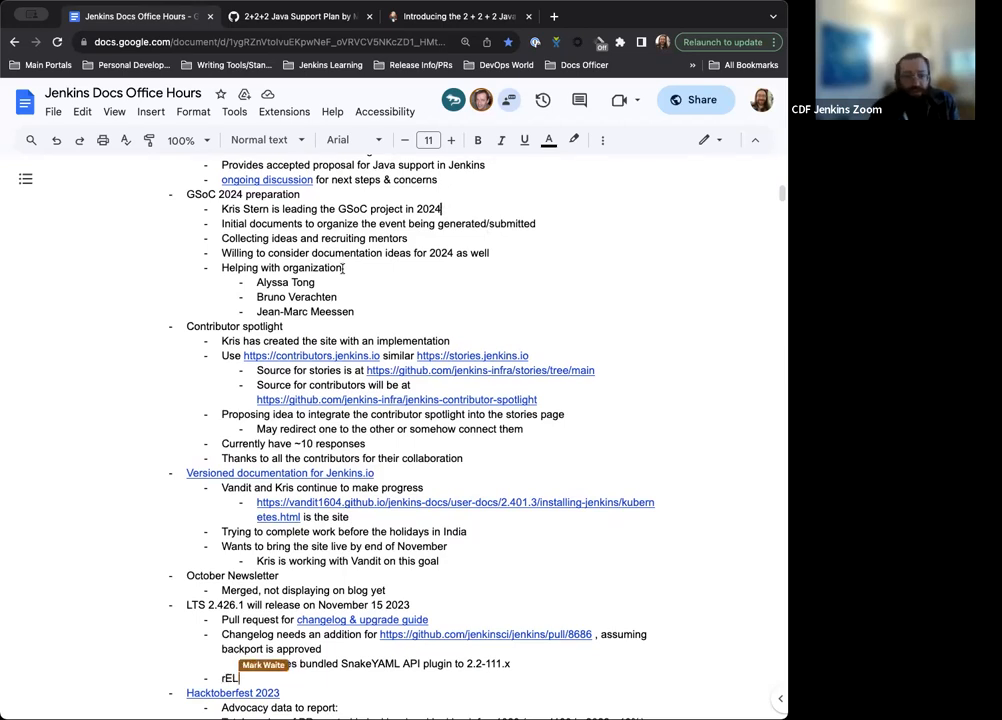
pyautogui.write('Release checklist')
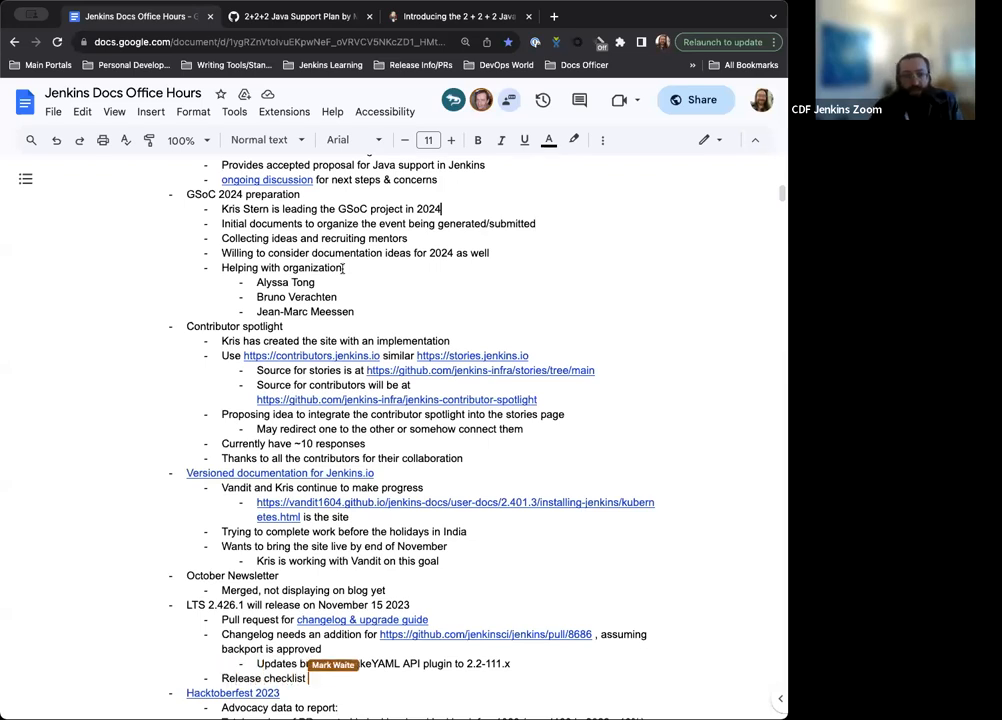
pyautogui.write('is in progress')
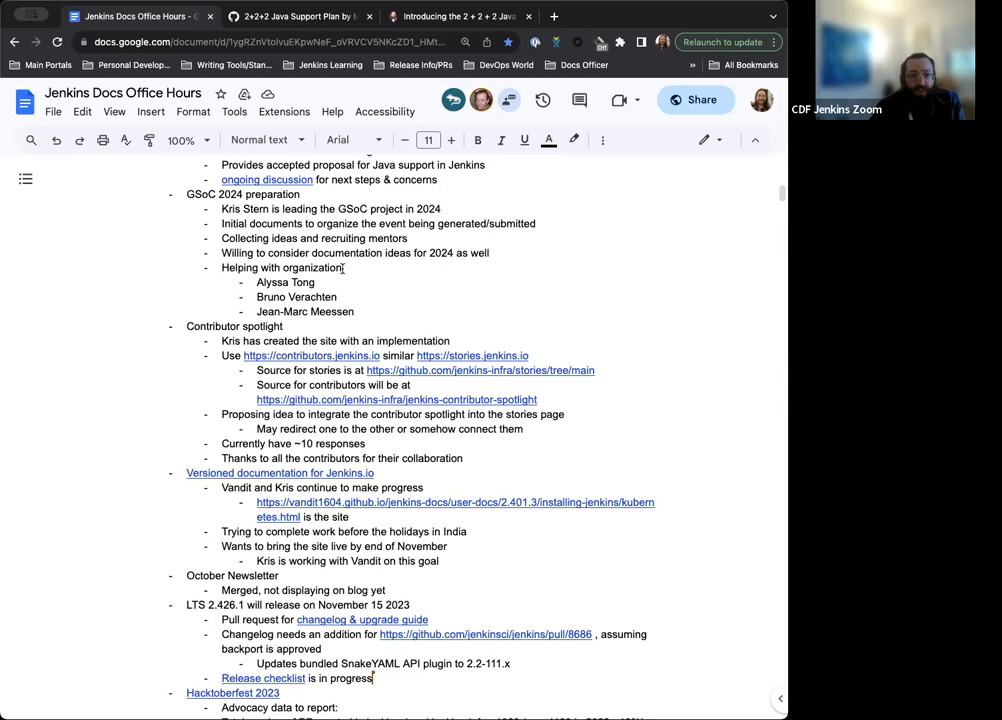
pyautogui.scroll(-3)
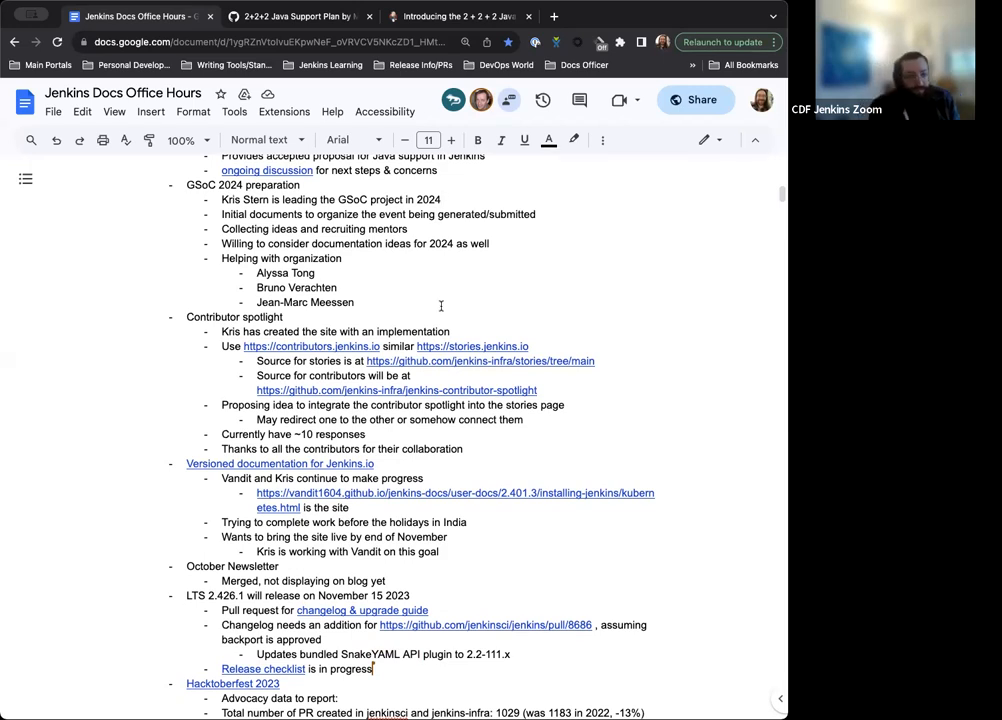
pyautogui.scroll(-3)
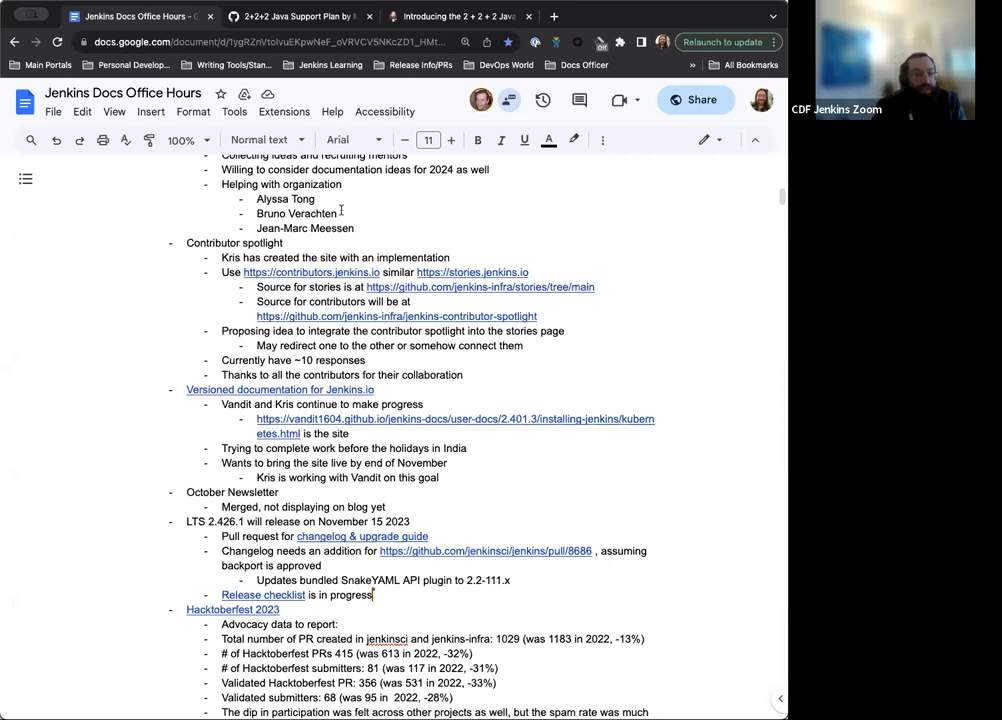
pyautogui.scroll(-3)
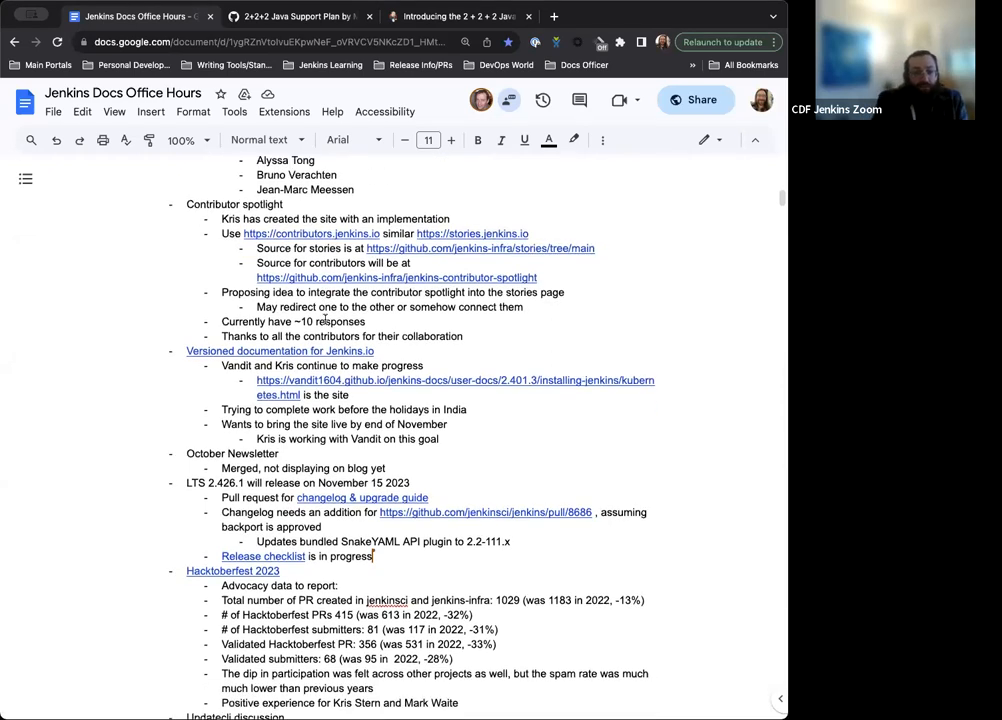
pyautogui.scroll(-3)
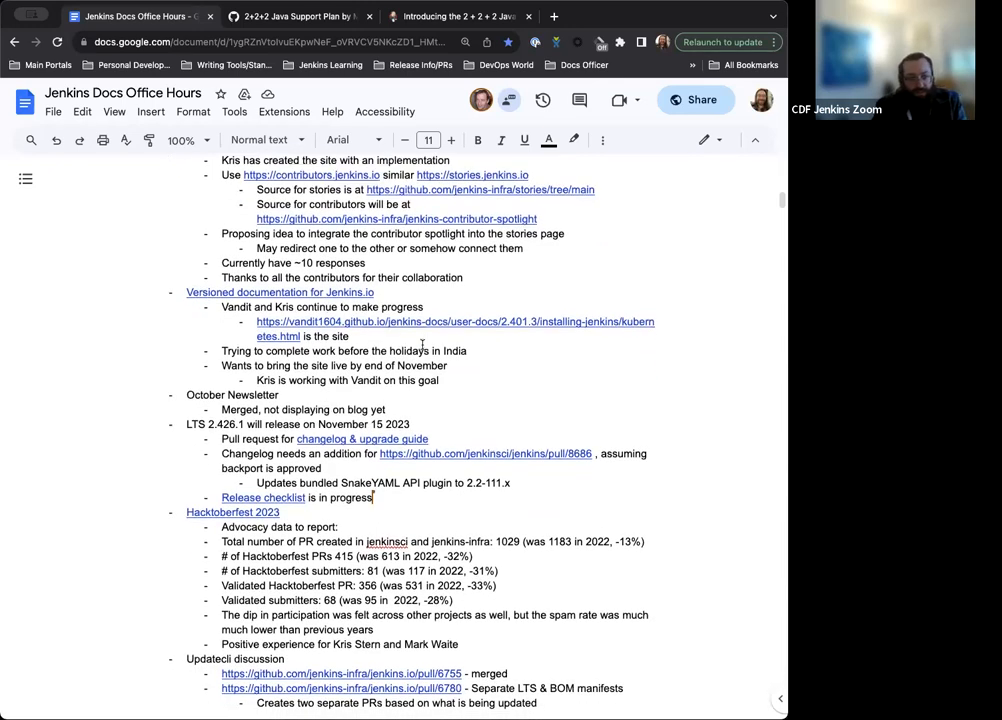
pyautogui.scroll(-3)
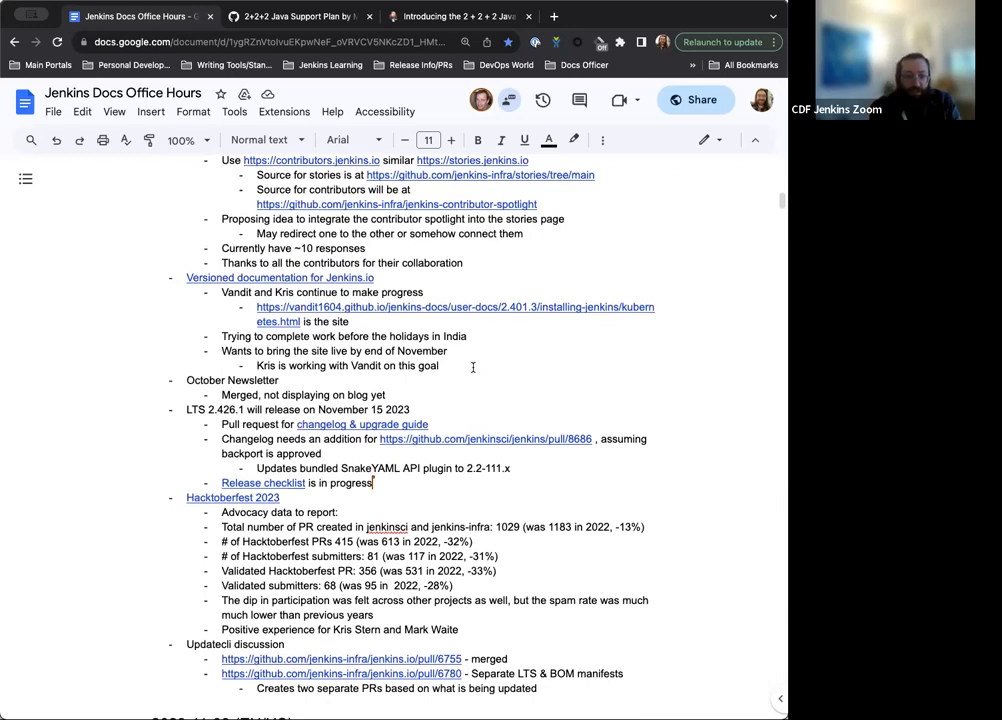
pyautogui.moveTo(490, 357)
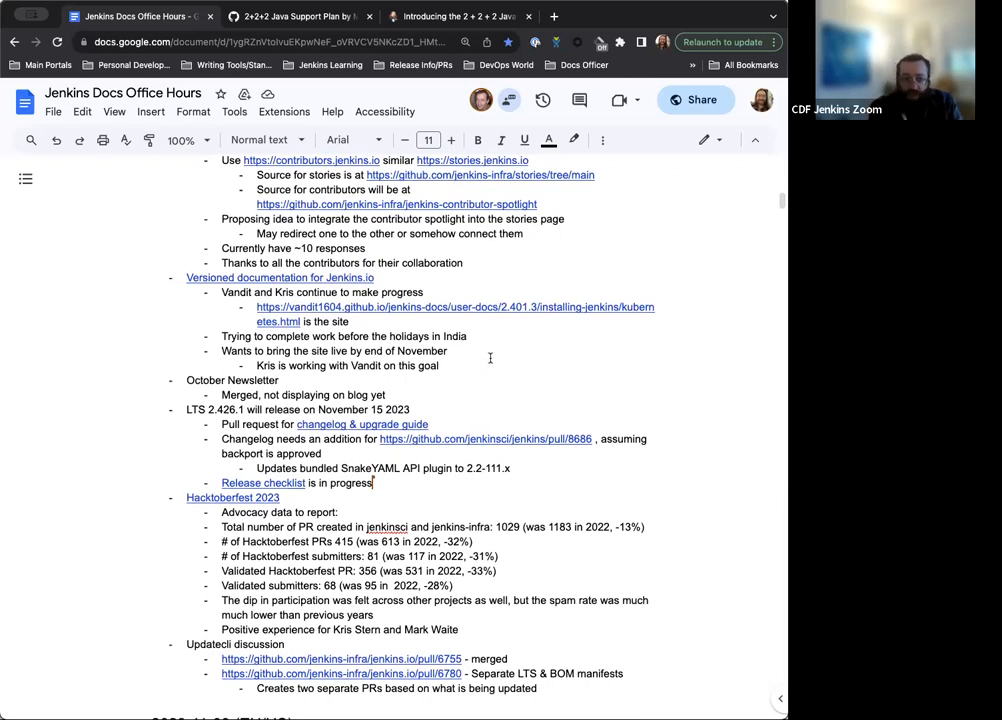
pyautogui.scroll(-3)
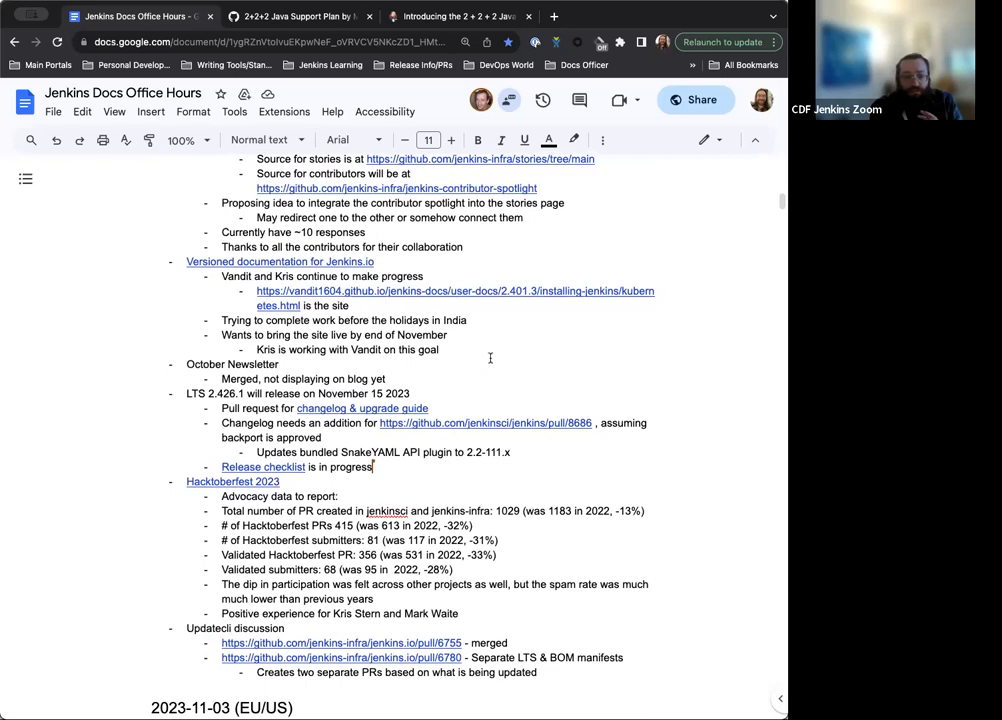
pyautogui.moveTo(489, 350)
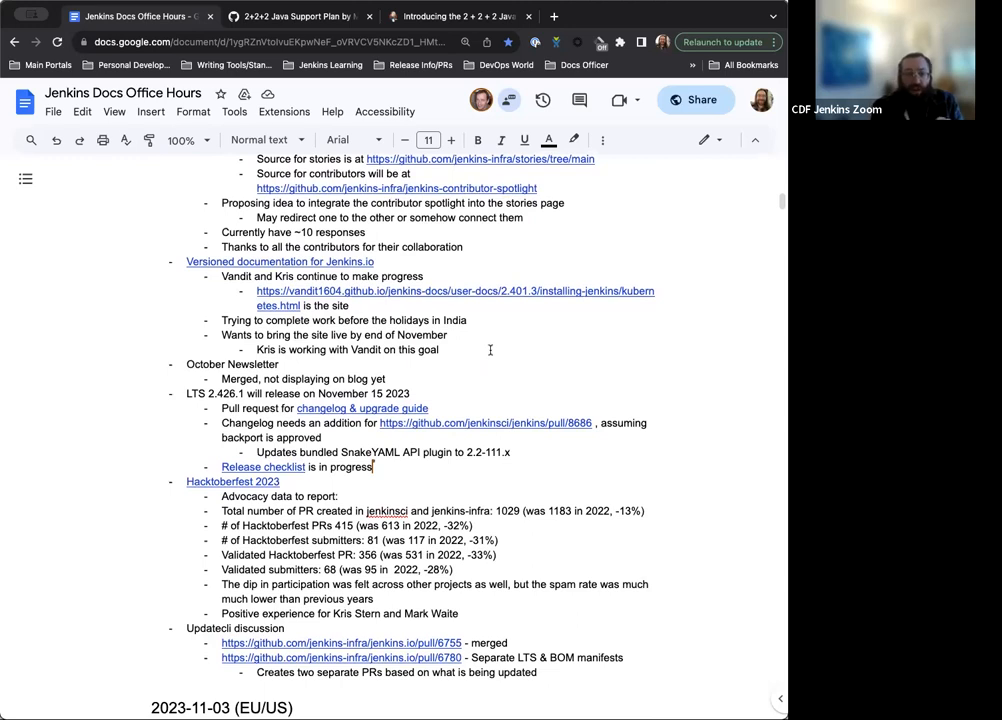
pyautogui.scroll(-3)
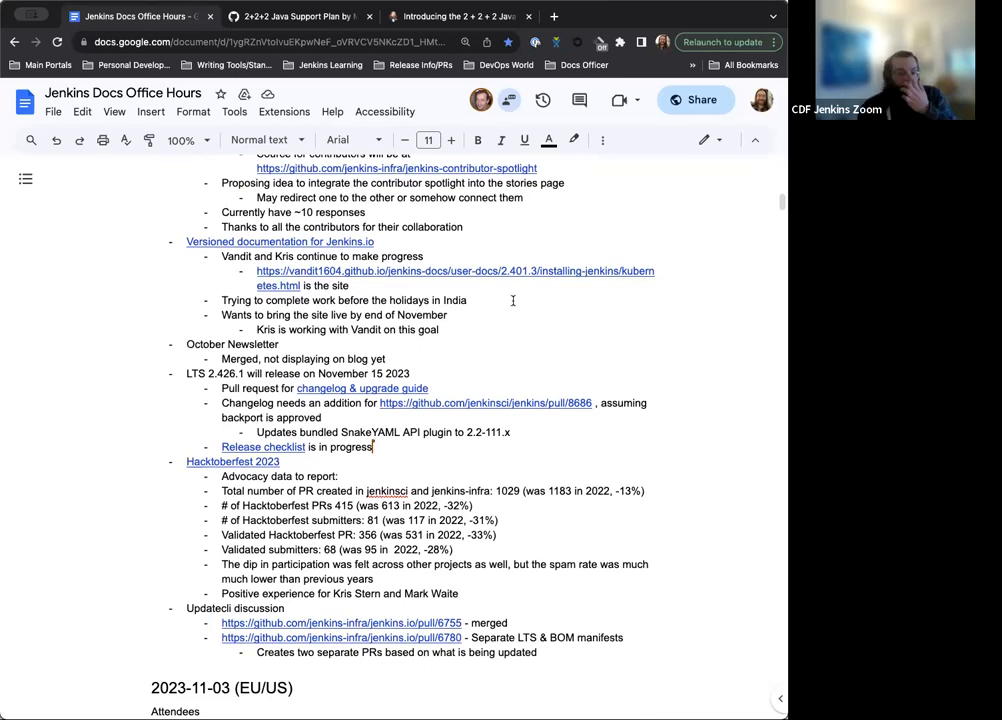
pyautogui.scroll(-3)
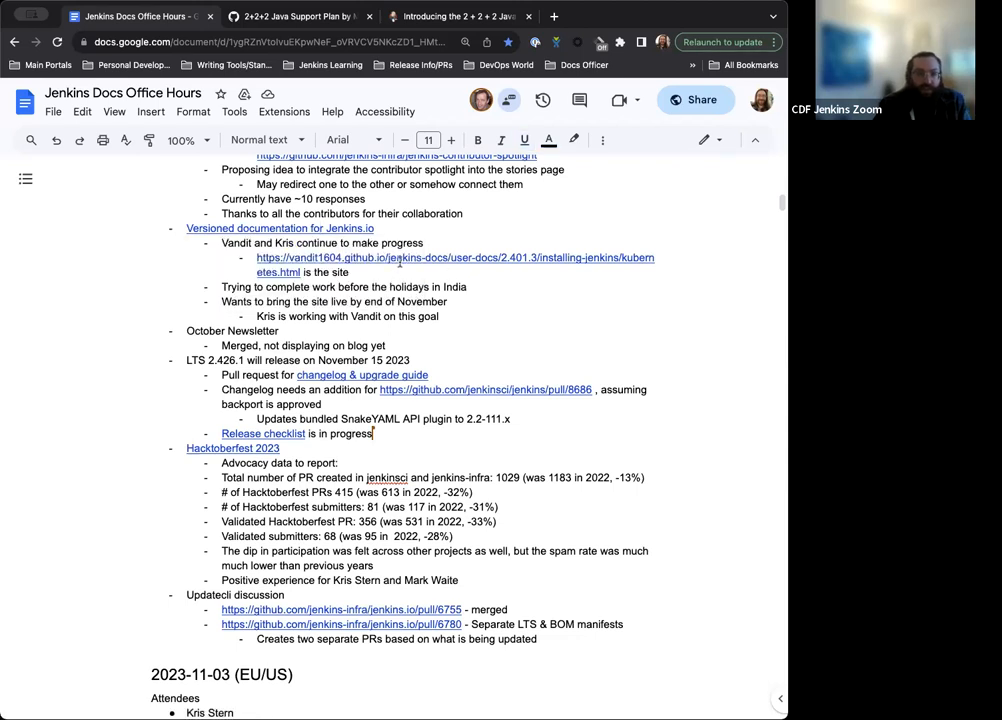
# Step: Open the vandit1604.github.io Kubernetes installation page, skim it, and return to the notes
pyautogui.click(455, 257)
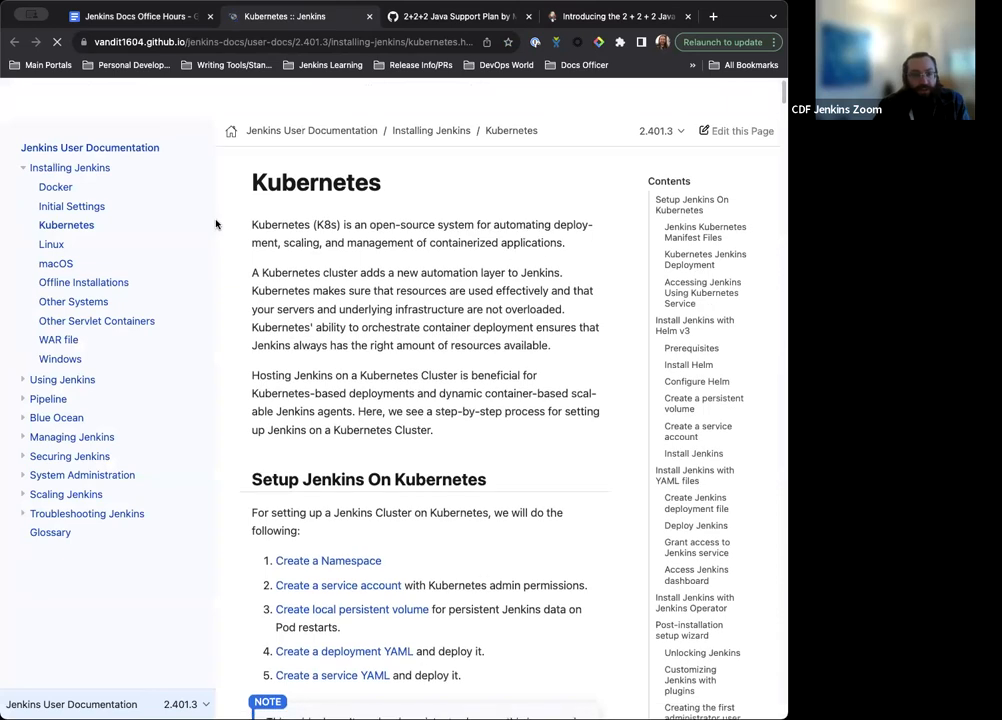
pyautogui.scroll(-3)
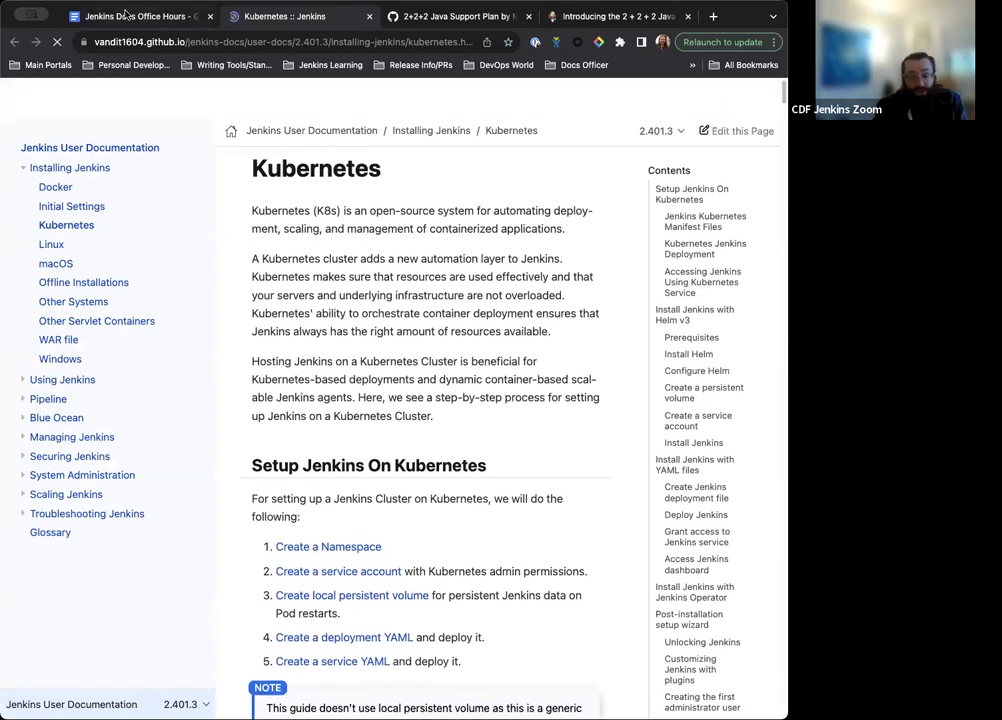
pyautogui.moveTo(128, 16)
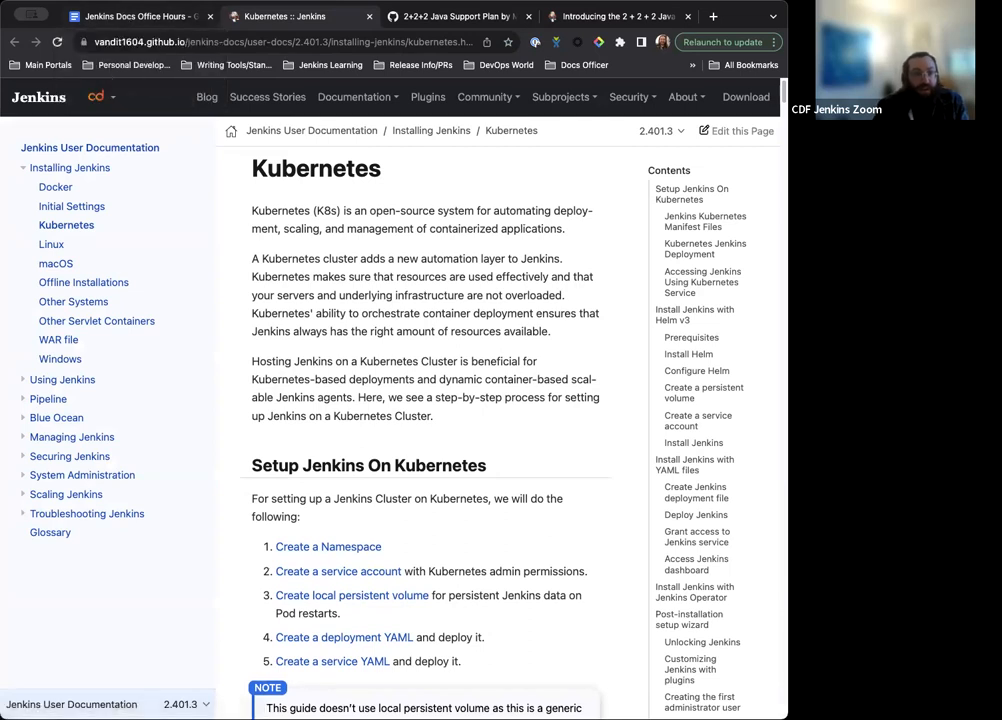
pyautogui.click(130, 16)
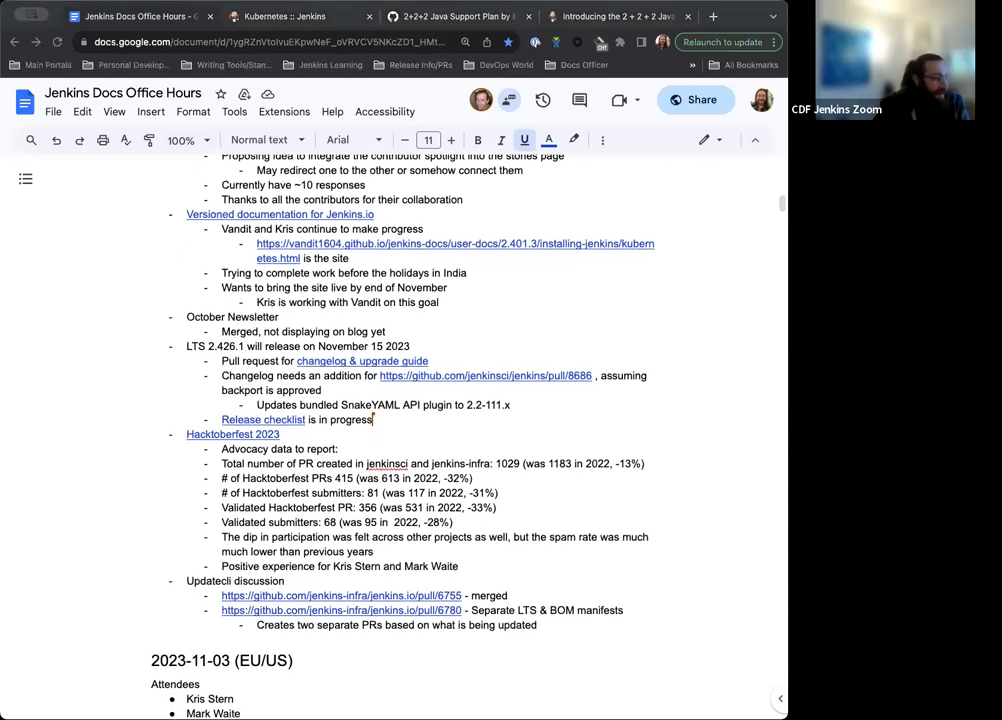
# Step: Scroll to the LTS 2.426.1 changelog note and open pull request #8686
pyautogui.scroll(-3)
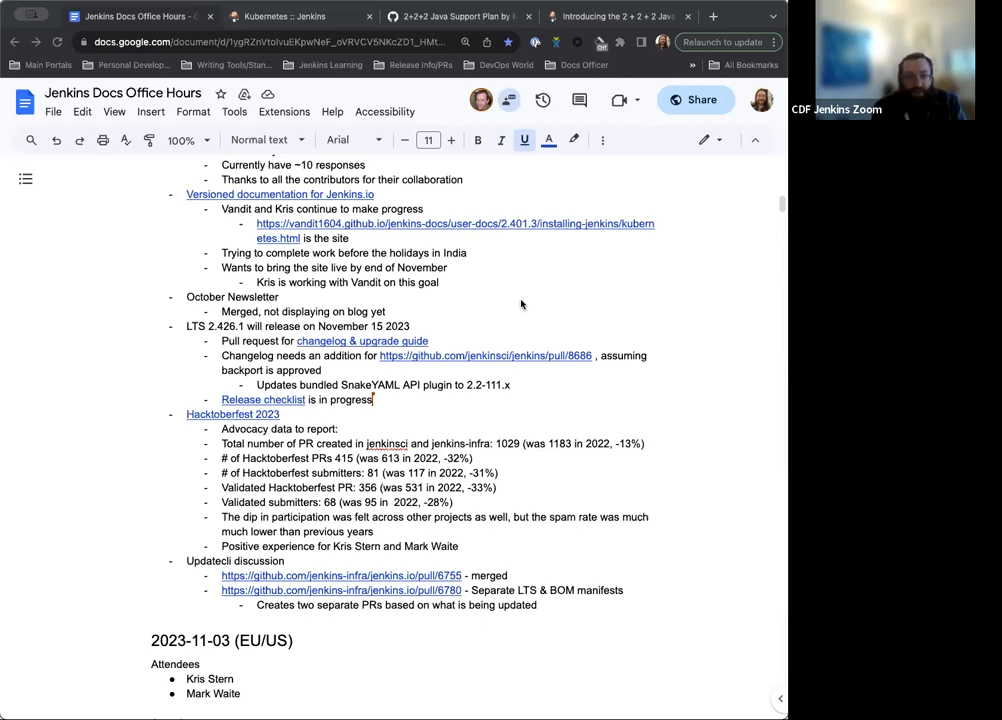
pyautogui.scroll(-3)
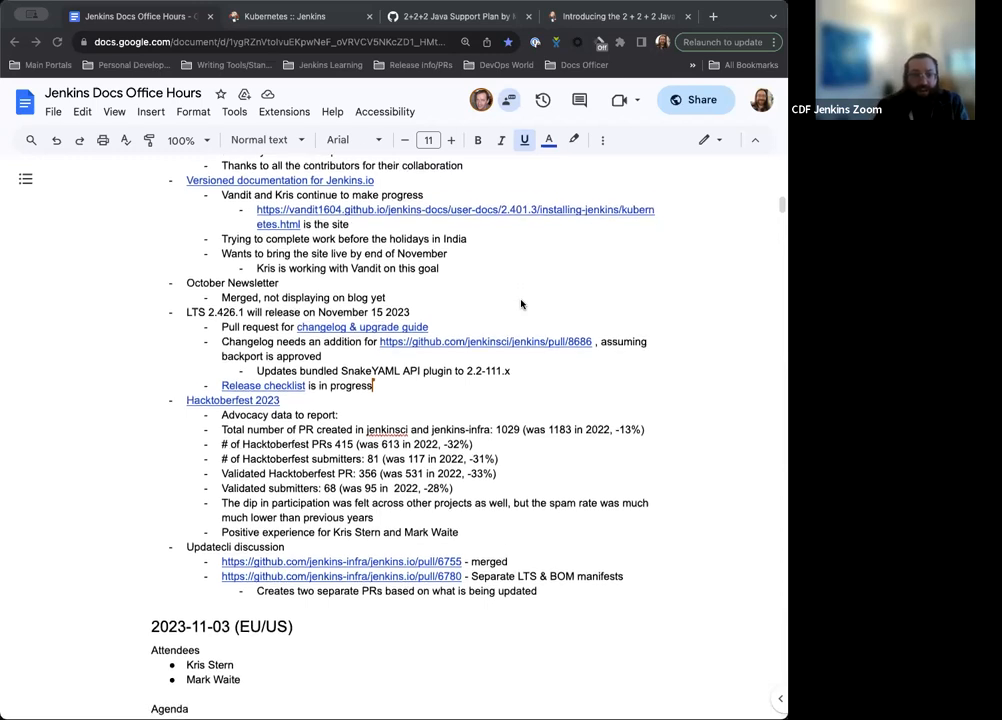
pyautogui.scroll(-3)
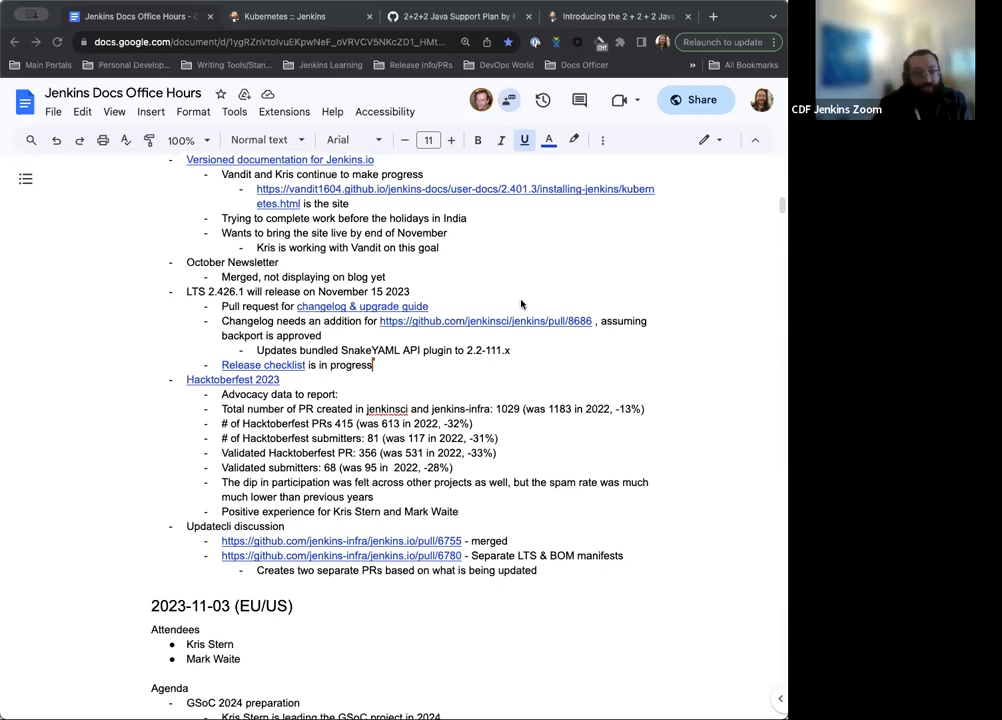
pyautogui.scroll(-3)
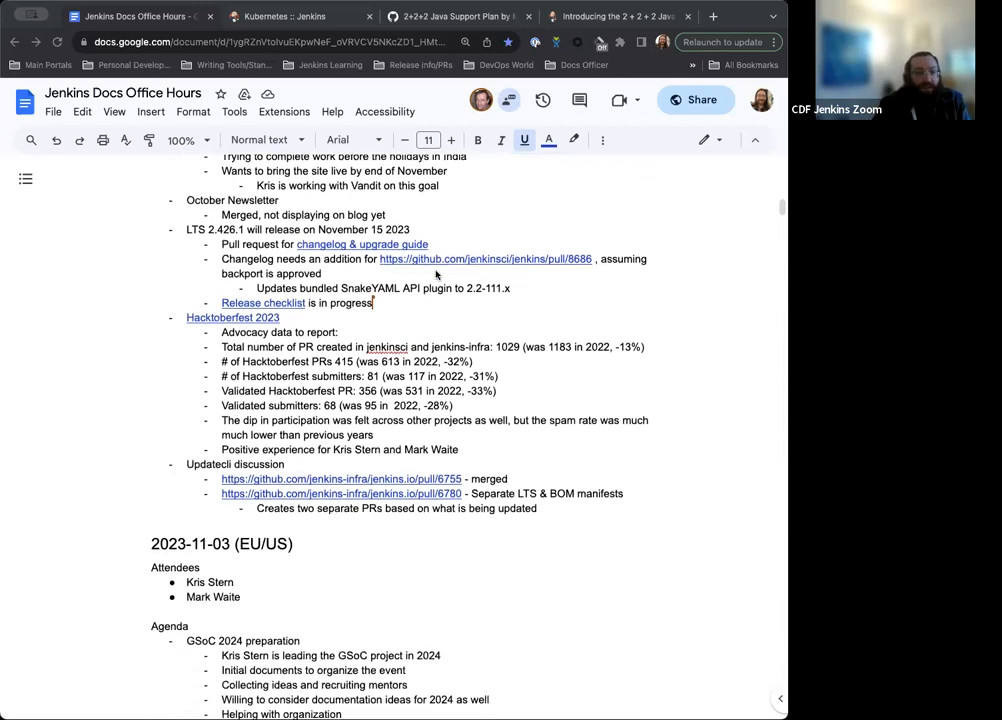
pyautogui.scroll(-3)
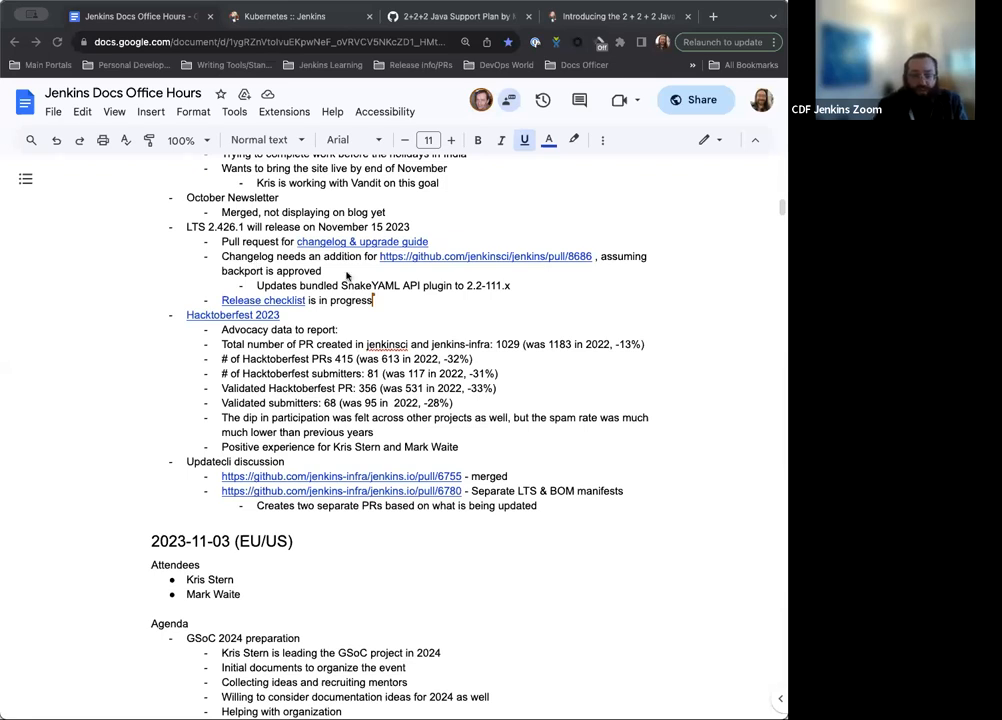
pyautogui.moveTo(432, 328)
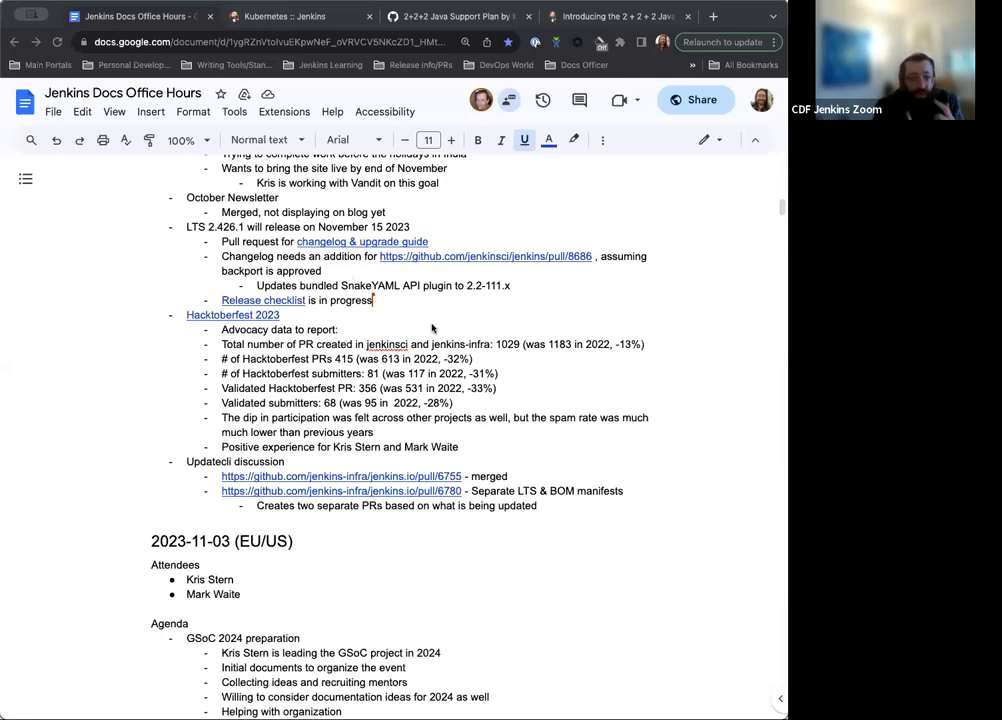
pyautogui.scroll(-3)
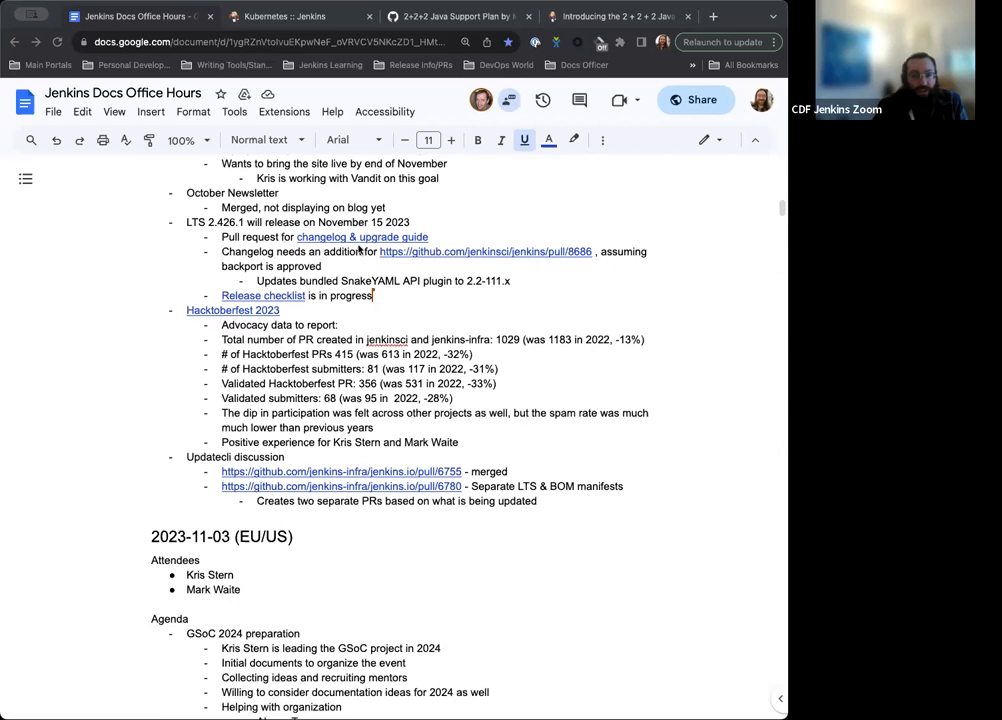
pyautogui.moveTo(363, 243)
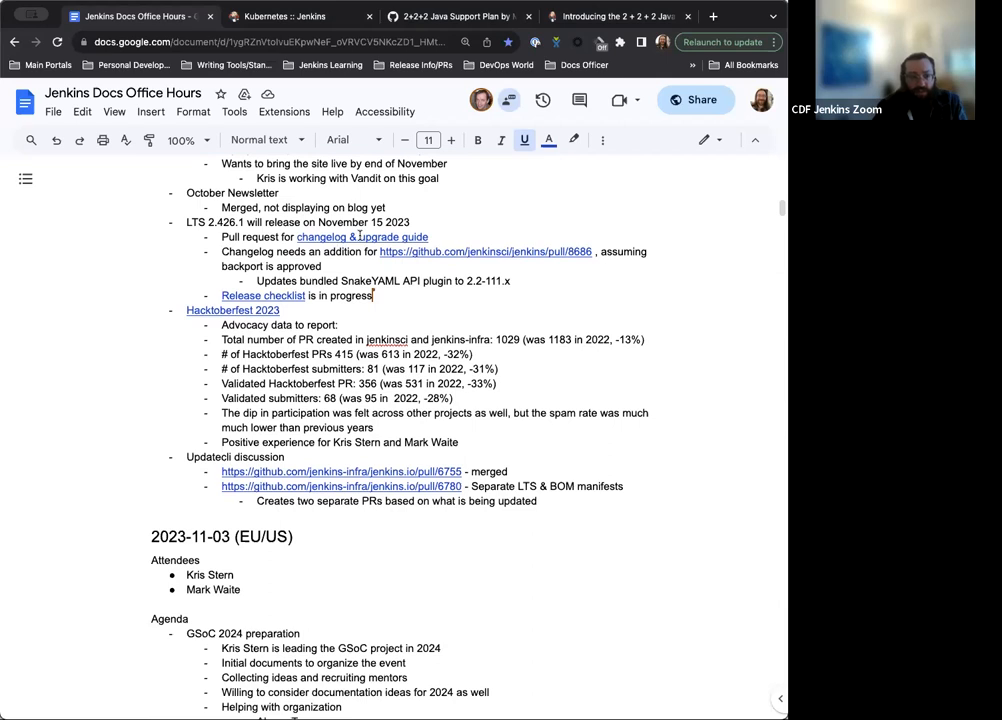
pyautogui.moveTo(388, 268)
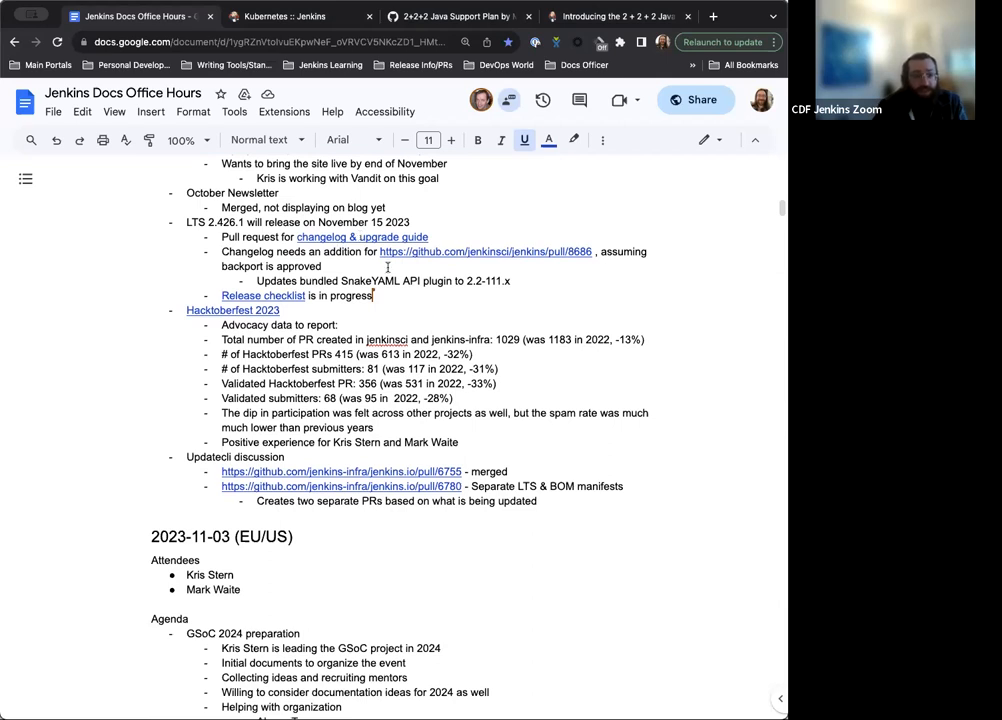
pyautogui.click(485, 251)
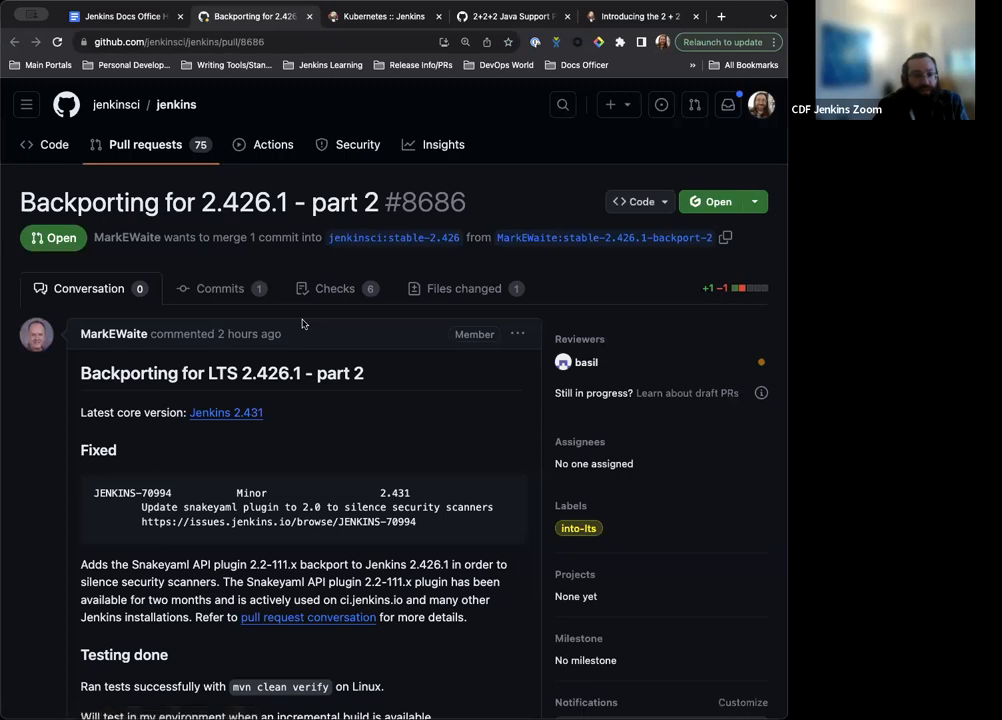
# Step: Skim the top of backport PR #8686, then glance back at the notes
pyautogui.scroll(-3)
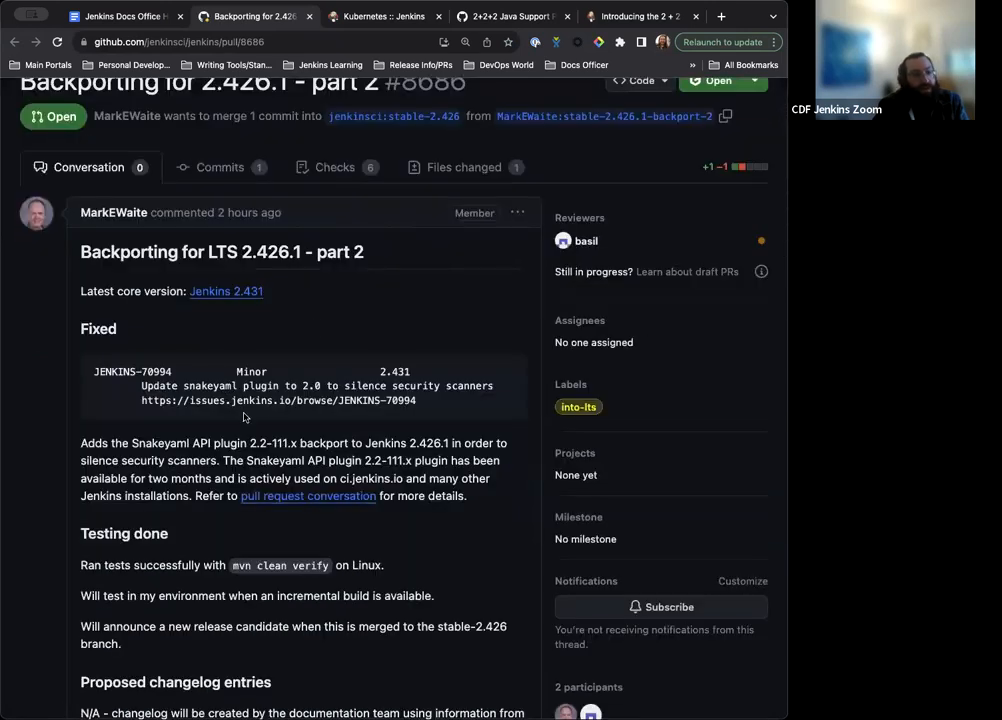
pyautogui.scroll(-3)
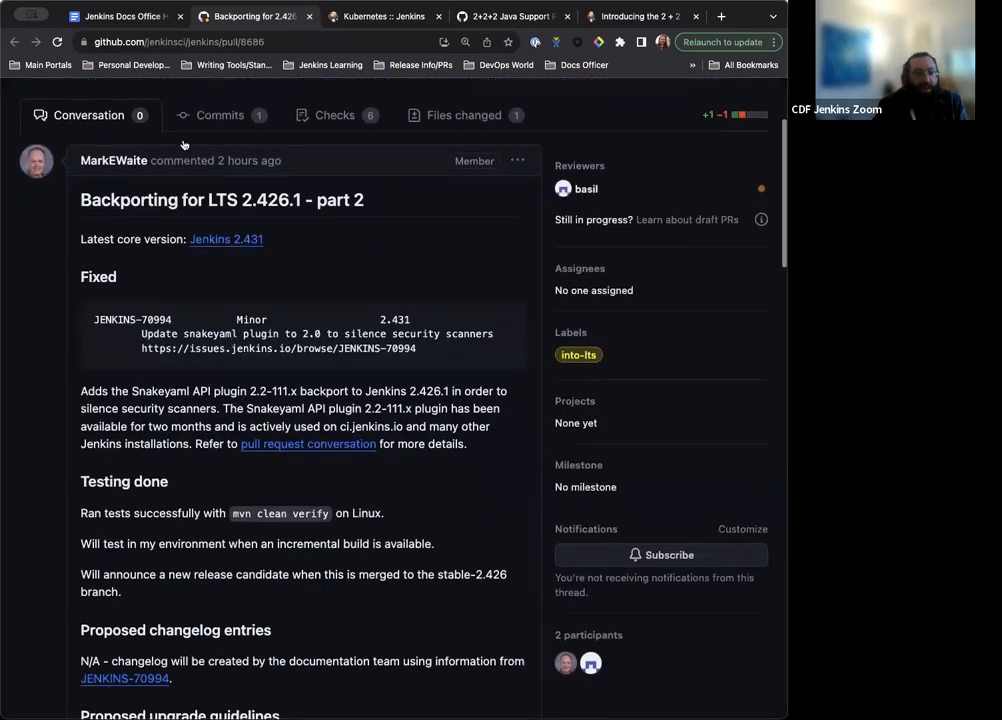
pyautogui.click(120, 16)
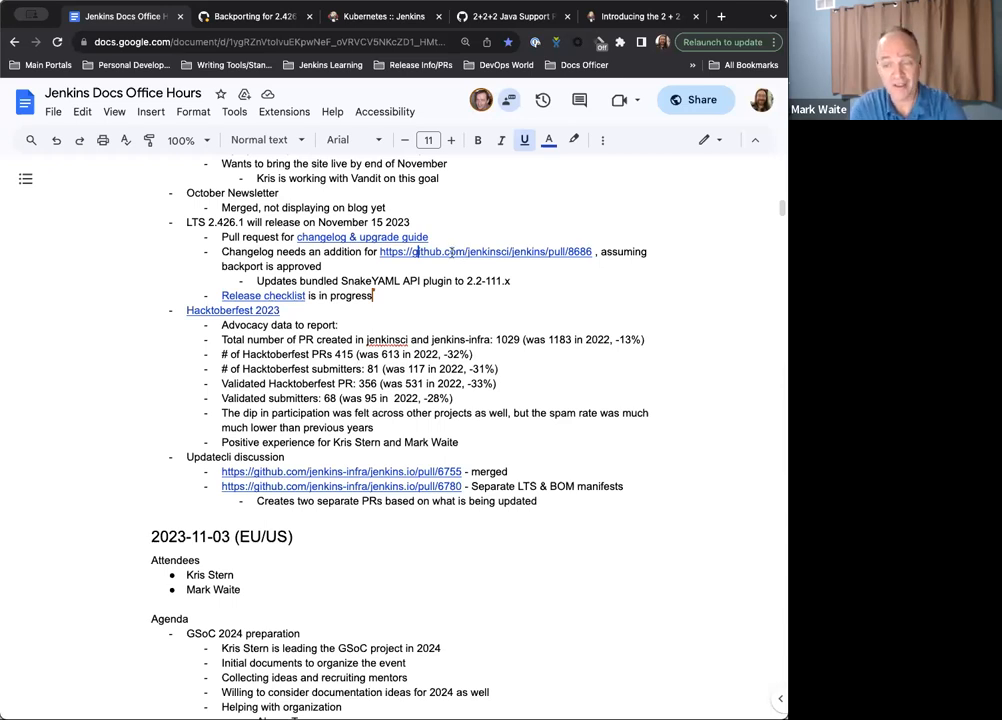
# Step: Read PR #8686 through its checklist and return to the office hours notes
pyautogui.click(248, 16)
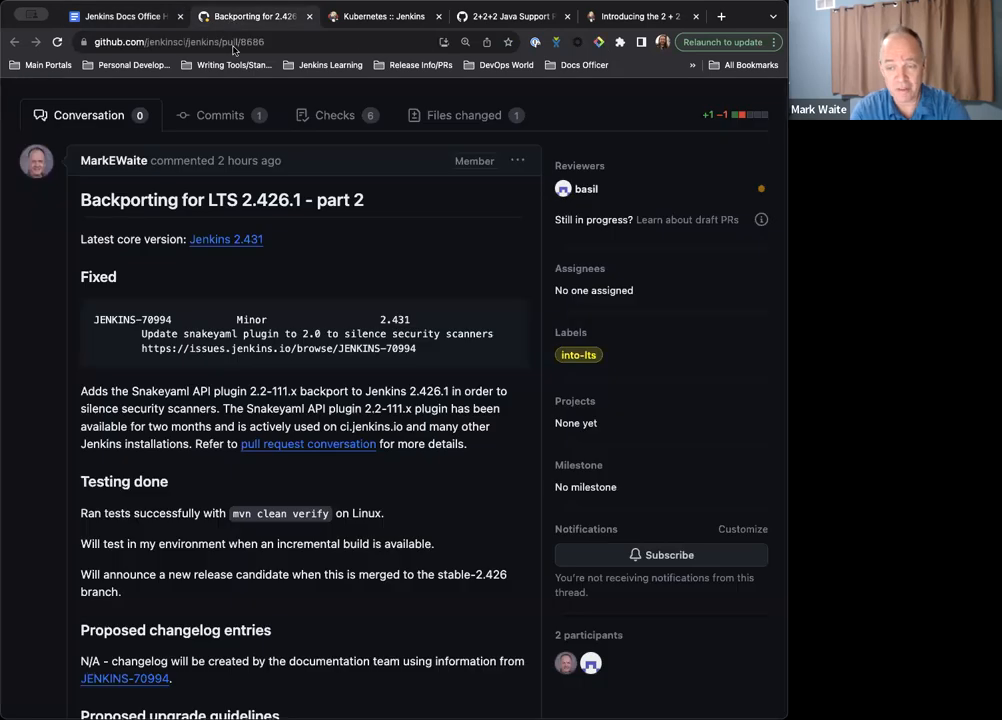
pyautogui.scroll(-3)
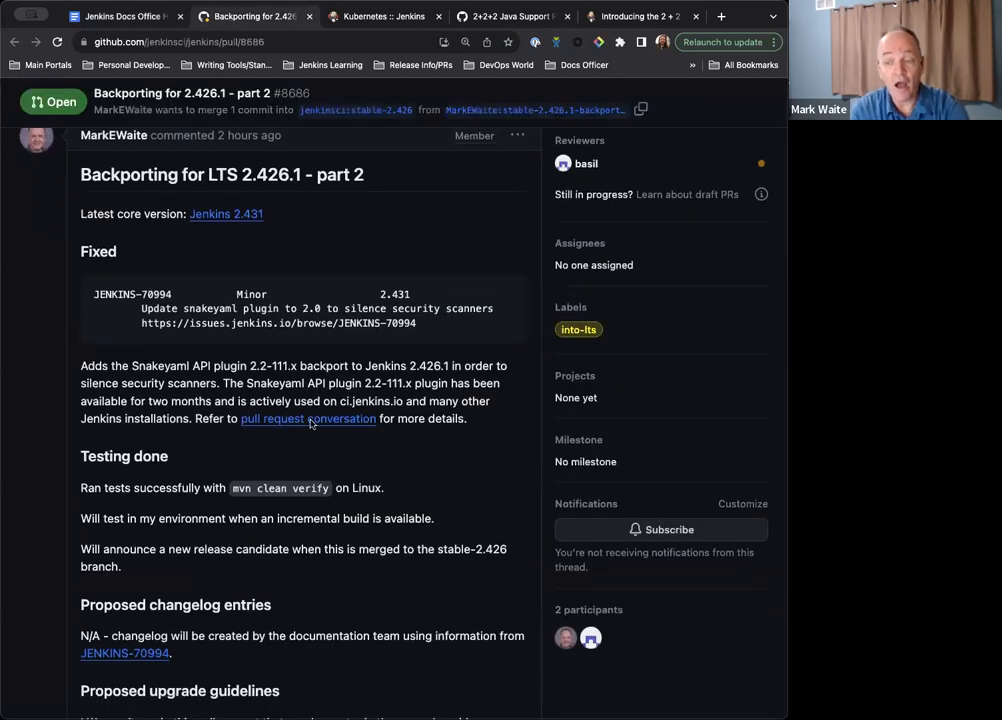
pyautogui.moveTo(331, 470)
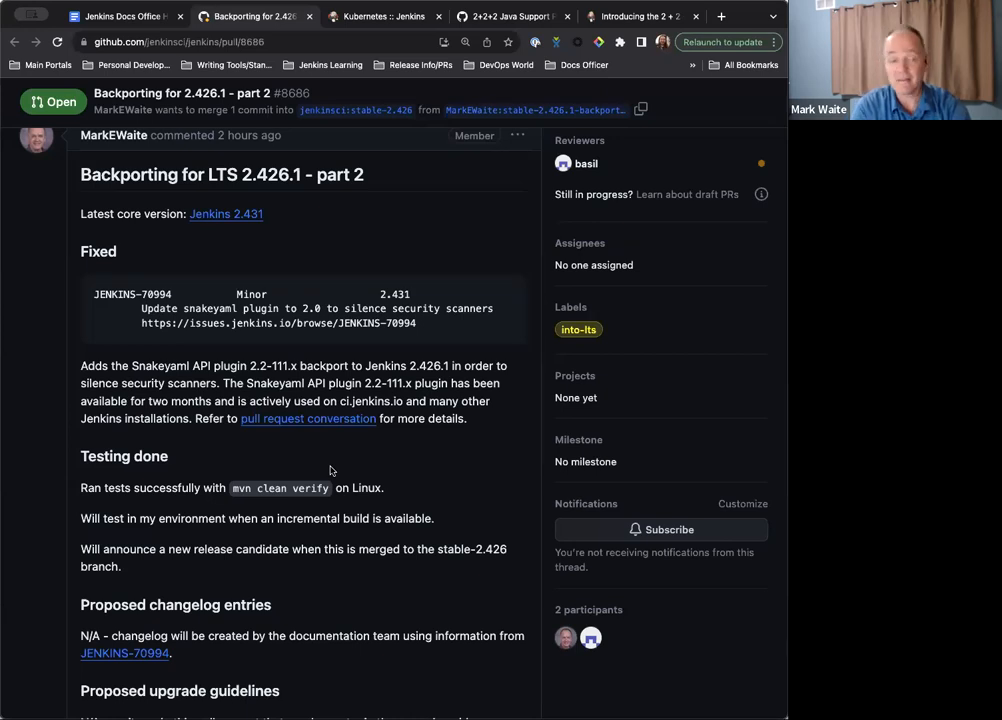
pyautogui.scroll(-3)
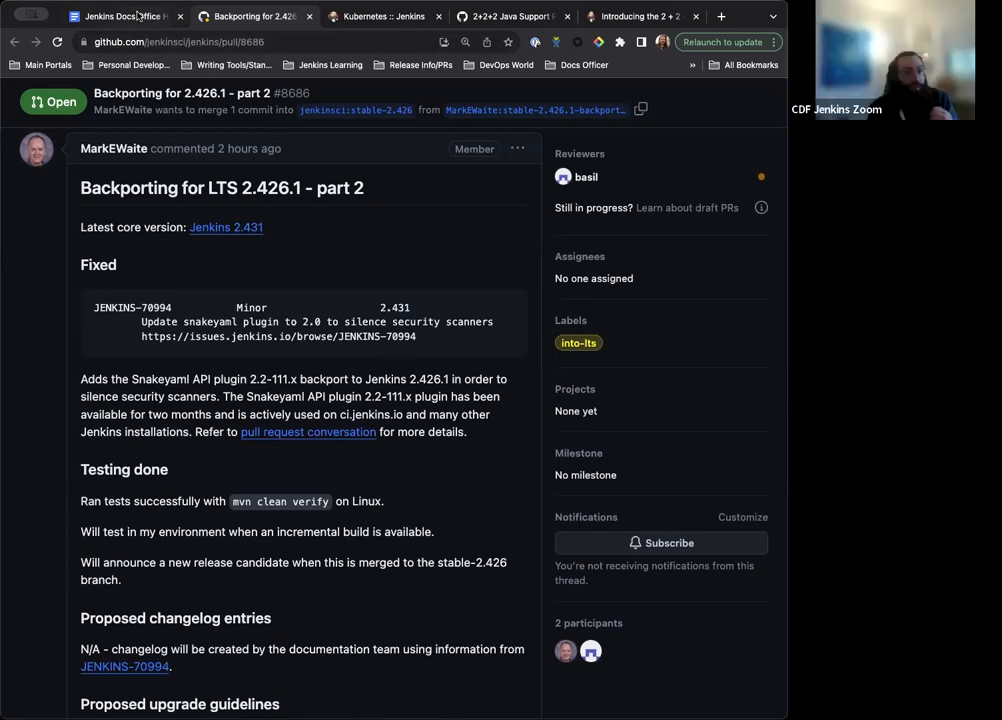
pyautogui.click(120, 16)
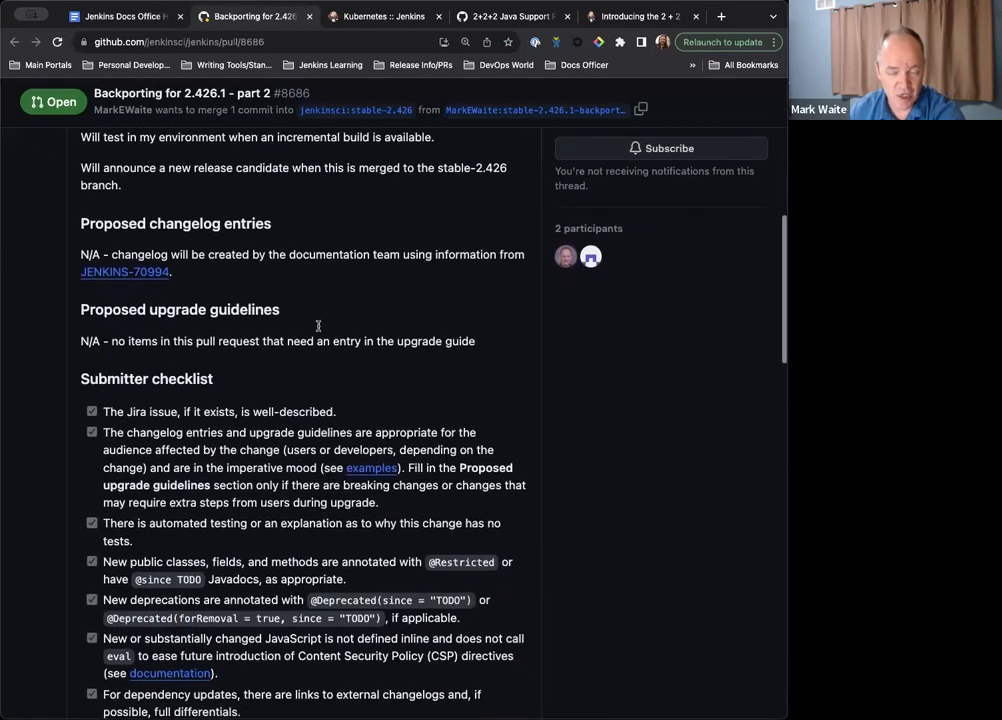
pyautogui.scroll(3)
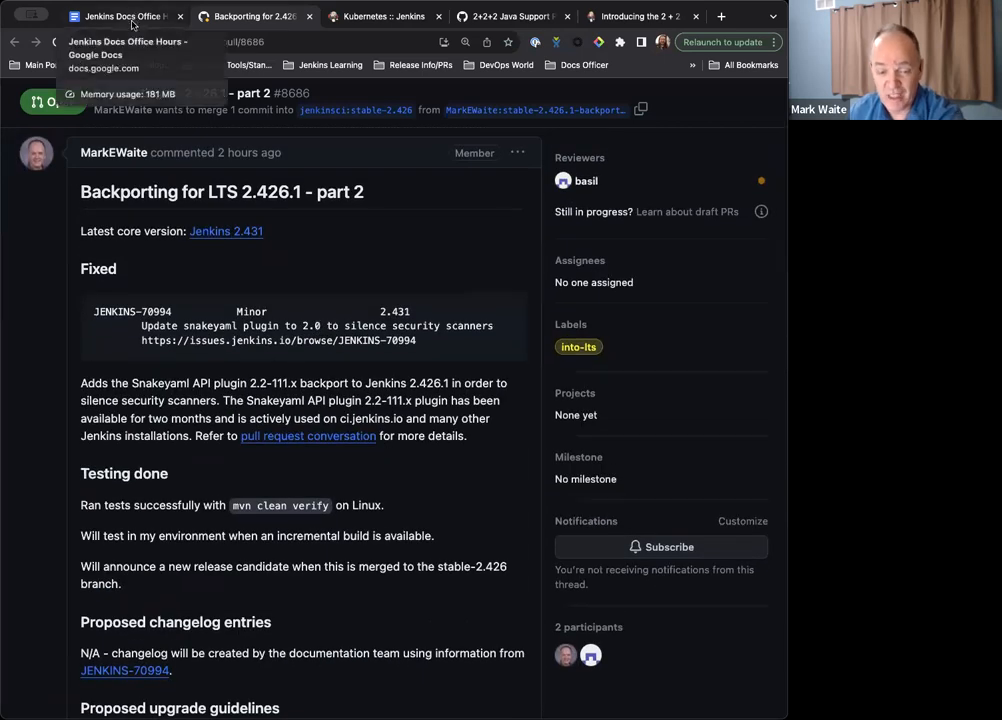
pyautogui.click(120, 16)
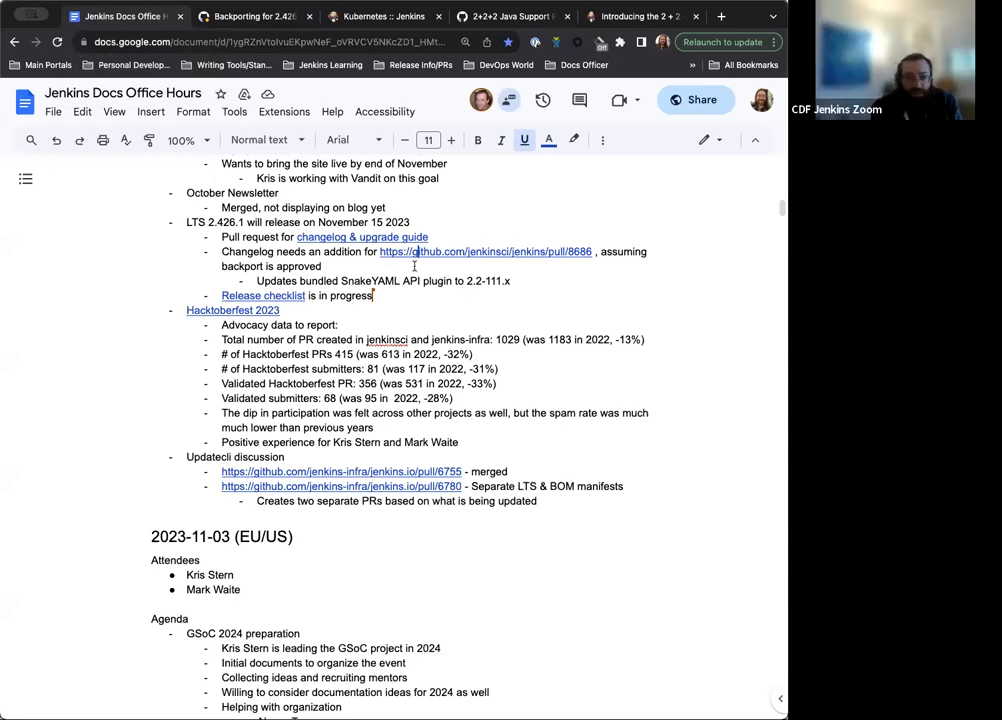
pyautogui.moveTo(416, 264)
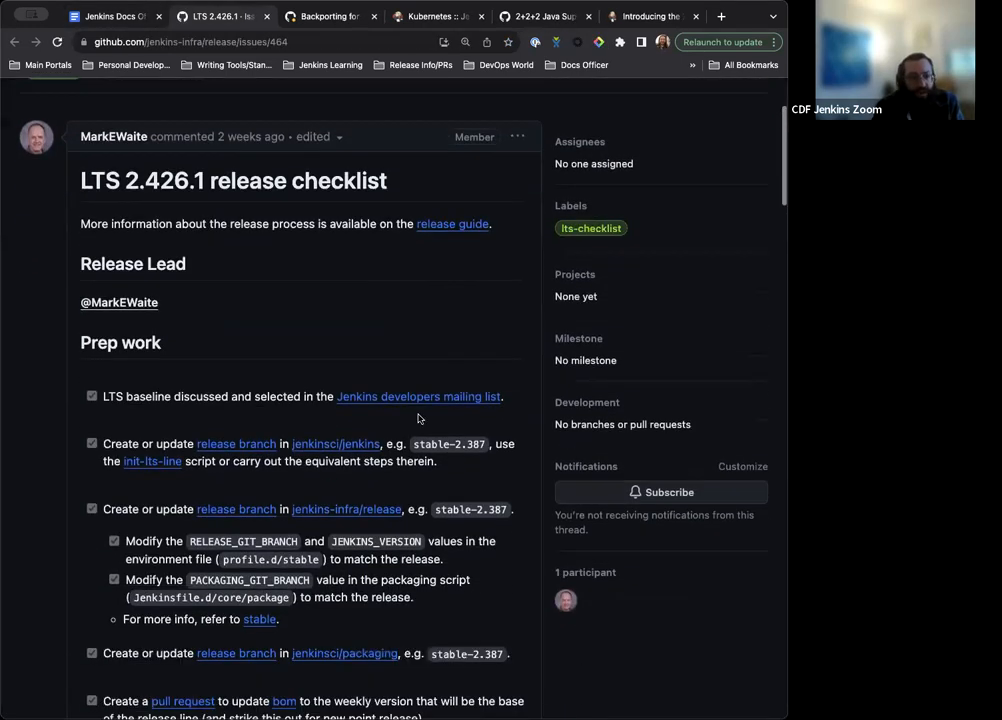
# Step: Scroll through issue #464's checklist (25 of 40 done), then return to the notes
pyautogui.scroll(-3)
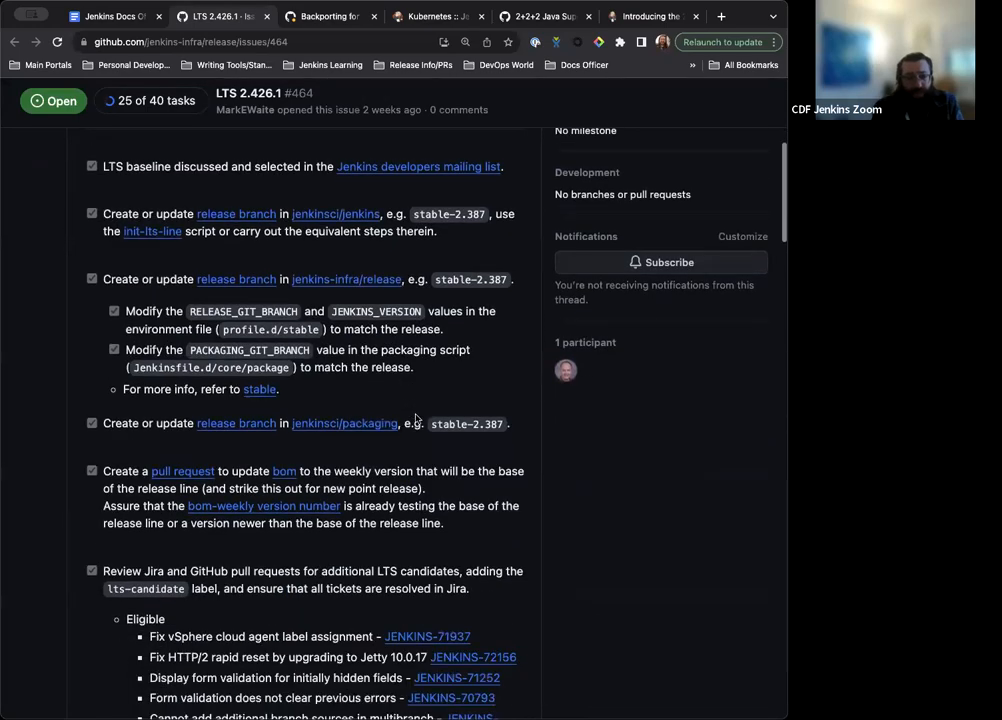
pyautogui.scroll(-3)
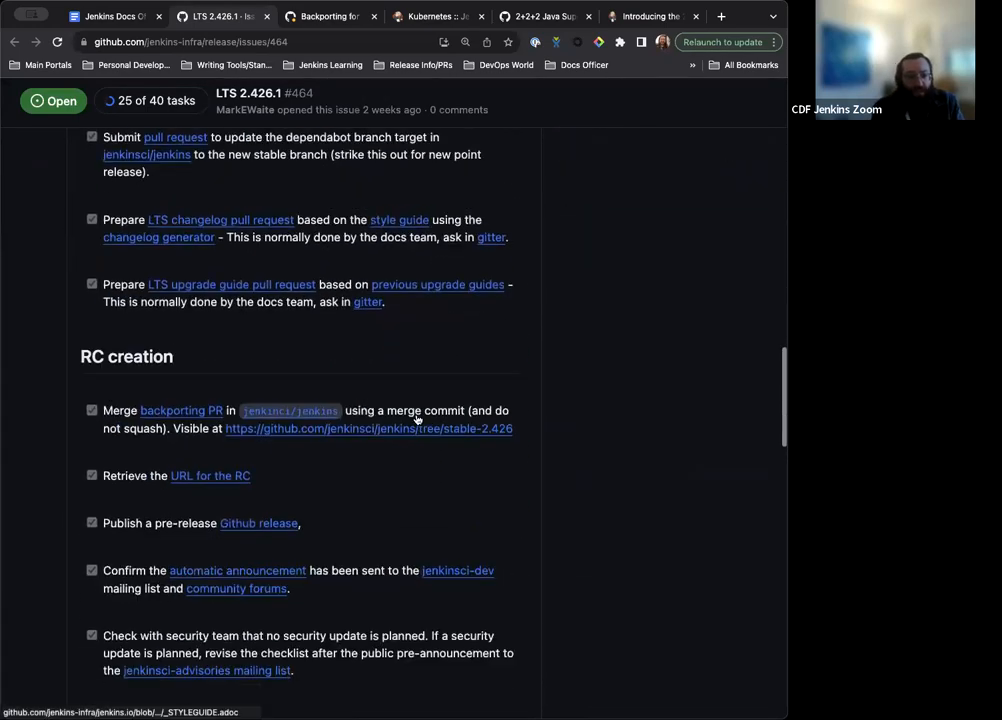
pyautogui.scroll(-3)
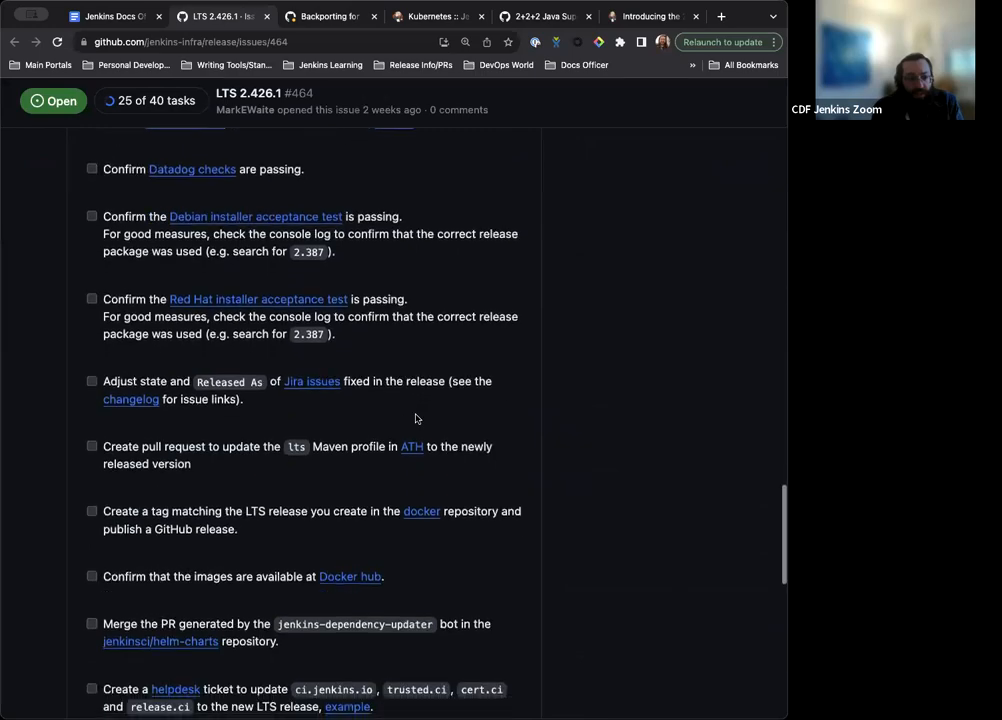
pyautogui.scroll(-3)
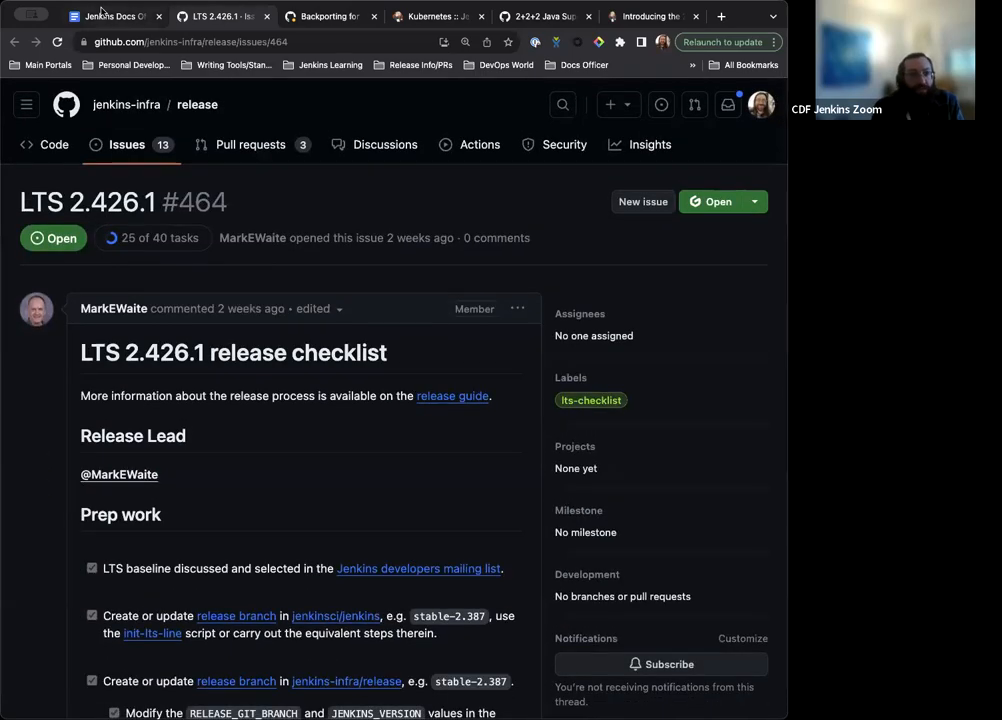
pyautogui.click(113, 16)
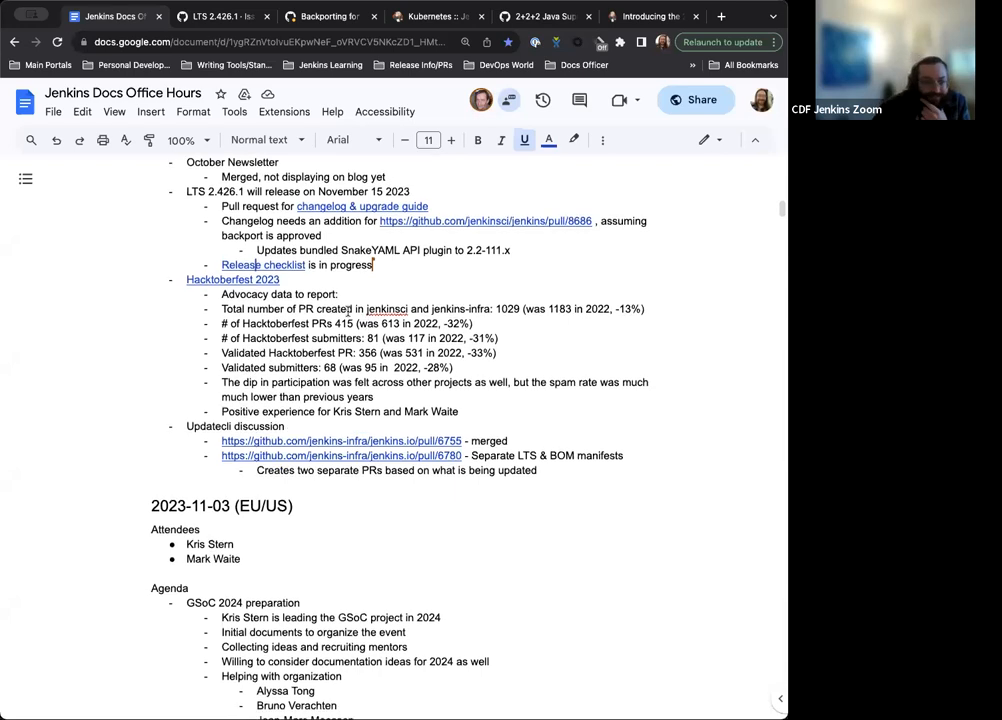
# Step: Scroll the notes down to the Updatecli discussion and its pull/6755 link
pyautogui.scroll(-3)
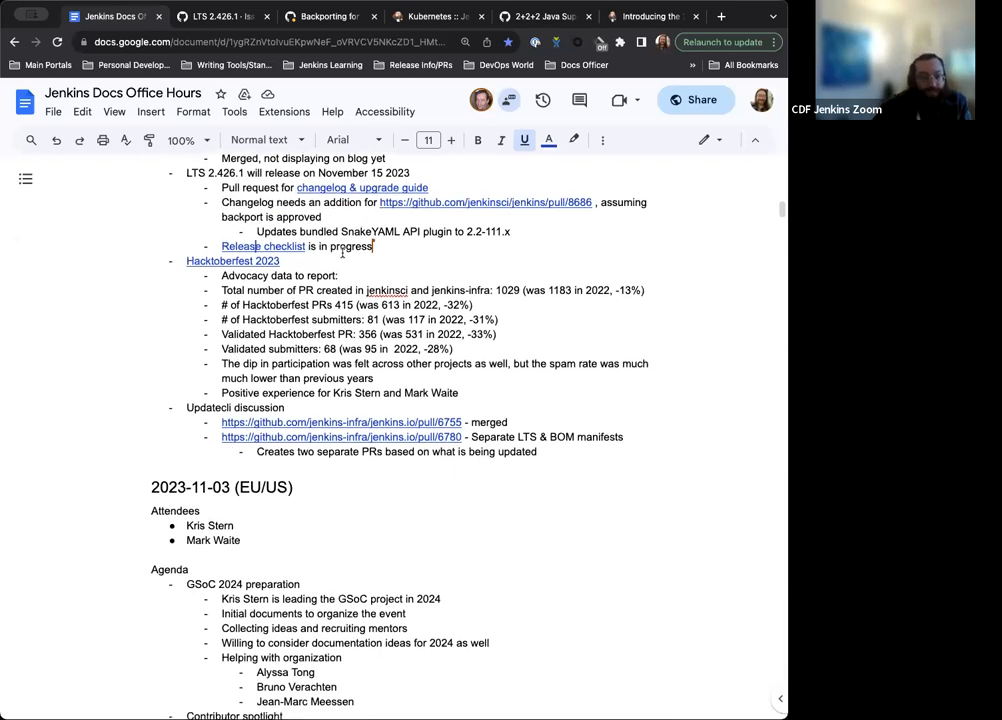
pyautogui.scroll(-3)
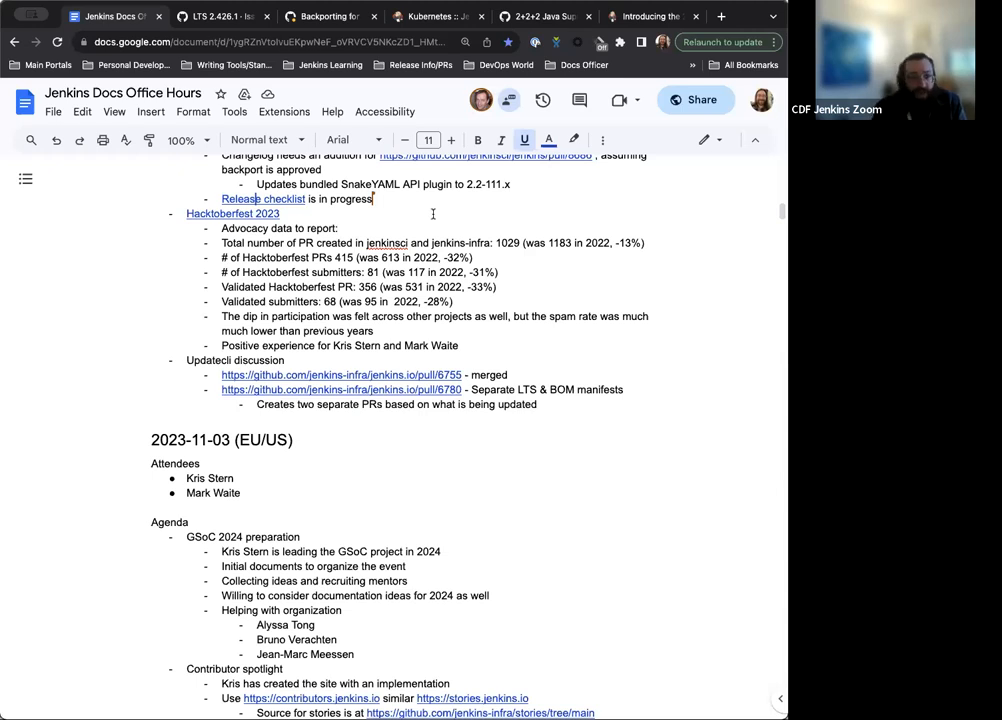
pyautogui.scroll(-3)
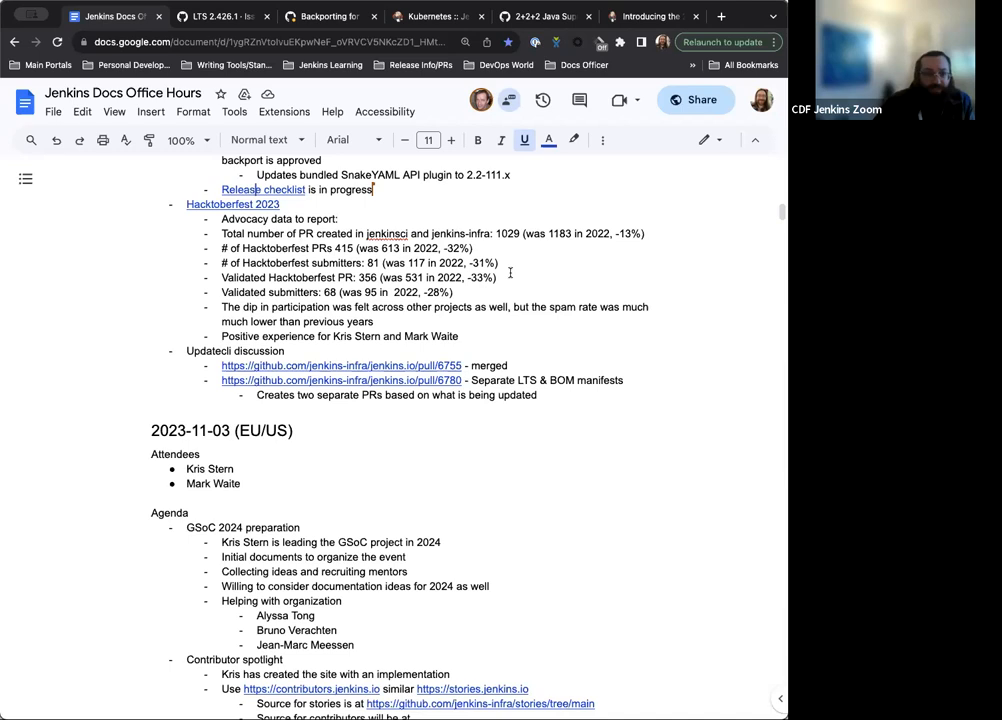
pyautogui.scroll(-3)
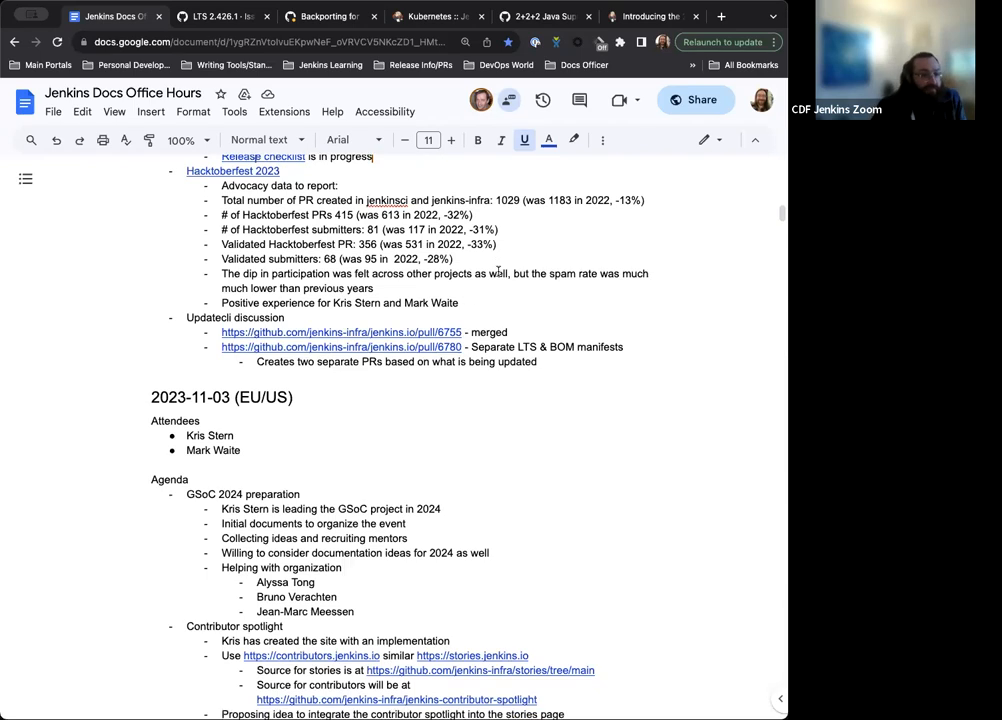
pyautogui.scroll(-3)
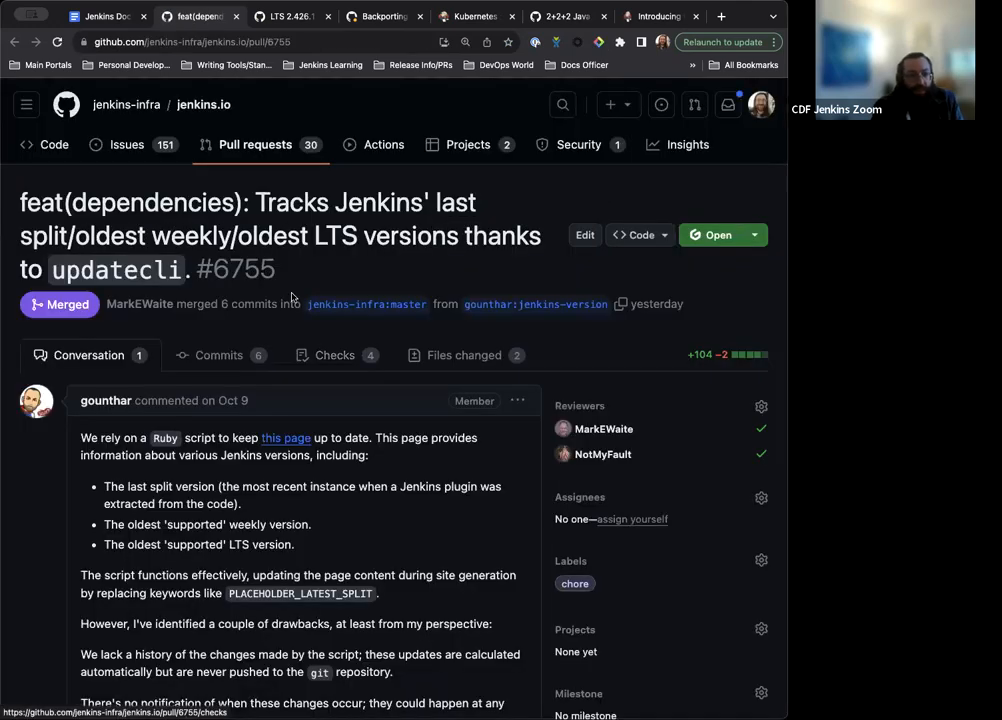
# Step: Glance at PR #6755, then open draft PR #6780 on separate LTS and BOM manifests
pyautogui.scroll(-3)
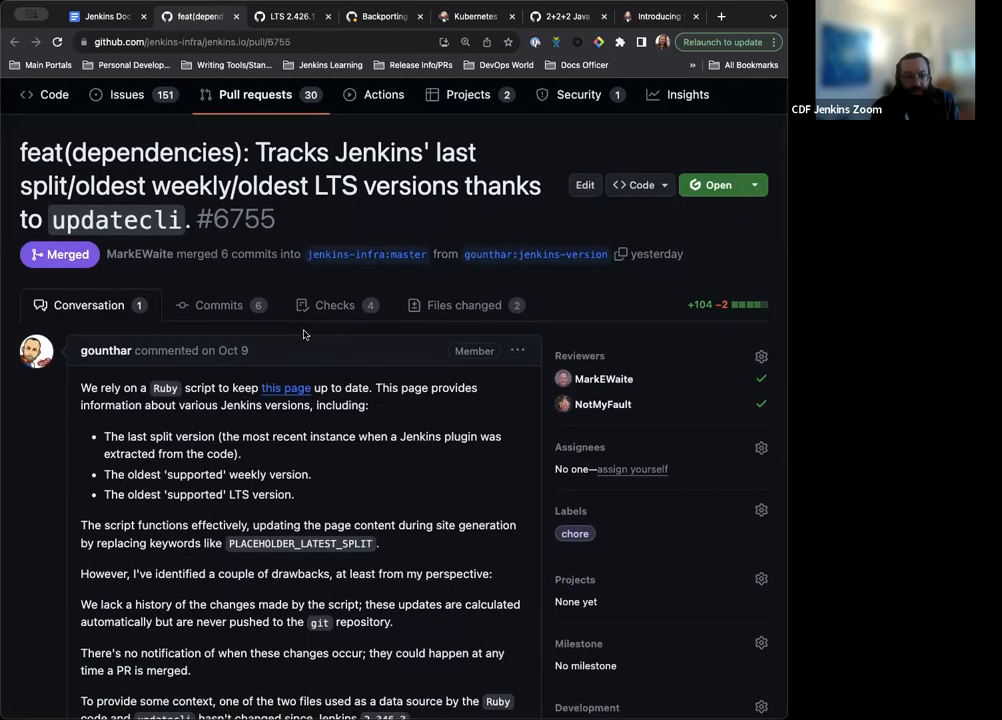
pyautogui.moveTo(315, 382)
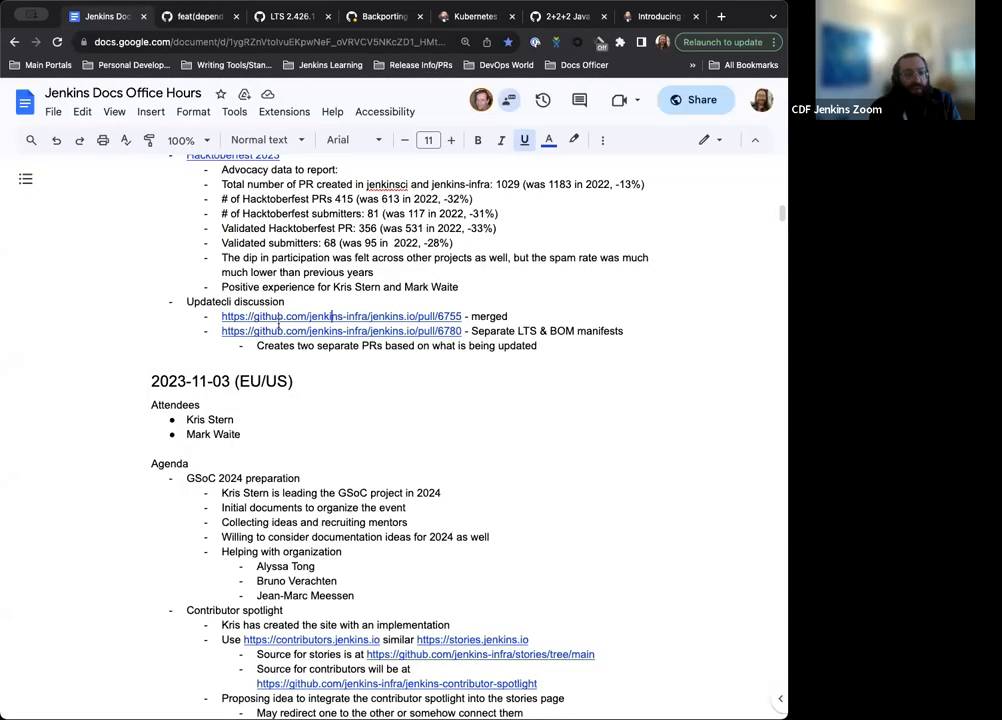
pyautogui.click(342, 330)
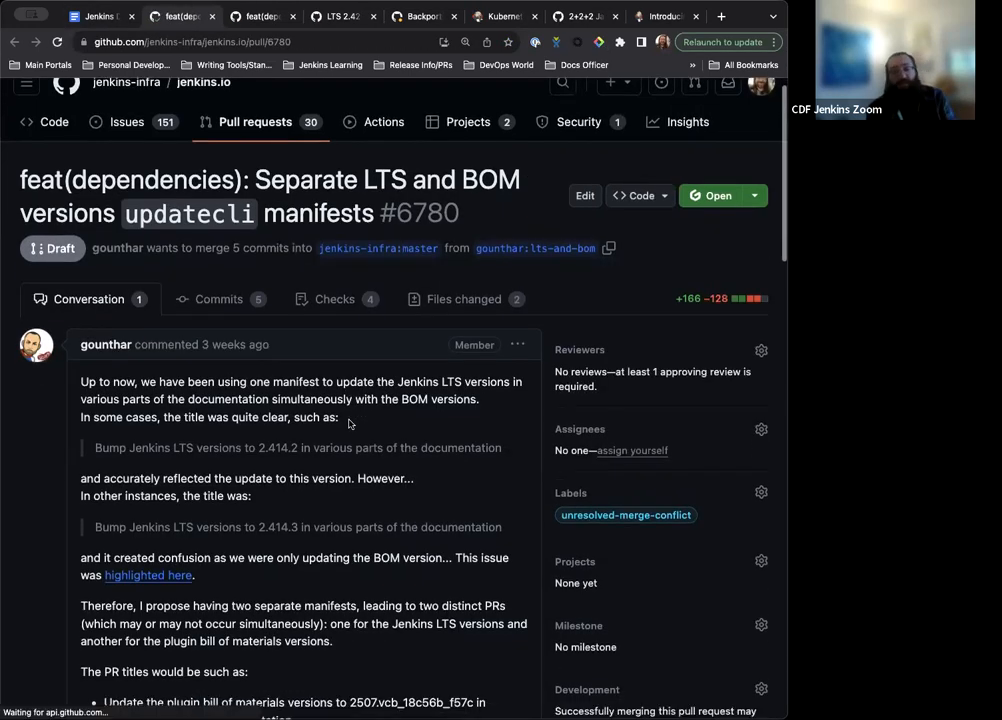
# Step: Read PR #6780's separate-manifests proposal down to its two example fork PRs
pyautogui.scroll(-3)
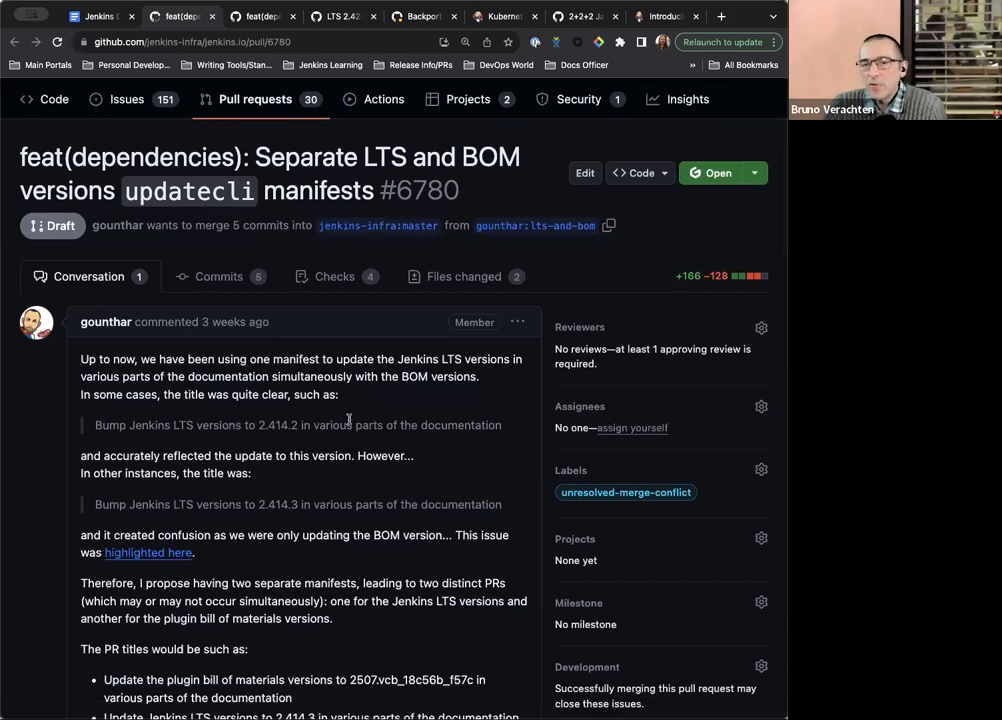
pyautogui.scroll(-3)
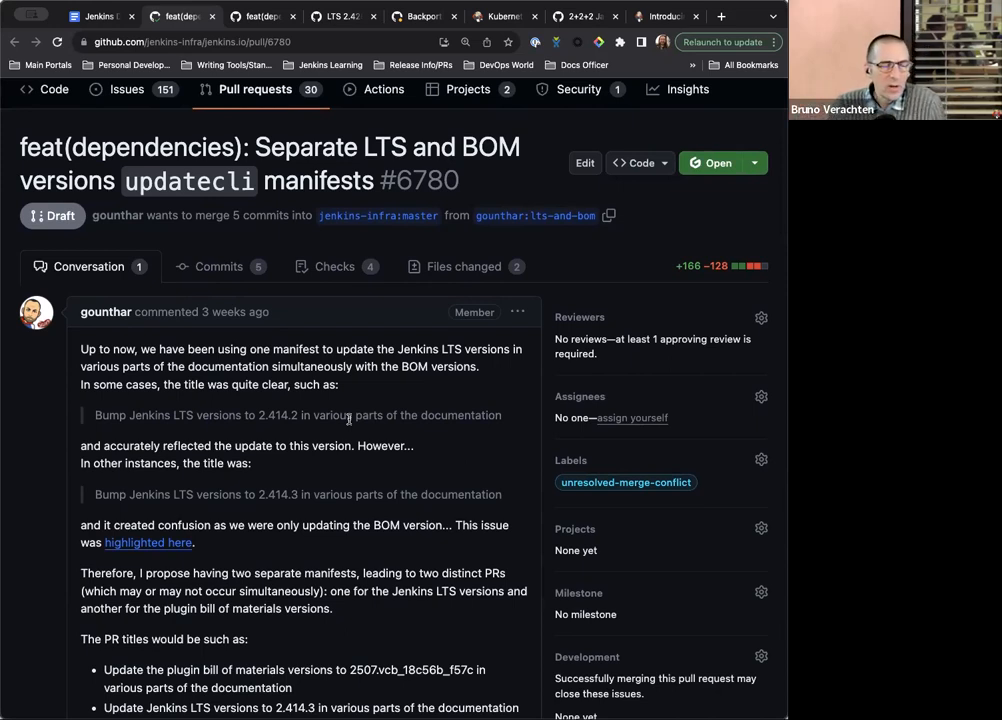
pyautogui.scroll(-3)
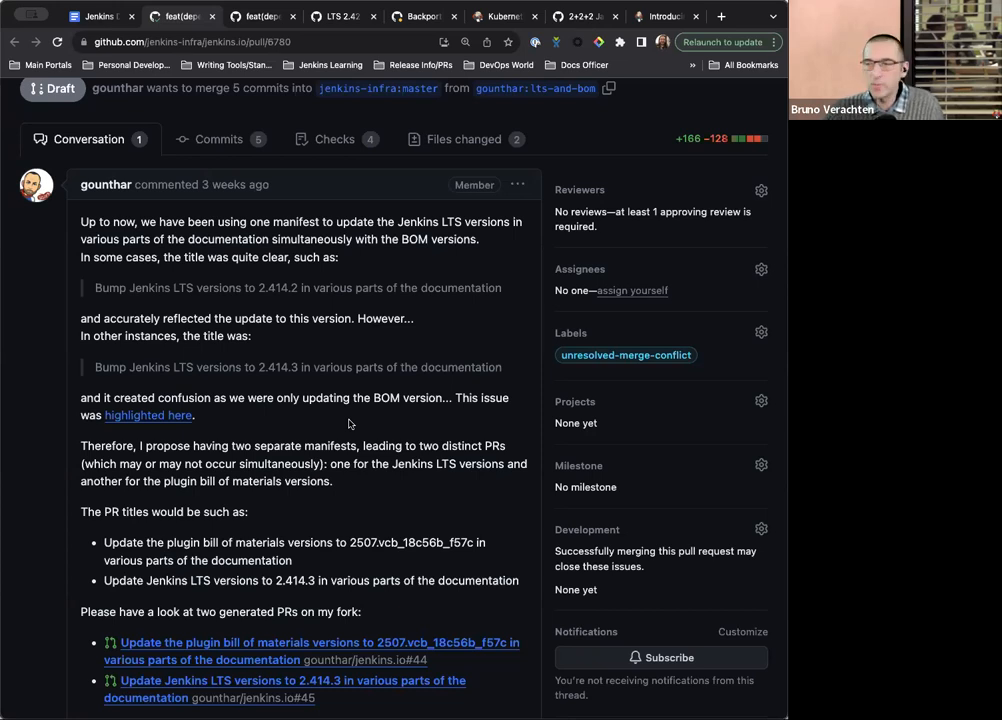
pyautogui.scroll(-3)
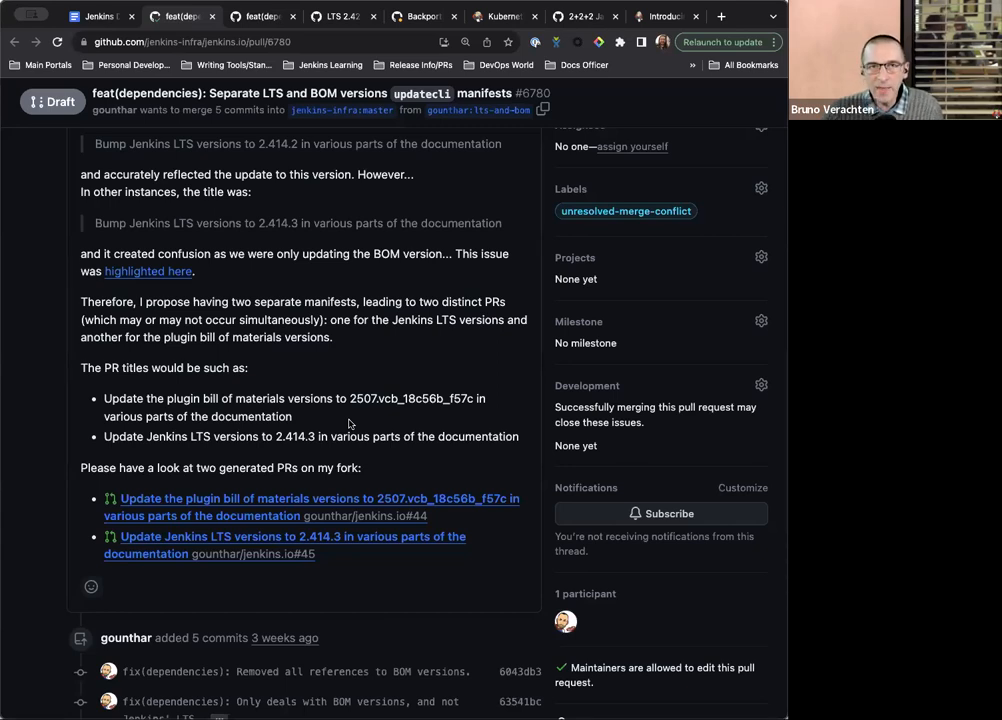
pyautogui.scroll(-3)
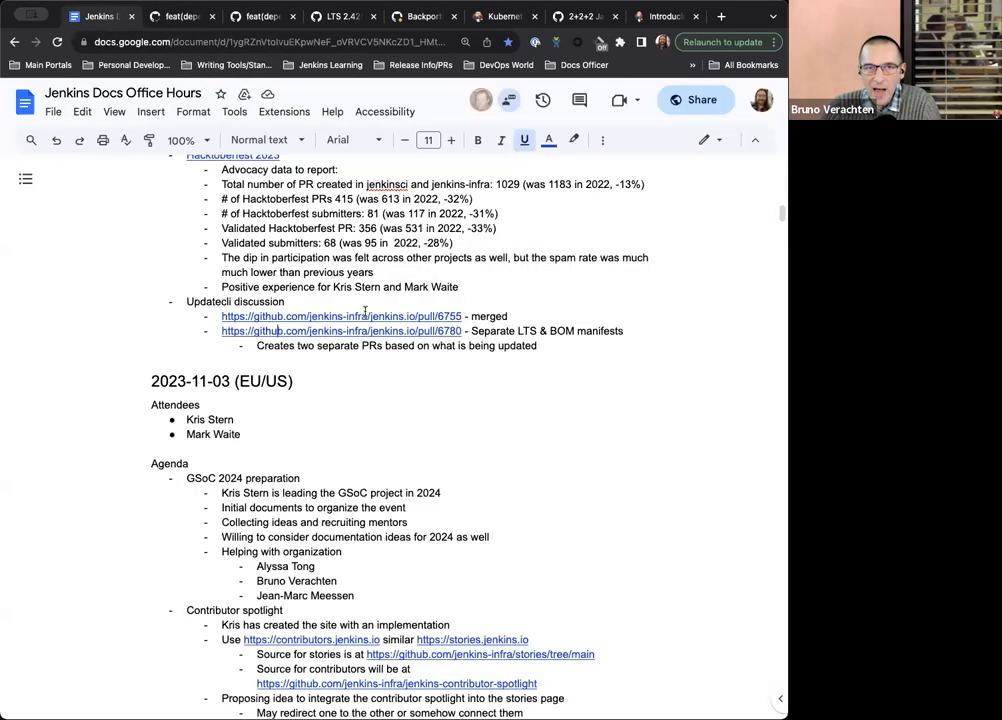
pyautogui.moveTo(341, 316)
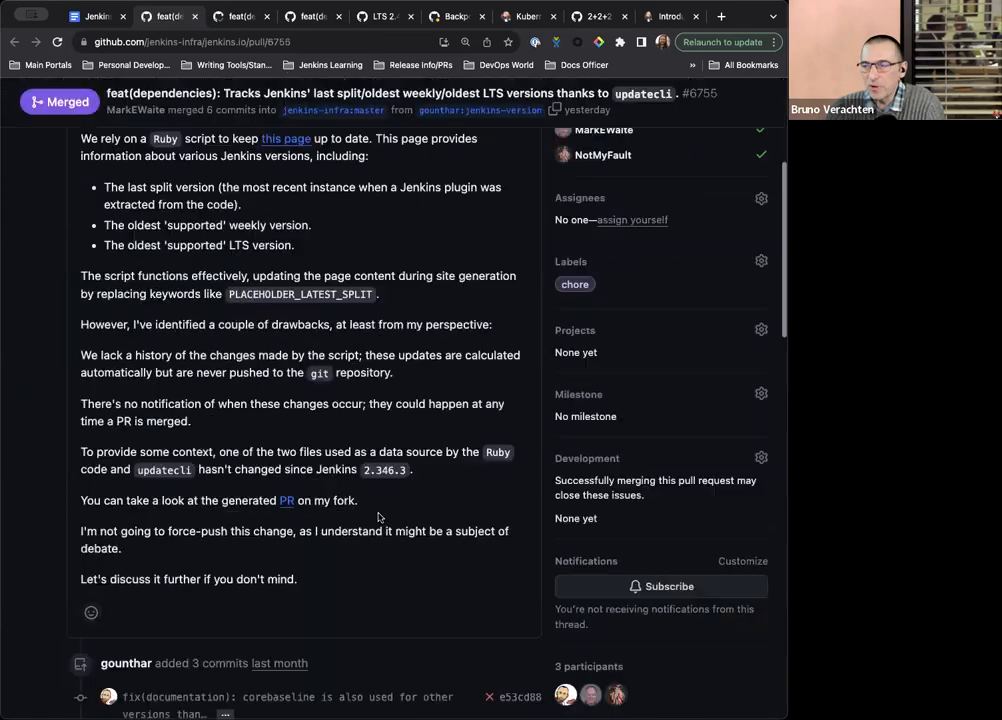
# Step: Scroll through merged PR #6755's Updatecli version tracking description
pyautogui.scroll(-3)
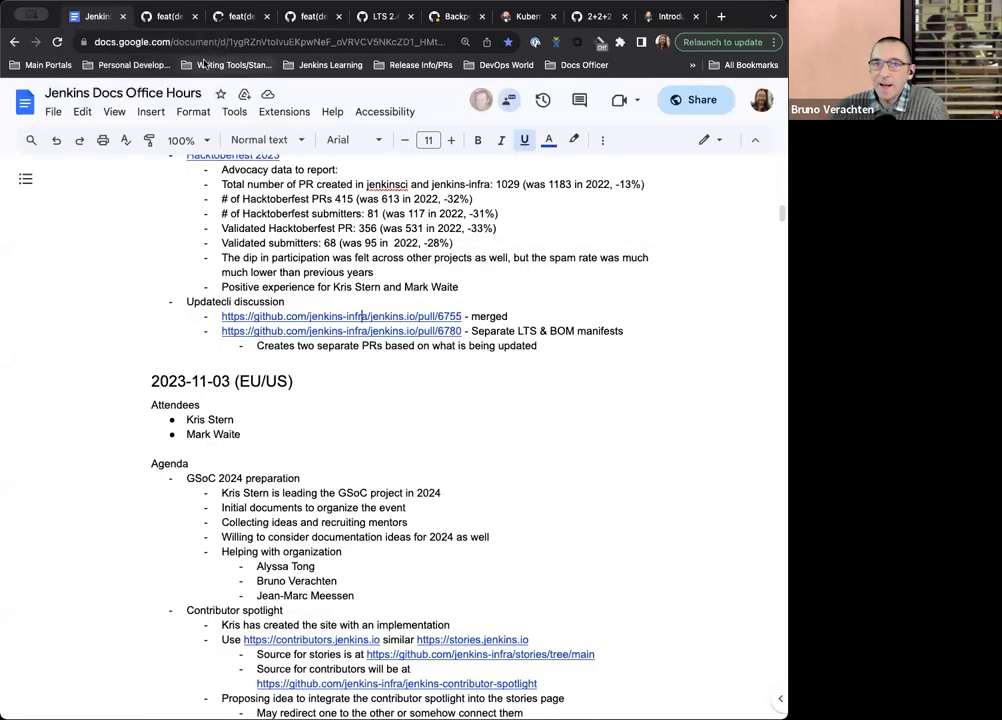
pyautogui.moveTo(235, 65)
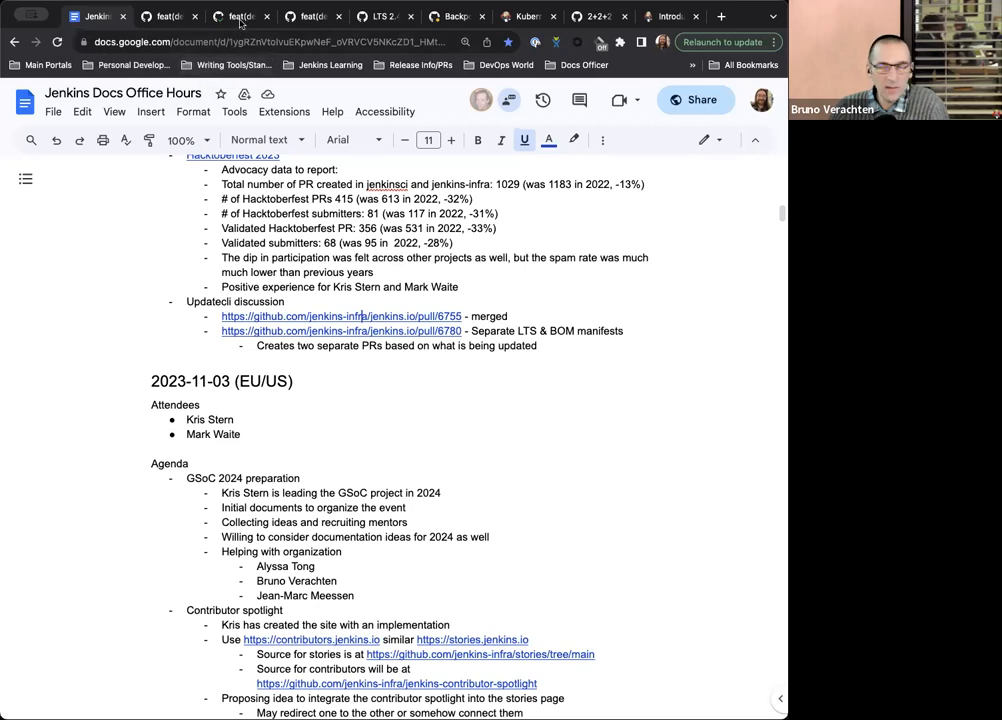
pyautogui.moveTo(240, 16)
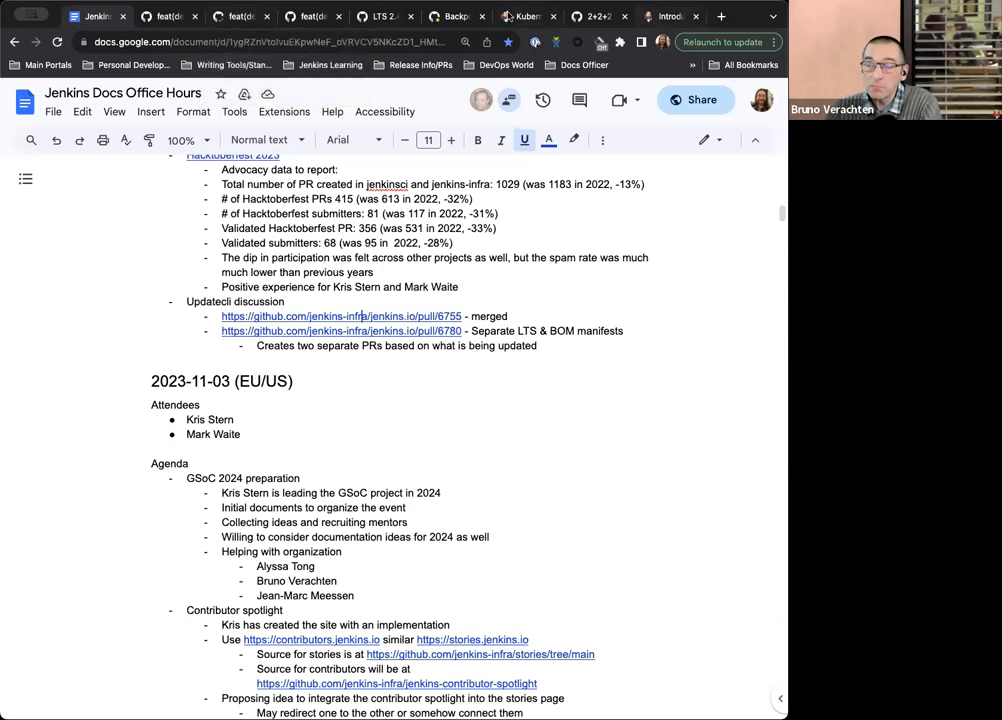
# Step: Switch to the tab showing draft PR #6780 on separate LTS and BOM manifests
pyautogui.click(340, 331)
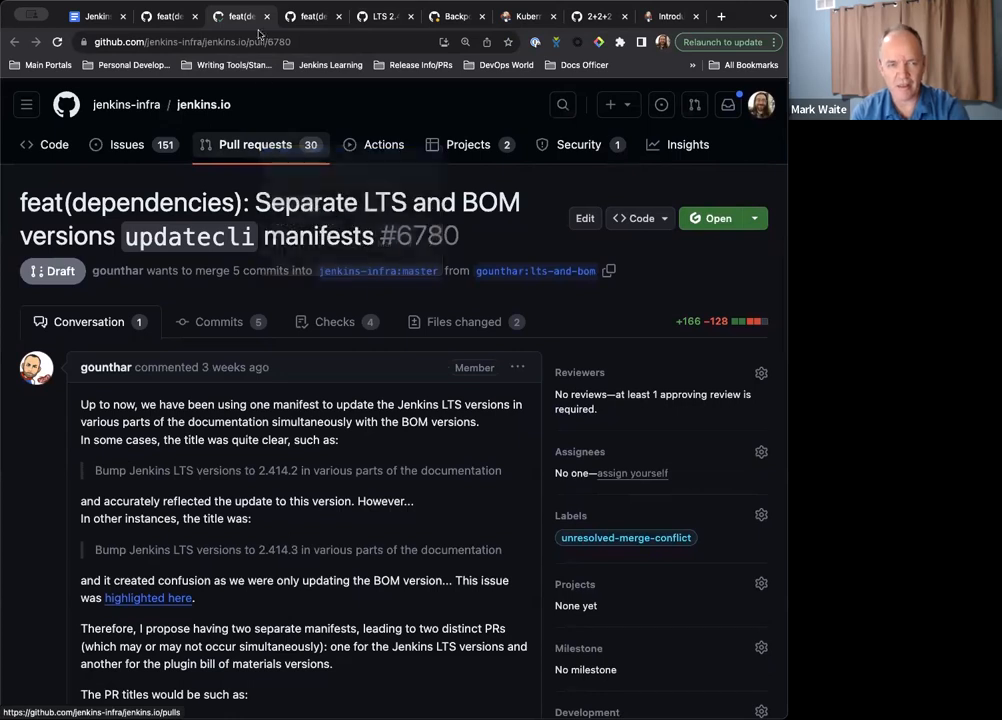
# Step: Show jenkins.io's 30 open pull requests and scroll the list
pyautogui.click(255, 144)
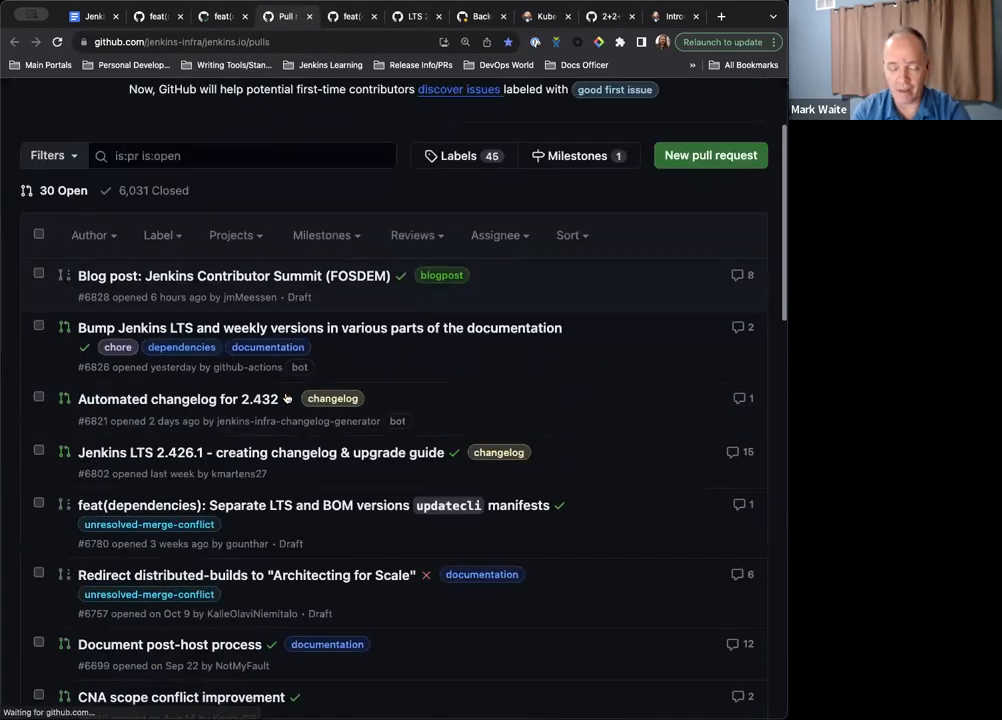
pyautogui.scroll(-3)
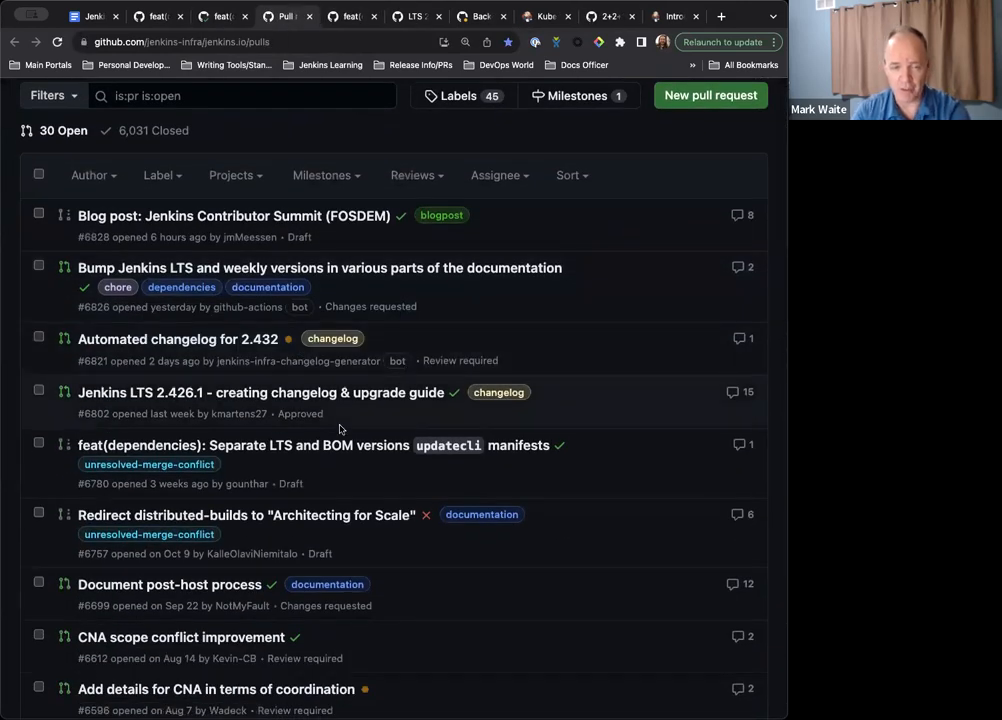
pyautogui.moveTo(437, 268)
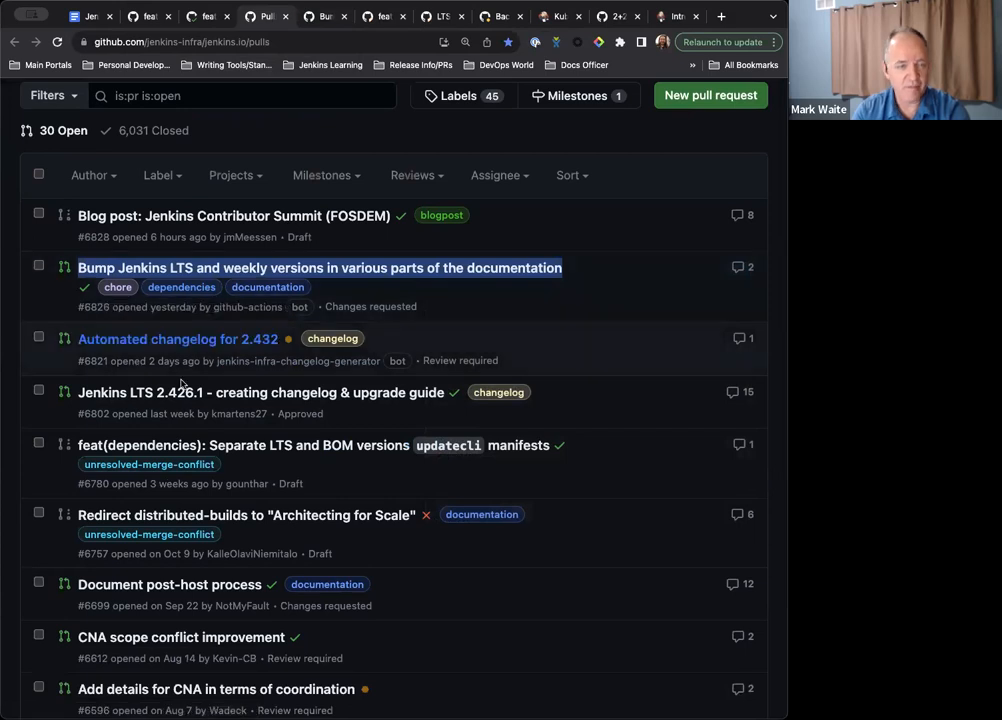
pyautogui.moveTo(148, 17)
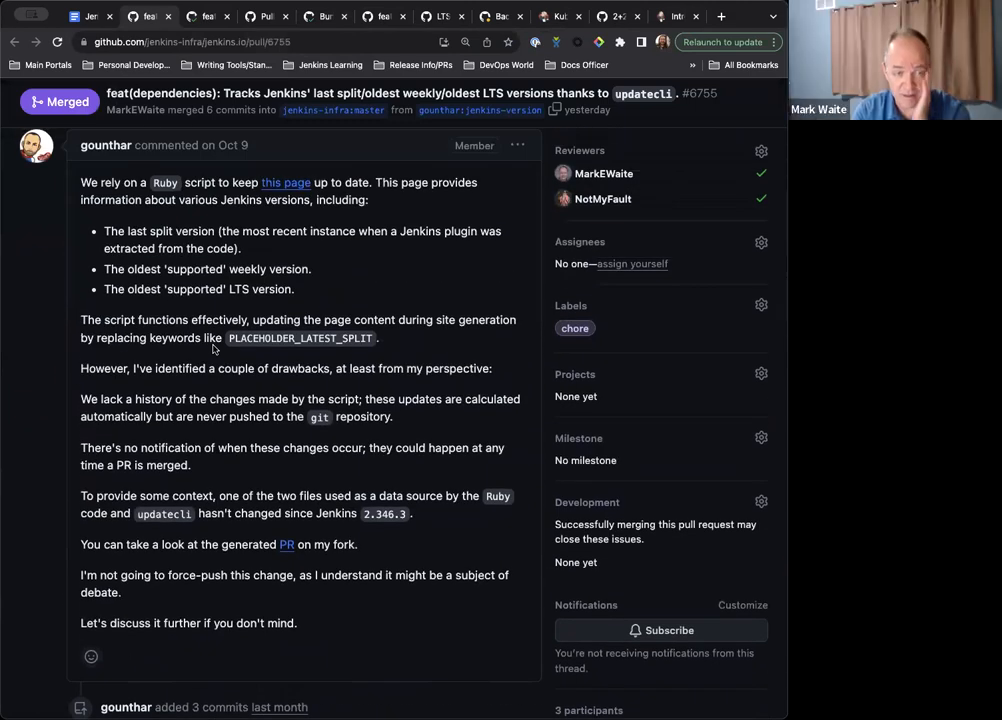
pyautogui.scroll(-3)
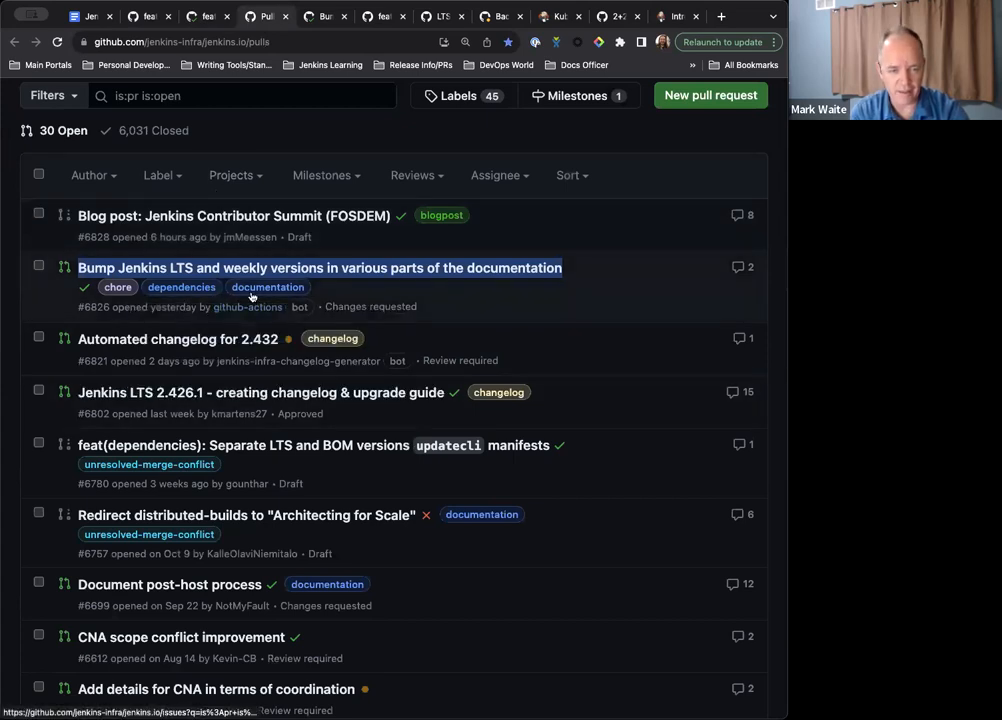
pyautogui.moveTo(227, 224)
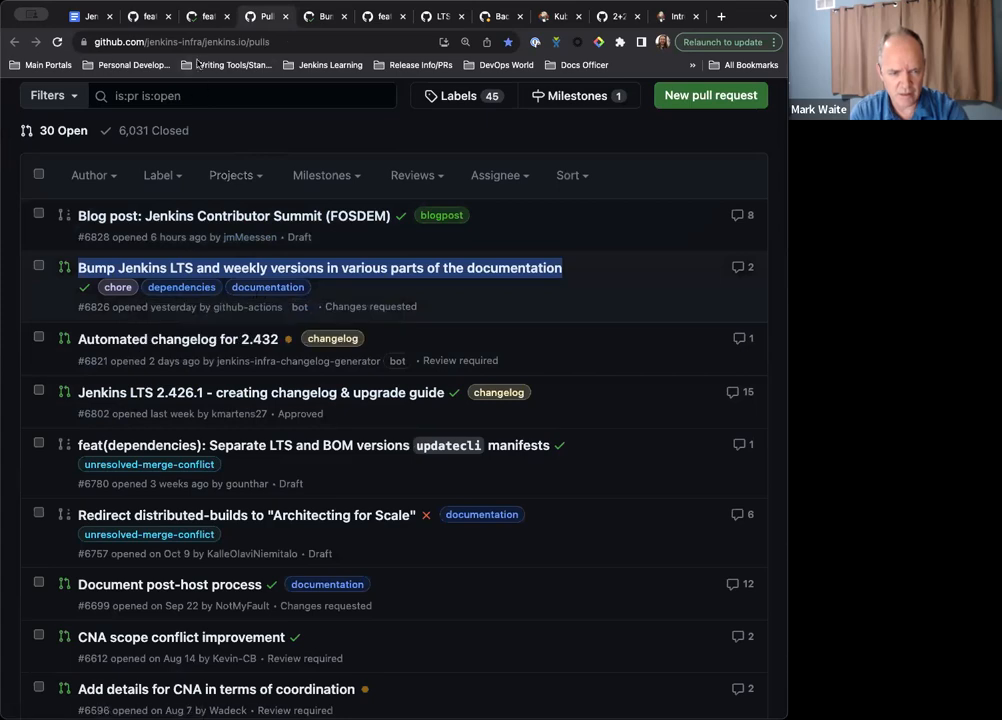
# Step: Open PR #6826 'Bump Jenkins LTS and weekly versions' and read its conversation
pyautogui.click(320, 267)
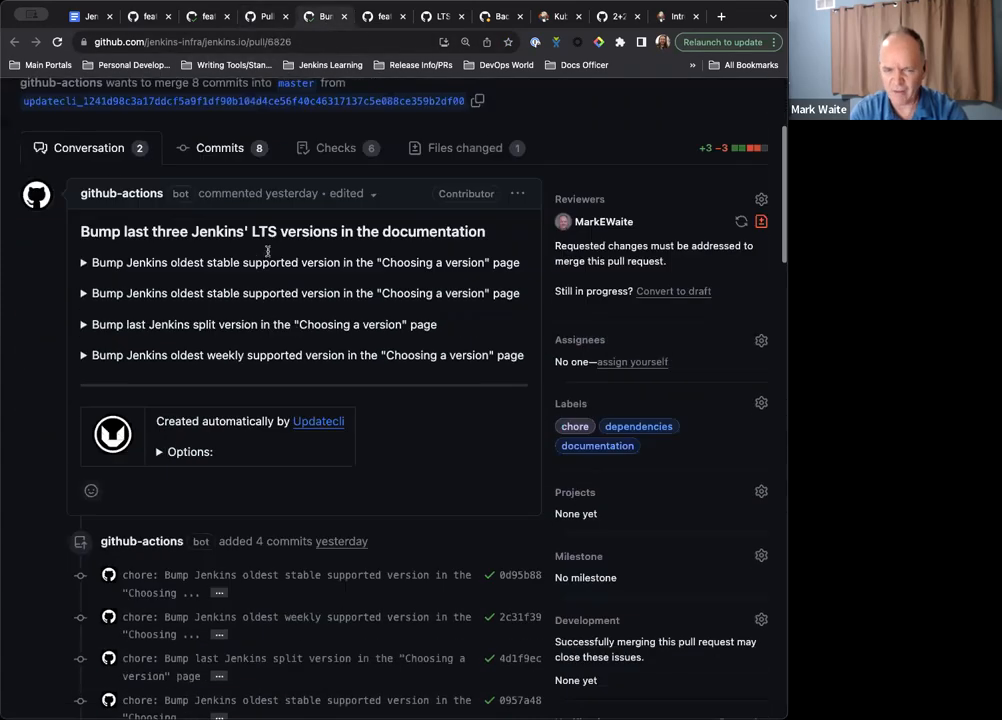
pyautogui.scroll(-3)
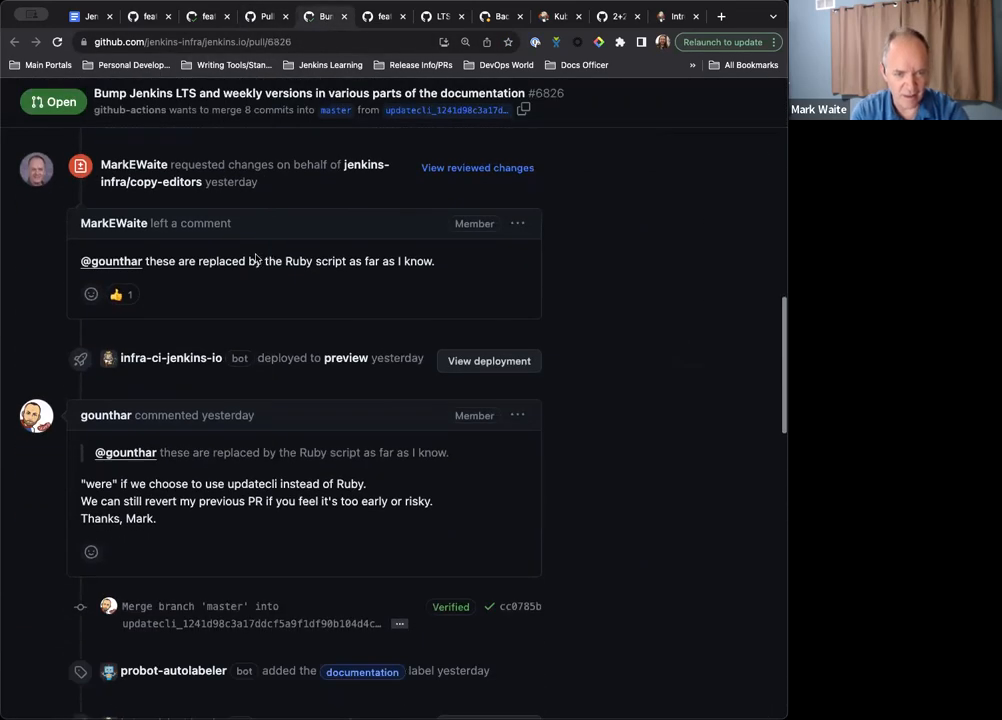
pyautogui.scroll(-3)
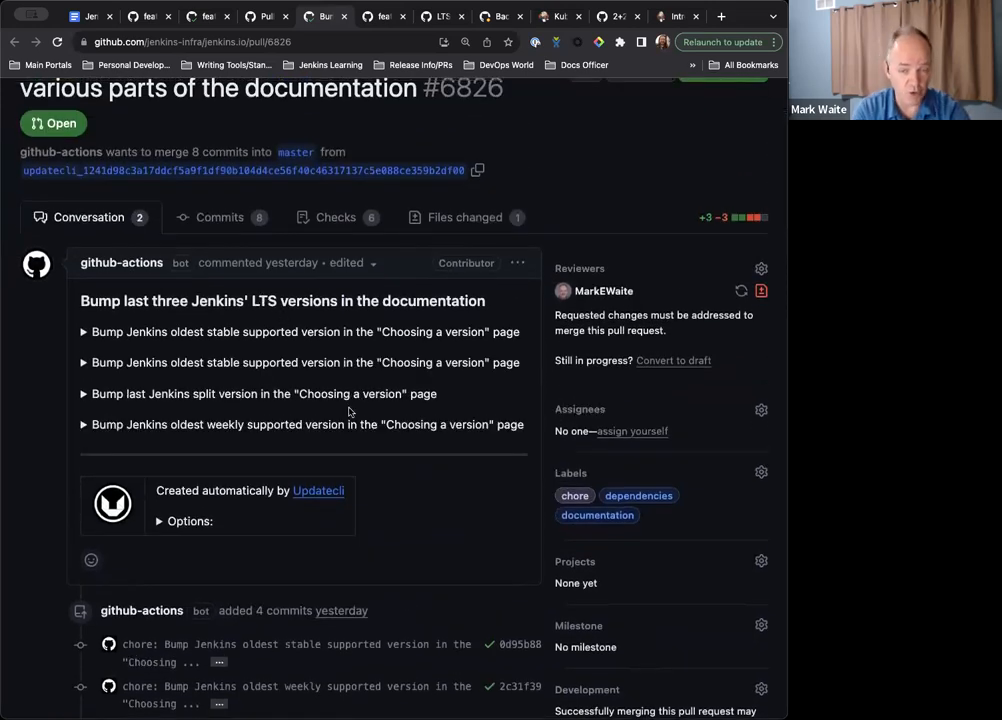
pyautogui.scroll(-3)
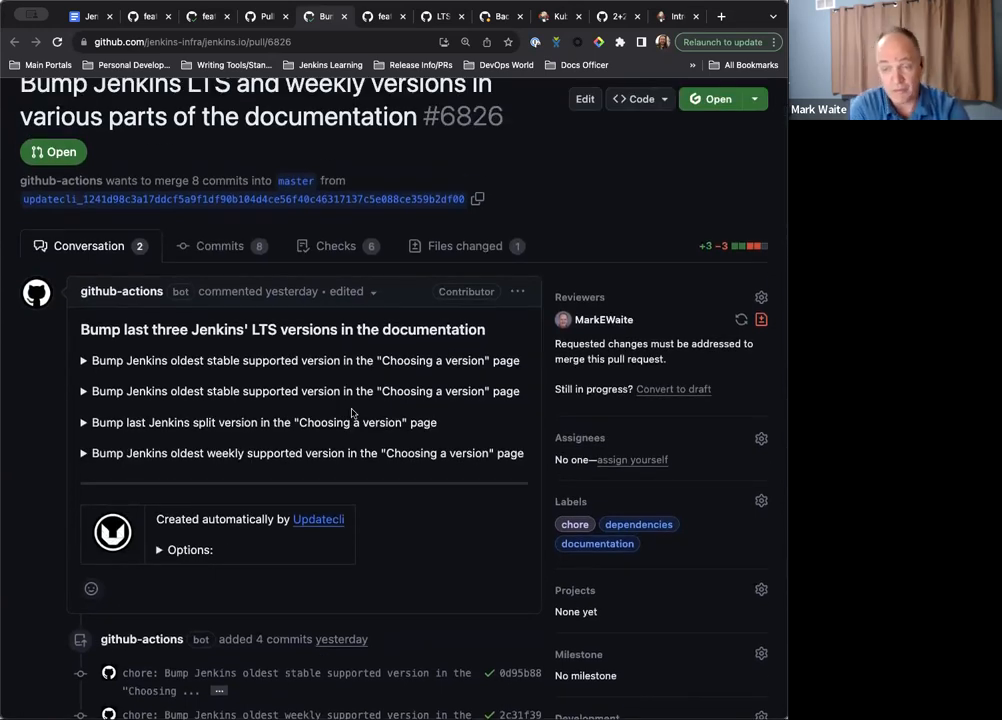
pyautogui.scroll(-3)
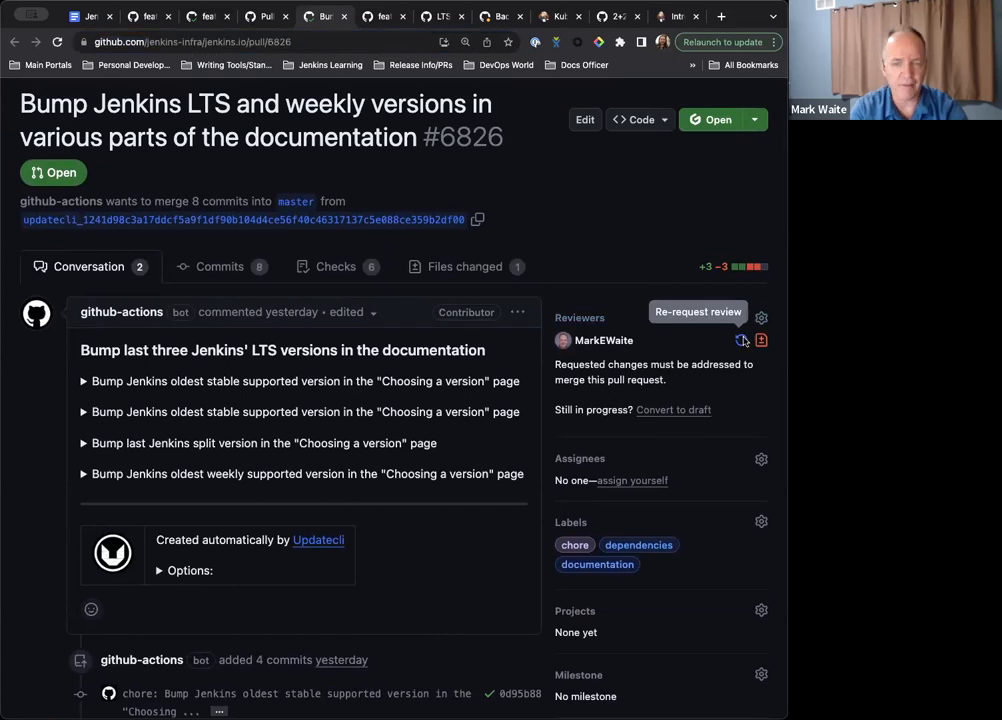
pyautogui.moveTo(283, 392)
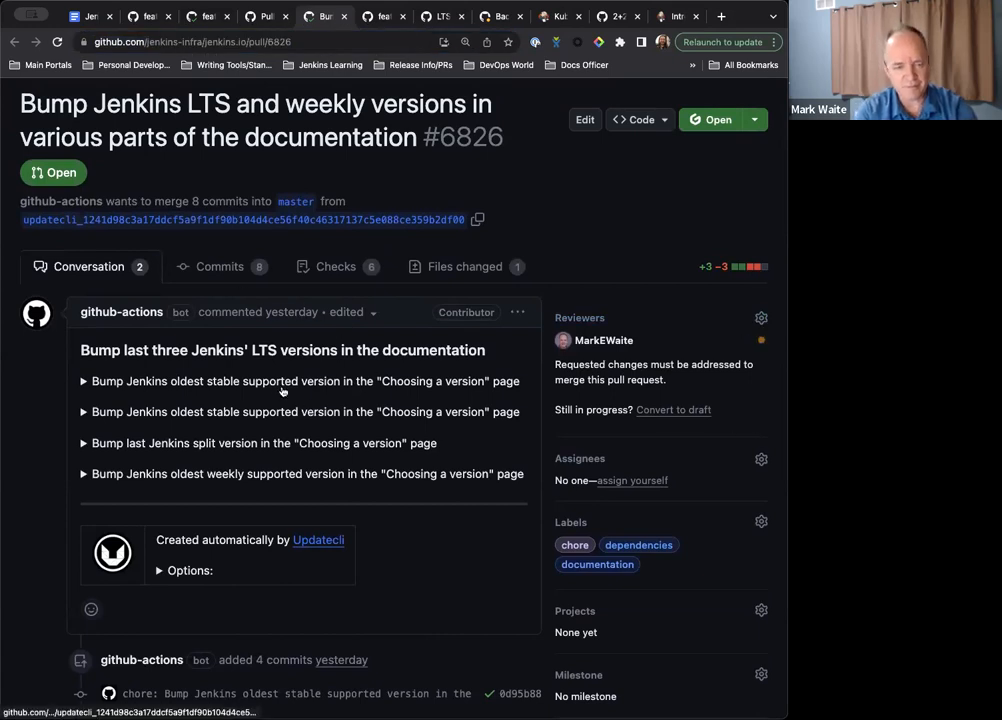
pyautogui.scroll(-3)
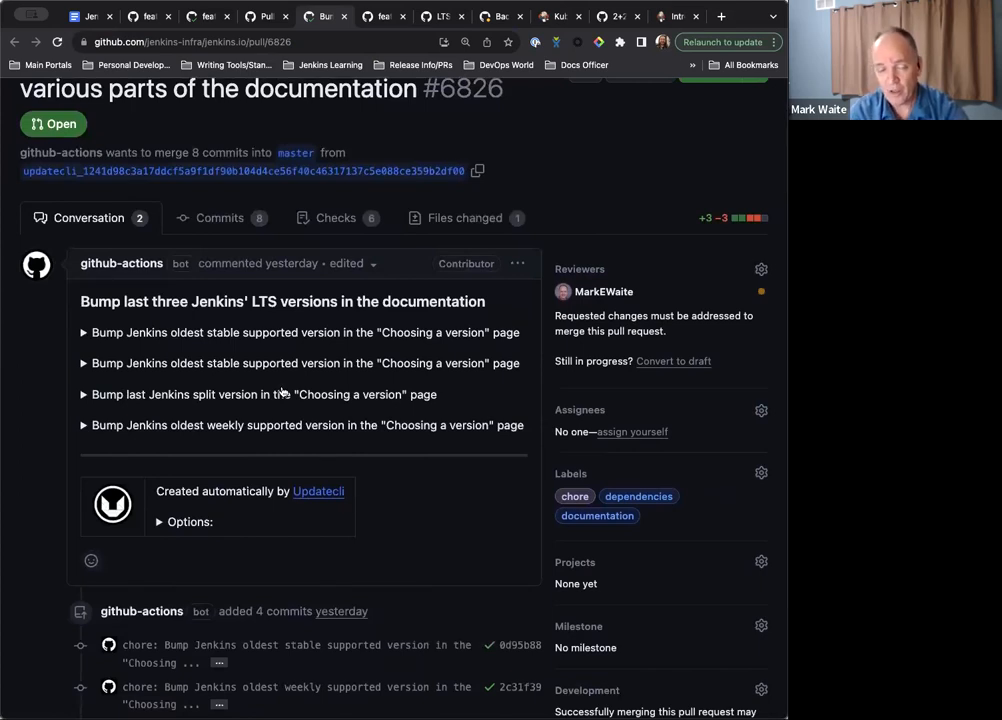
pyautogui.scroll(-3)
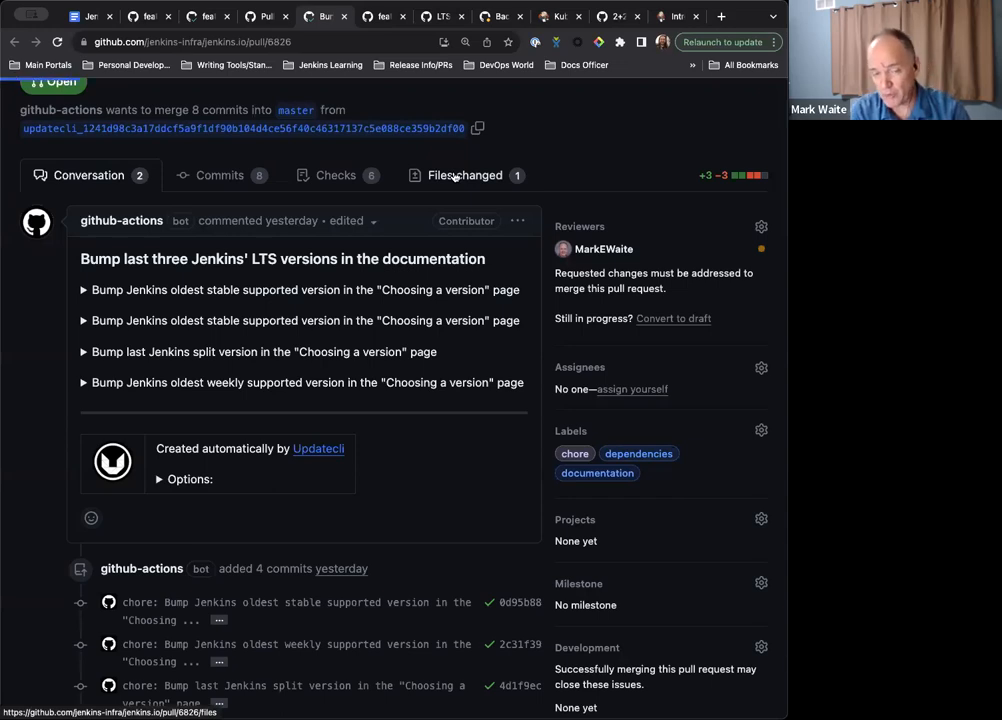
# Step: Review the choosing-jenkins-baseline.adoc diff setting 2.372 weekly and 2.361.2 LTS
pyautogui.click(464, 175)
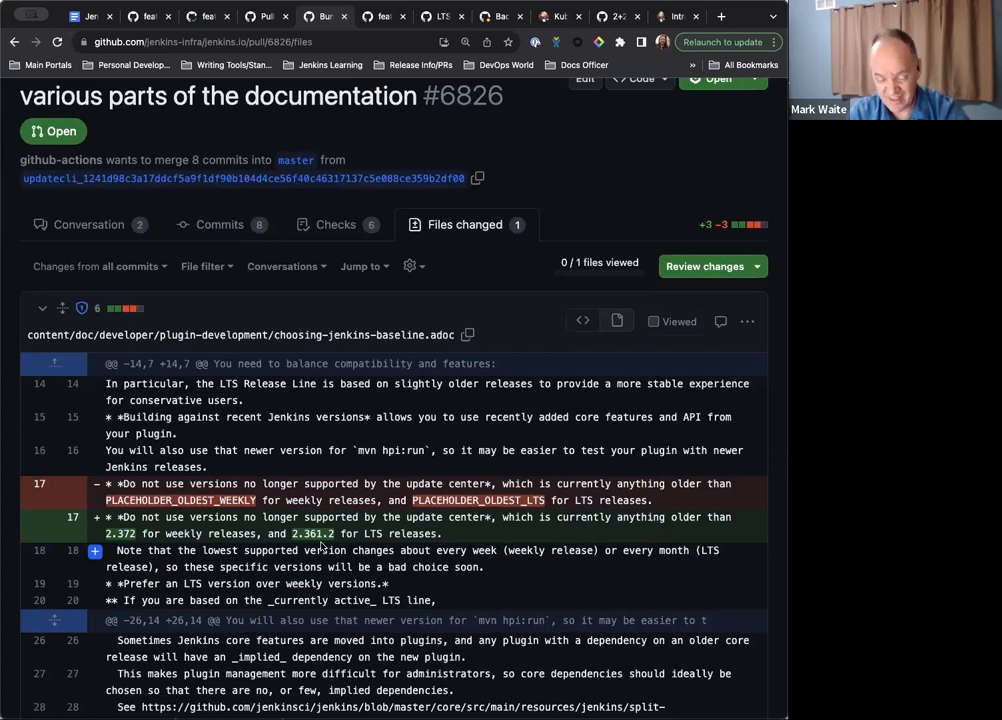
pyautogui.scroll(-3)
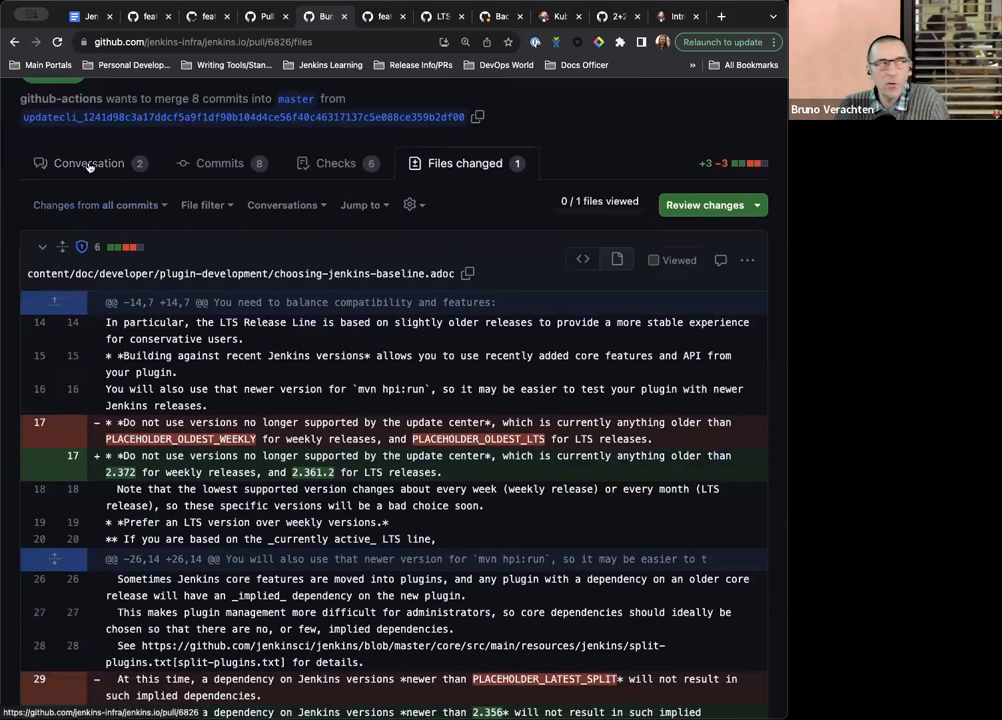
# Step: Go back to PR #6826's Conversation with the Updatecli bot's bump summary
pyautogui.click(88, 163)
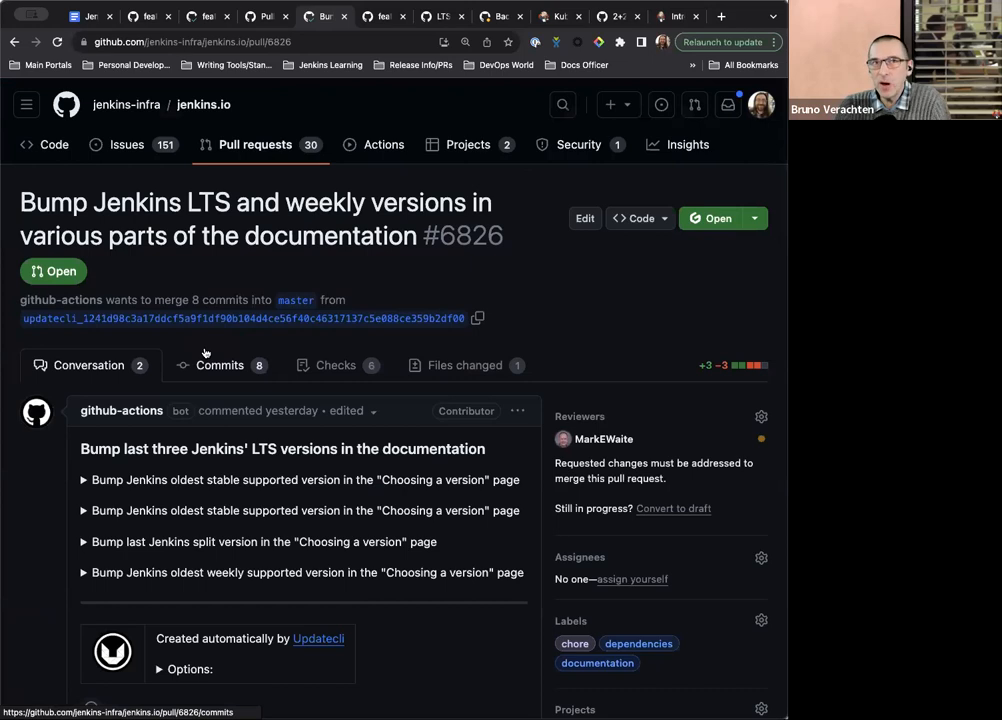
pyautogui.moveTo(95, 380)
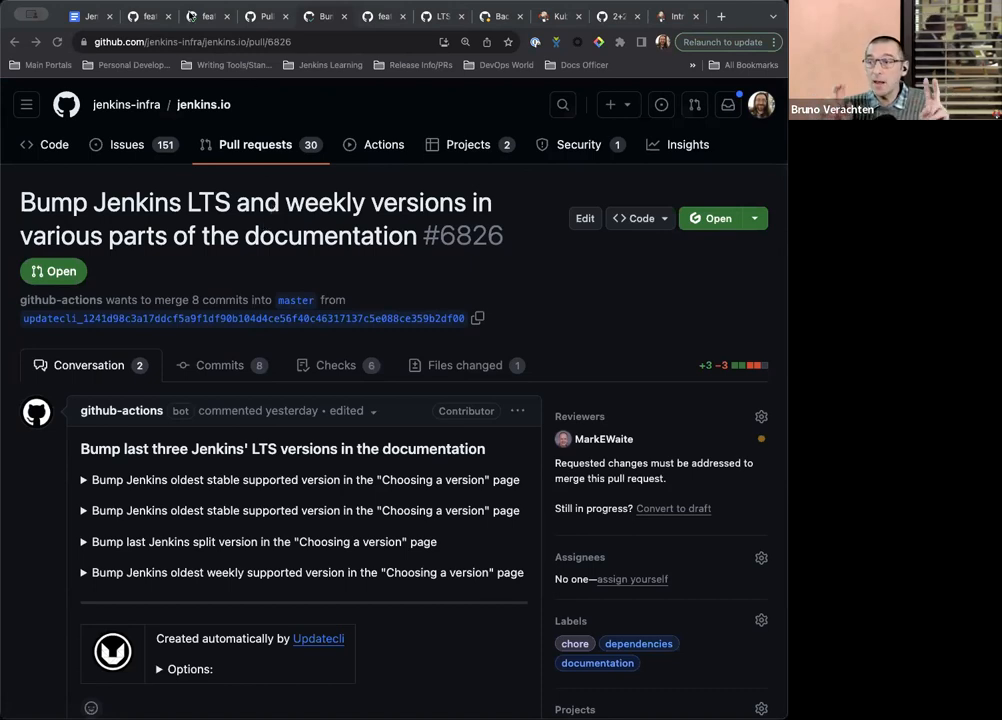
pyautogui.moveTo(208, 16)
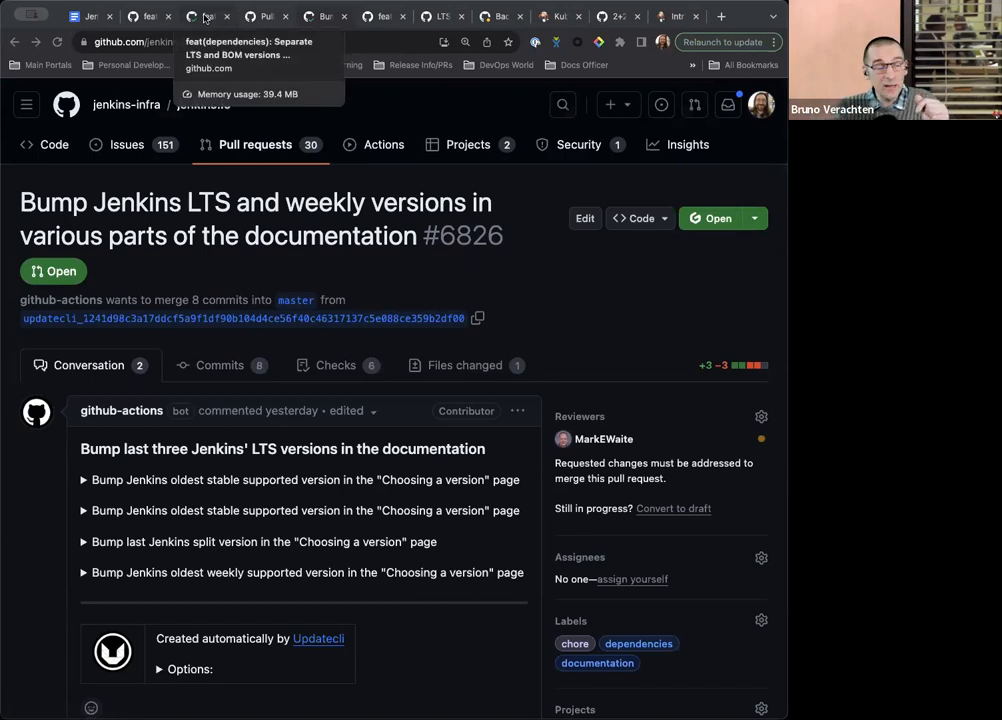
# Step: Reread draft PR #6780's proposal to separate LTS and BOM updatecli manifests
pyautogui.click(208, 17)
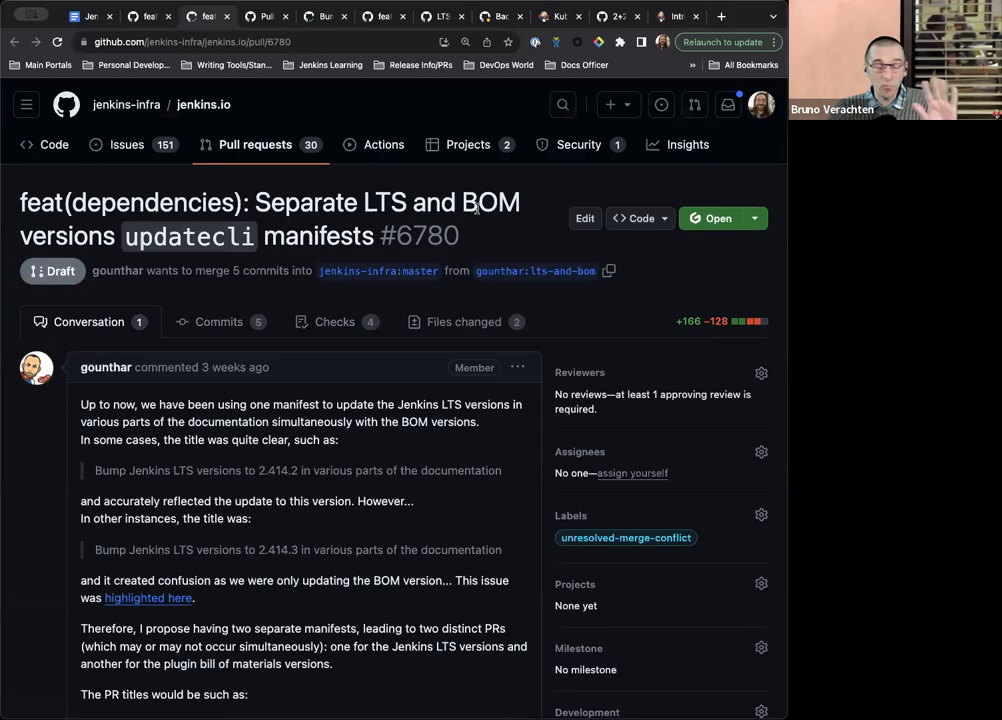
pyautogui.scroll(-3)
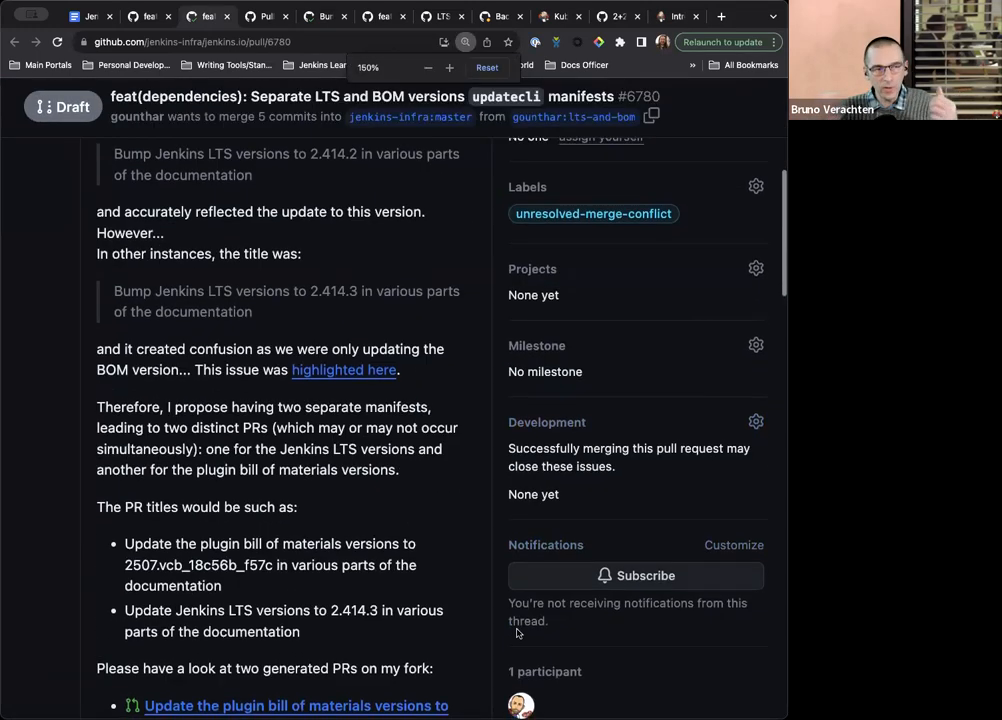
pyautogui.scroll(-3)
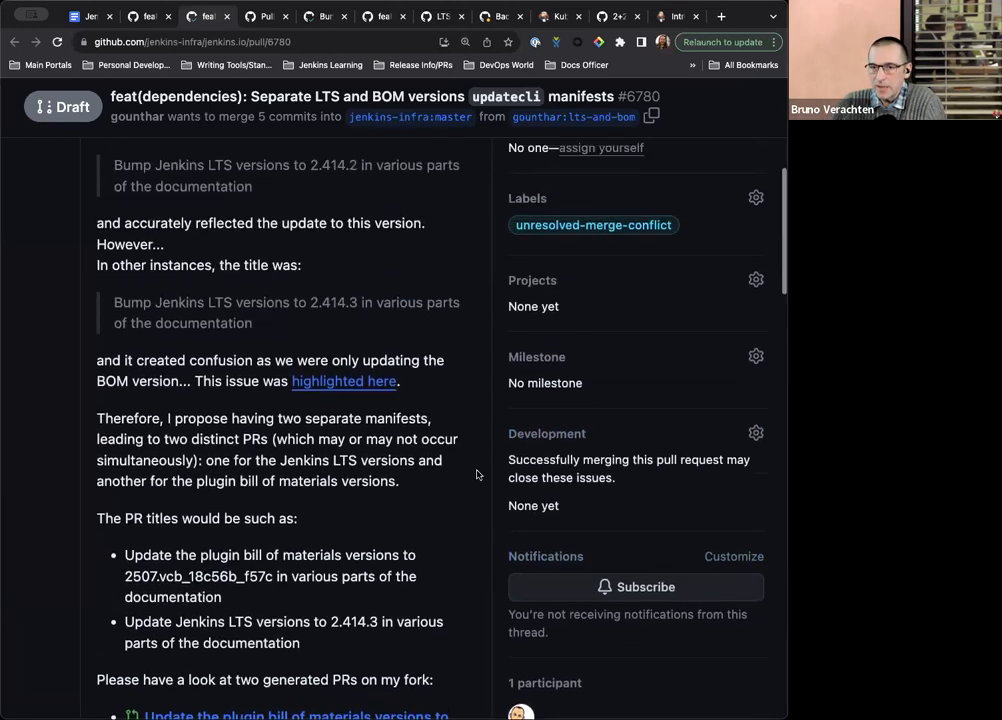
pyautogui.scroll(-3)
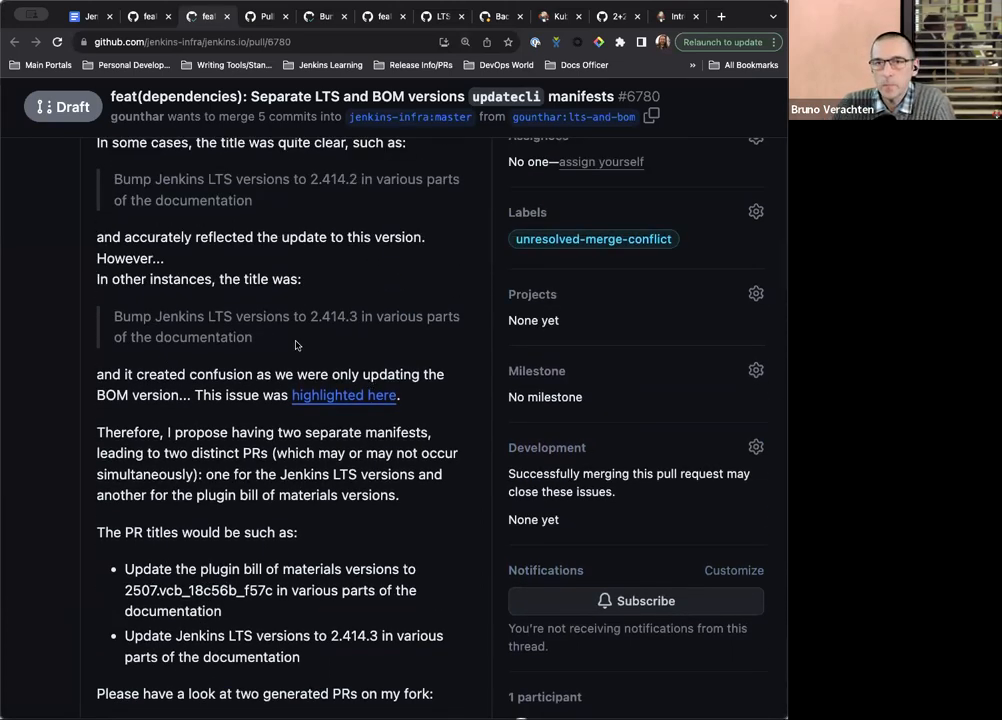
pyautogui.scroll(-3)
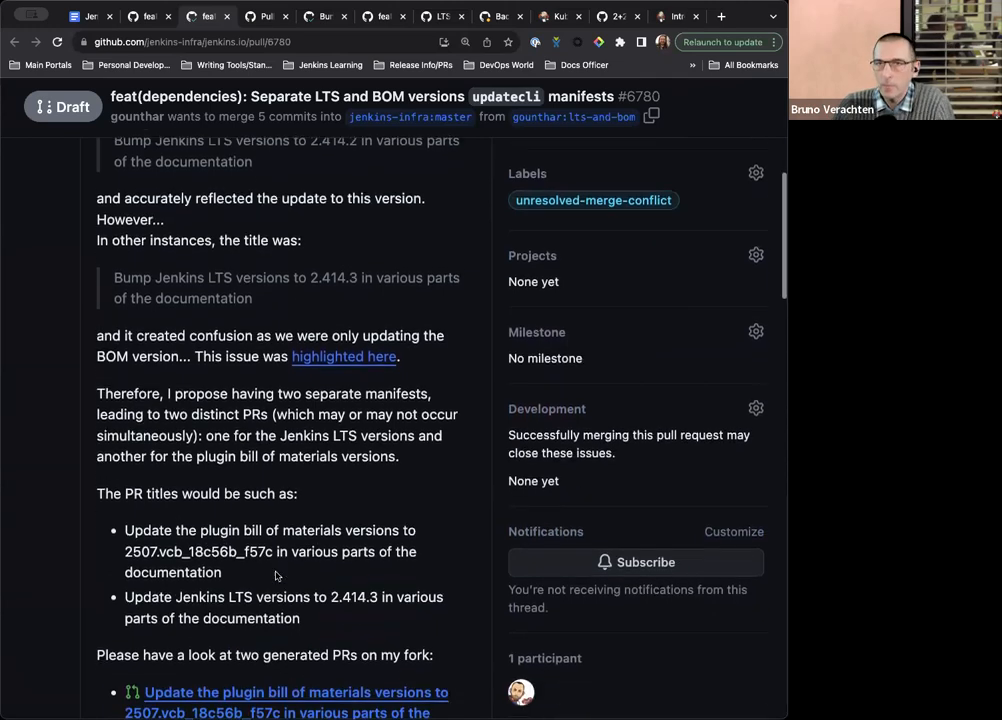
pyautogui.scroll(-3)
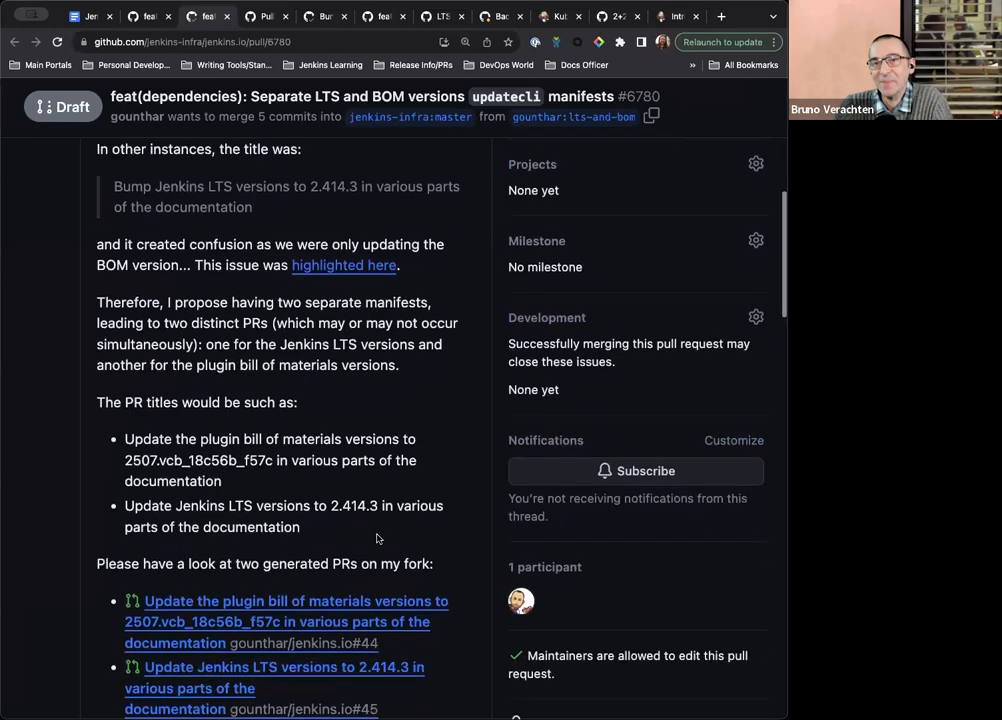
pyautogui.scroll(-3)
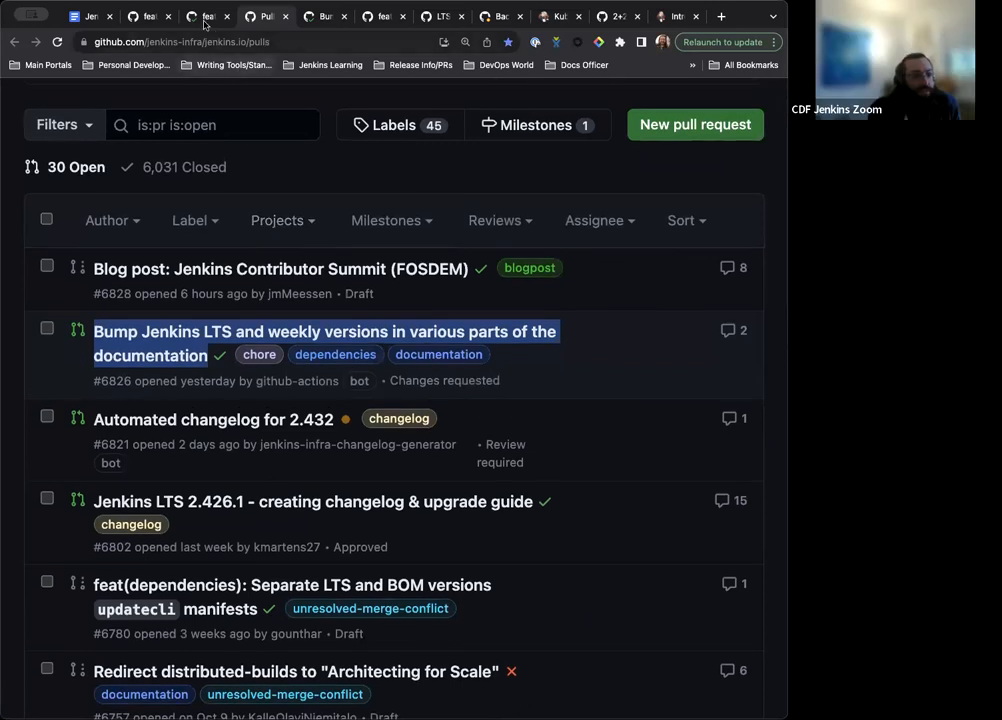
# Step: Return to PR #6826 and scroll its conversation, checking the pending review
pyautogui.click(324, 331)
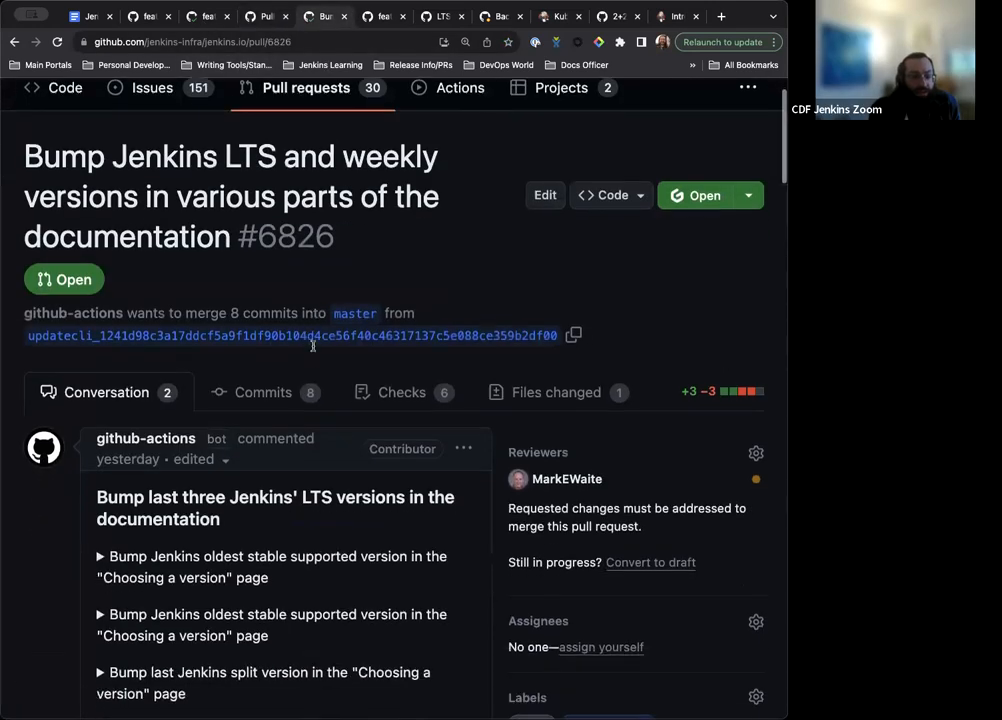
pyautogui.scroll(-3)
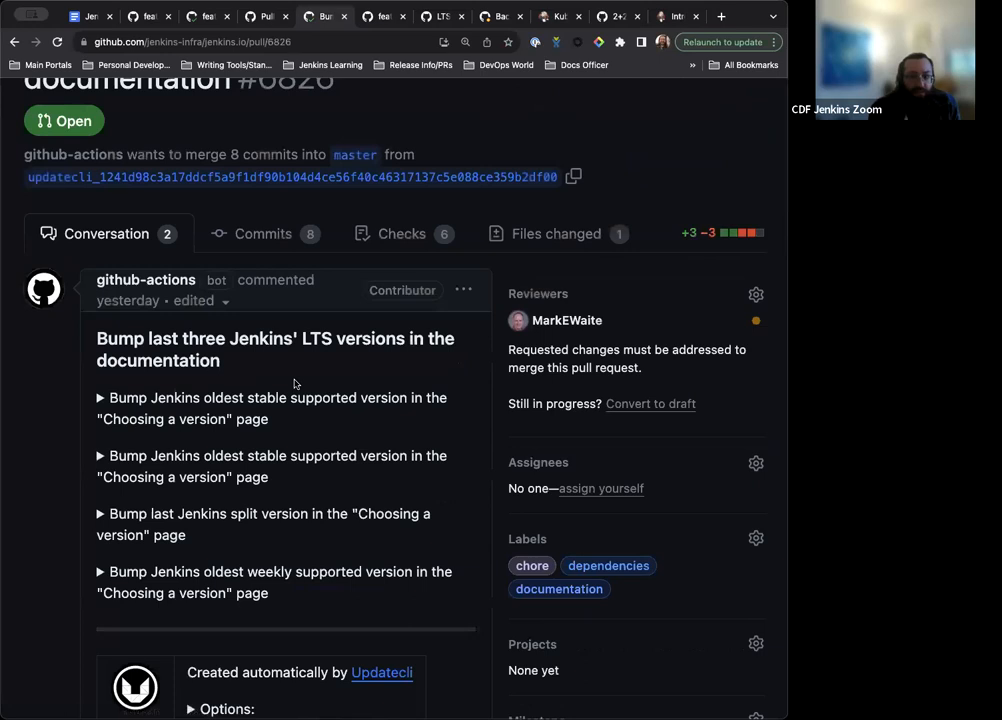
pyautogui.moveTo(303, 373)
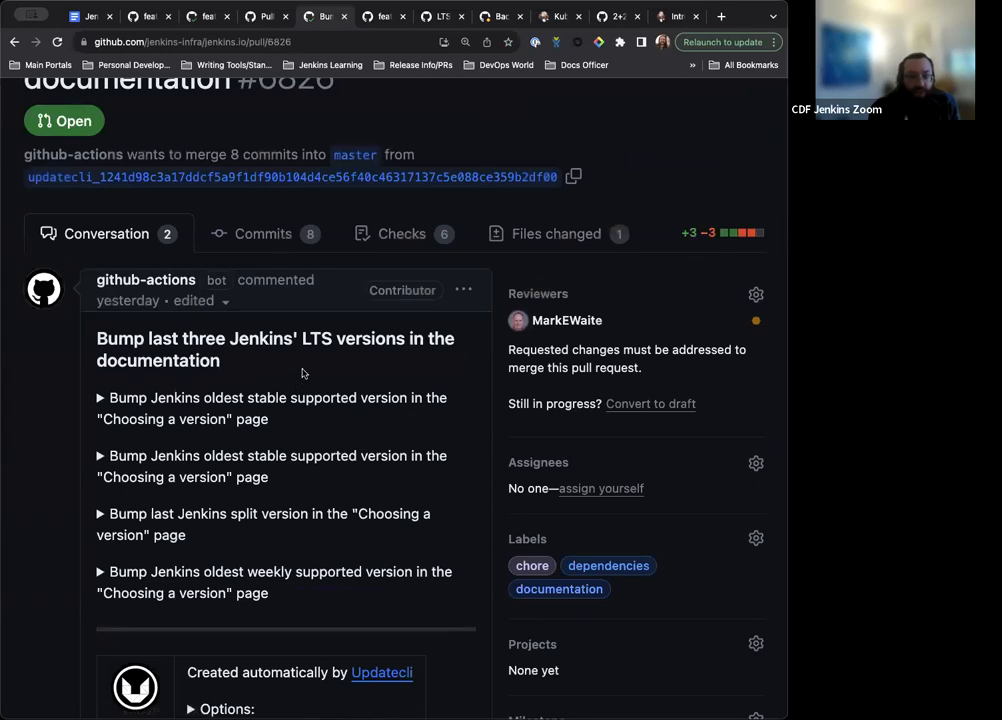
pyautogui.scroll(-3)
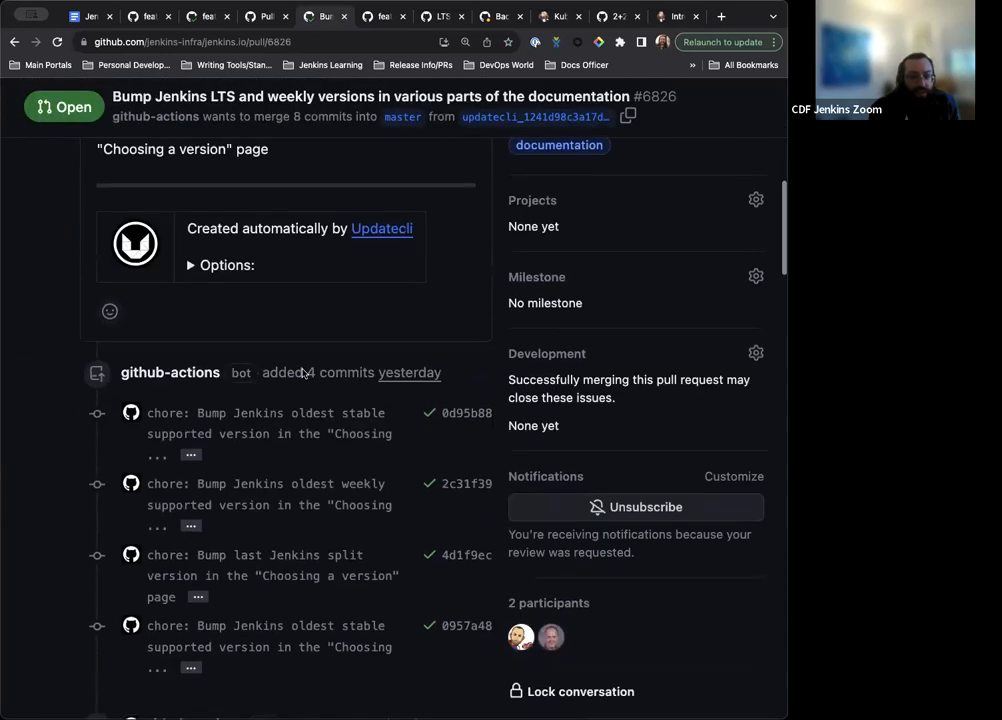
pyautogui.scroll(-3)
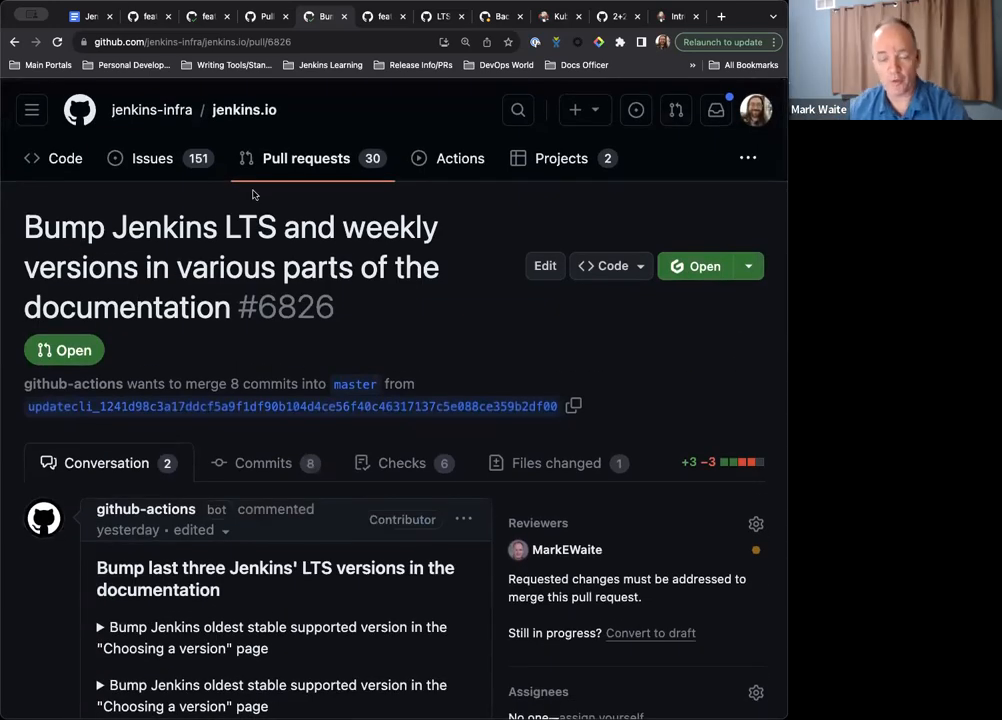
pyautogui.moveTo(749, 563)
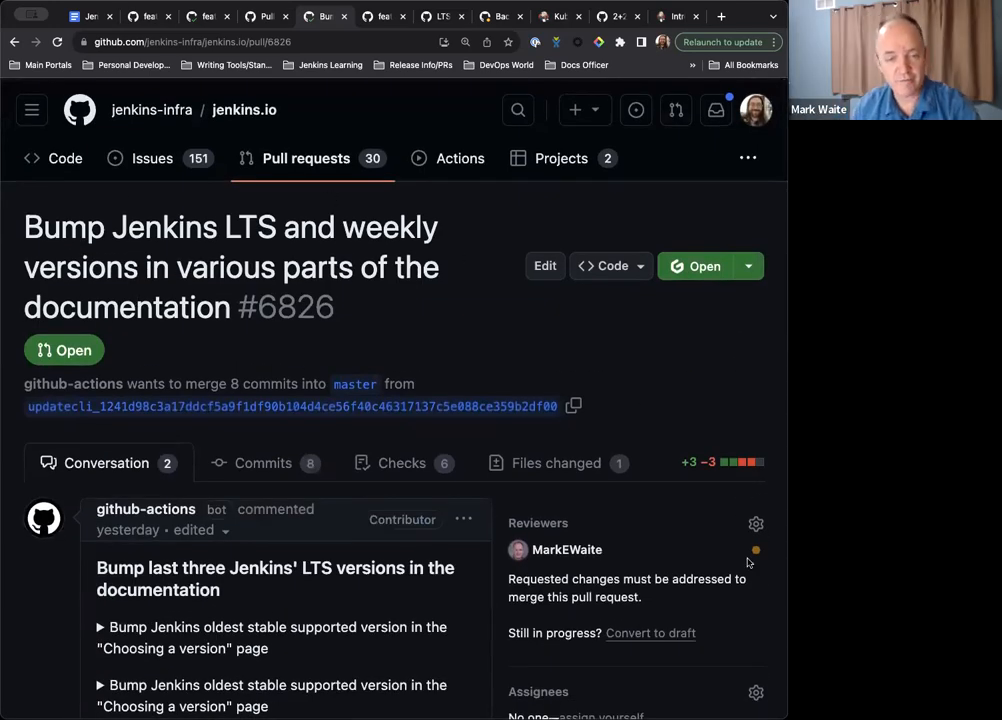